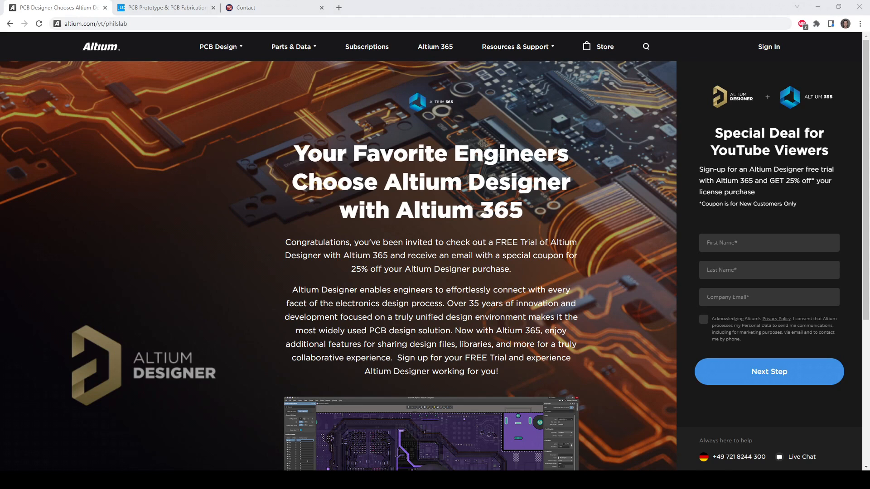
Switch from the JLCPCB page to the Phil's Lab contact page and scroll down it
{"action": "left_click", "coordinate": [92, 24]}
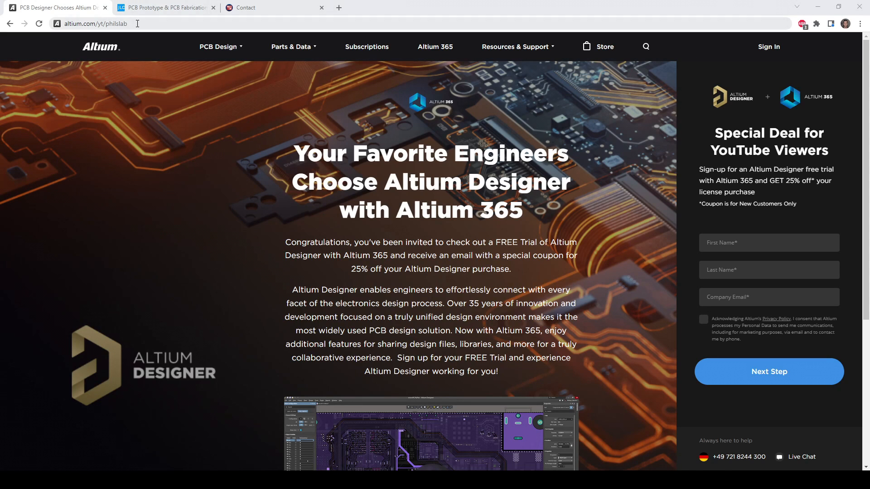
{"action": "left_click", "coordinate": [95, 24]}
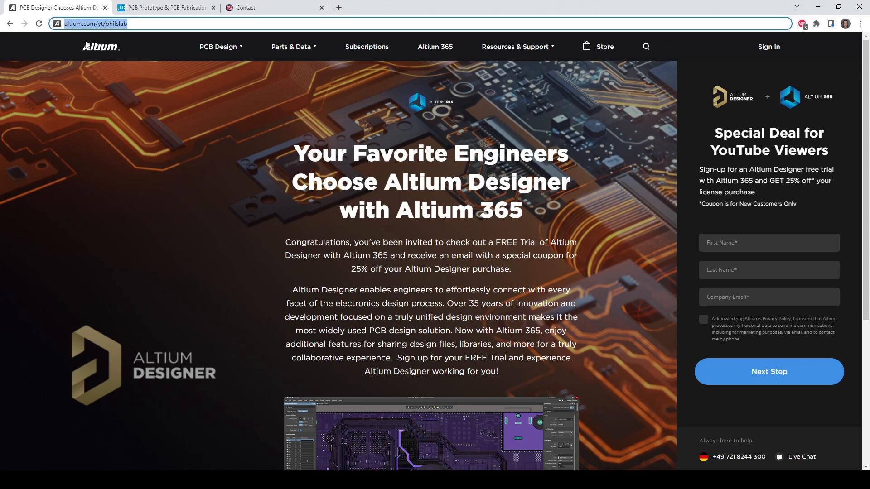
{"action": "mouse_move", "coordinate": [91, 47]}
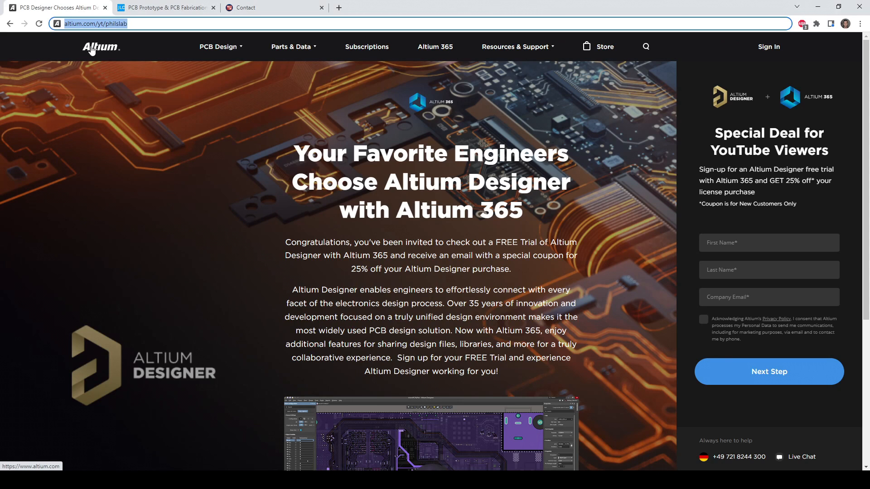
{"action": "mouse_move", "coordinate": [90, 70]}
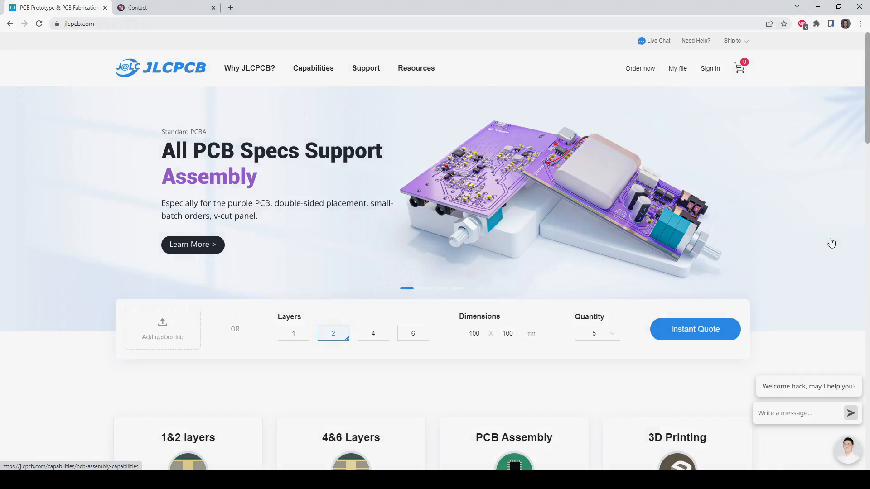
{"action": "left_click", "coordinate": [161, 8]}
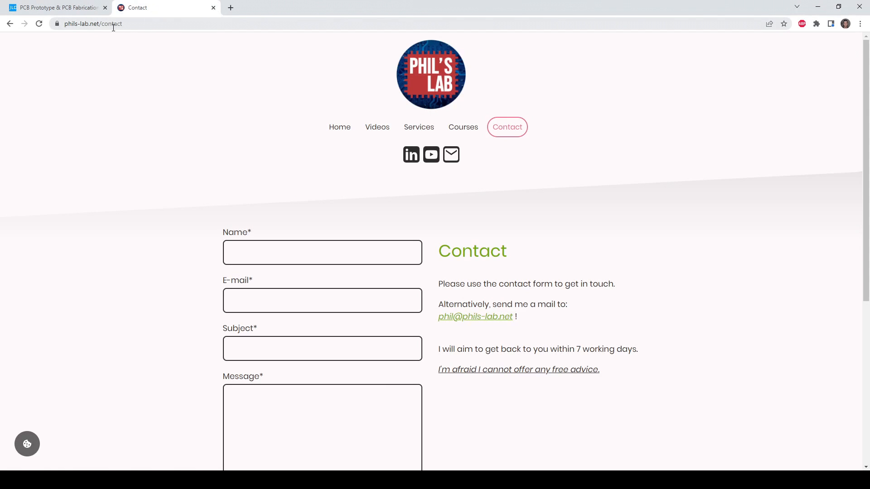
{"action": "scroll", "scroll_direction": "down", "scroll_amount": 3}
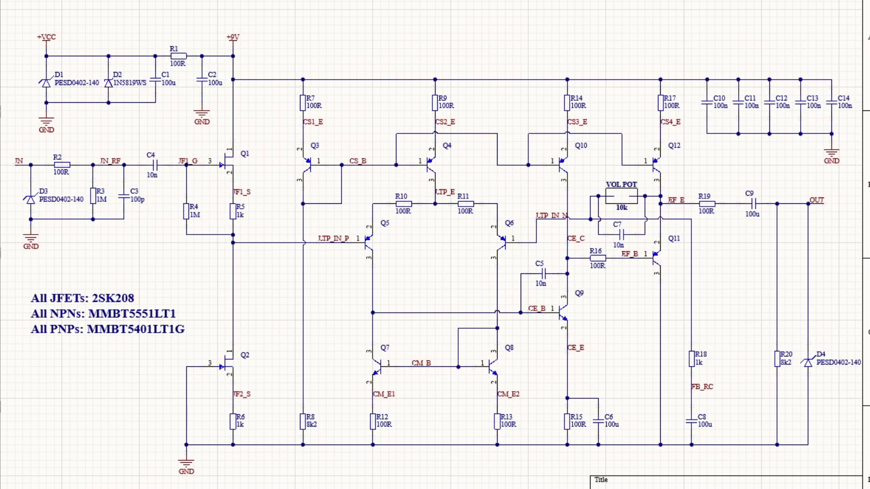
{"action": "mouse_move", "coordinate": [447, 468]}
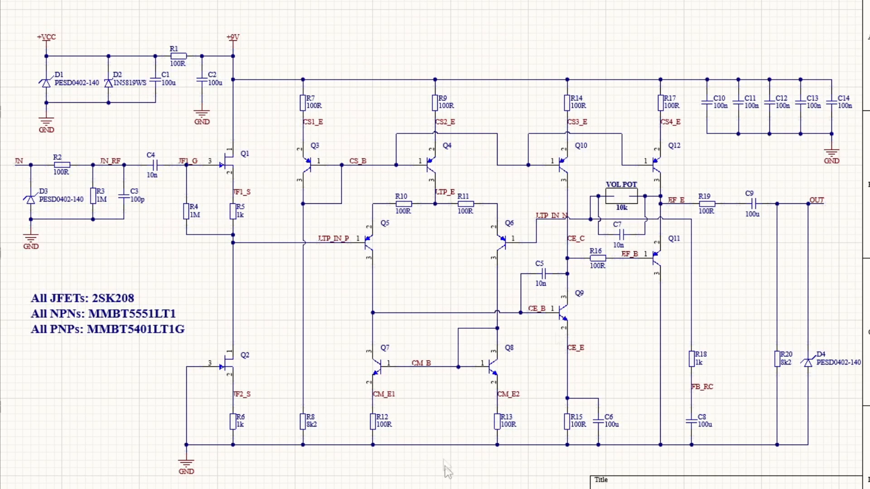
{"action": "mouse_move", "coordinate": [557, 339]}
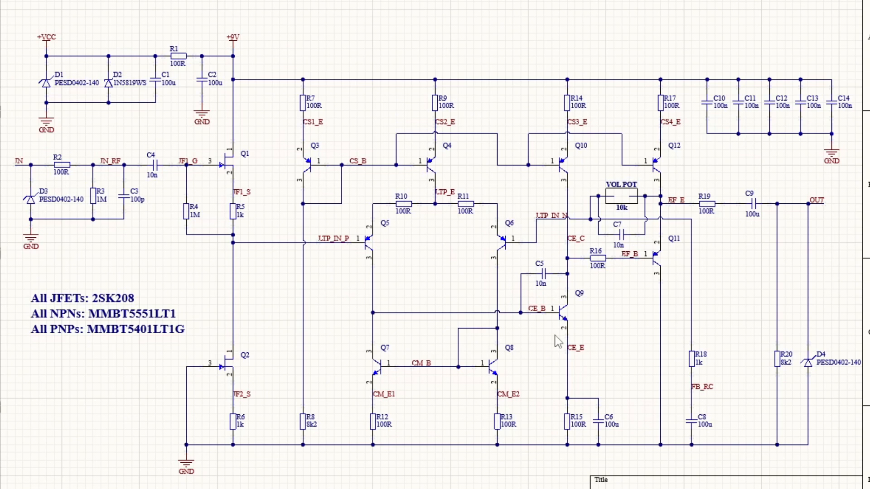
{"action": "mouse_move", "coordinate": [240, 321]}
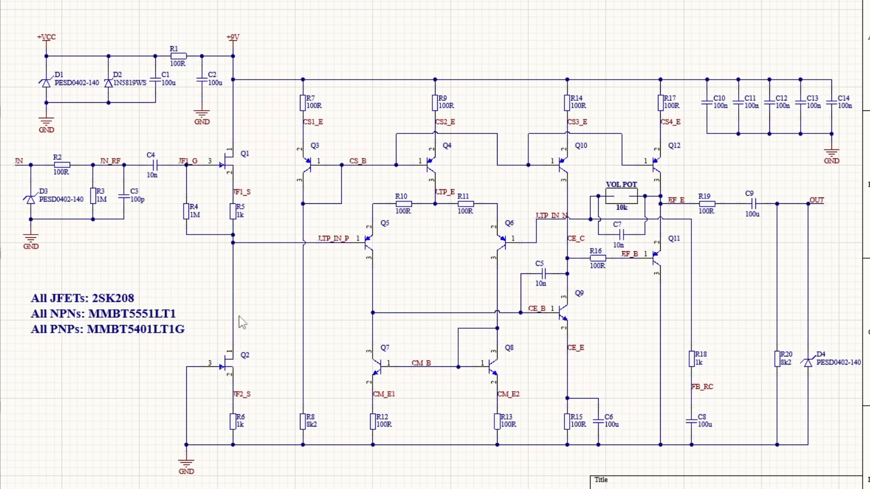
{"action": "mouse_move", "coordinate": [695, 293]}
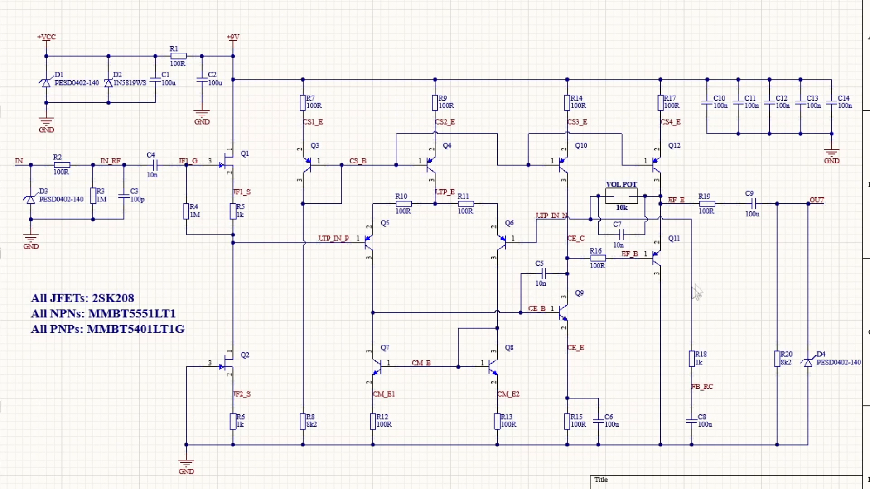
{"action": "mouse_move", "coordinate": [626, 326]}
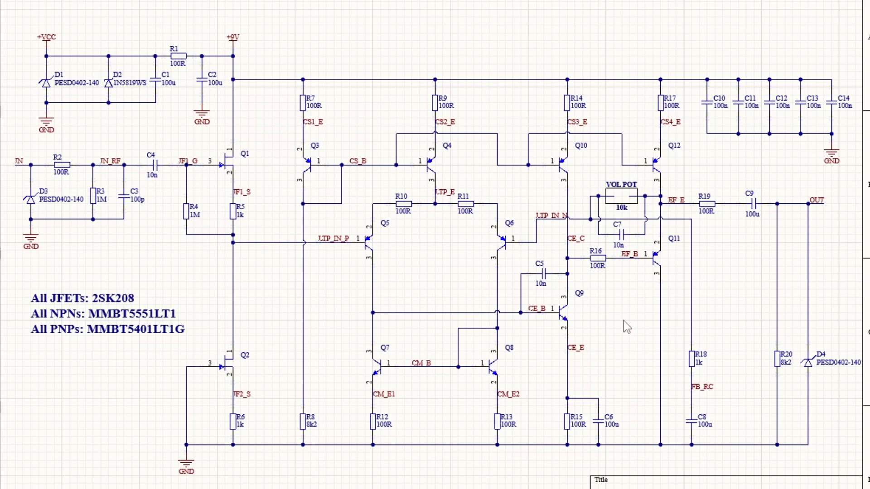
{"action": "mouse_move", "coordinate": [582, 326]}
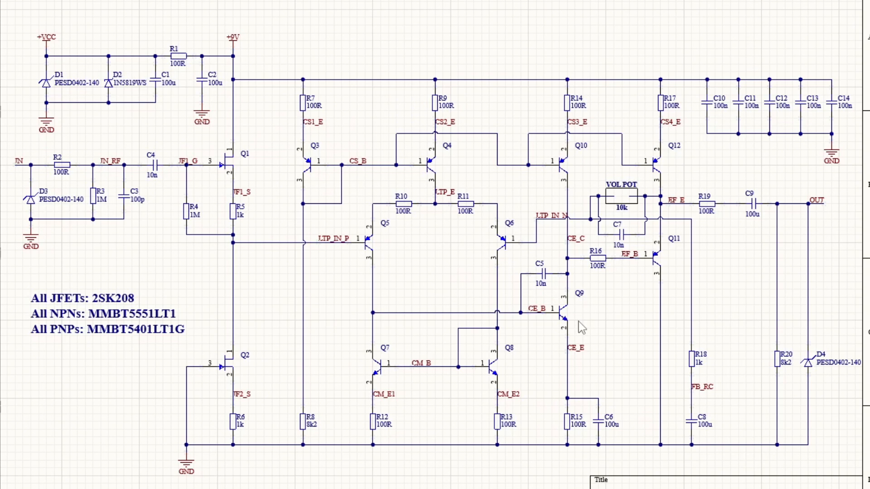
{"action": "mouse_move", "coordinate": [200, 390]}
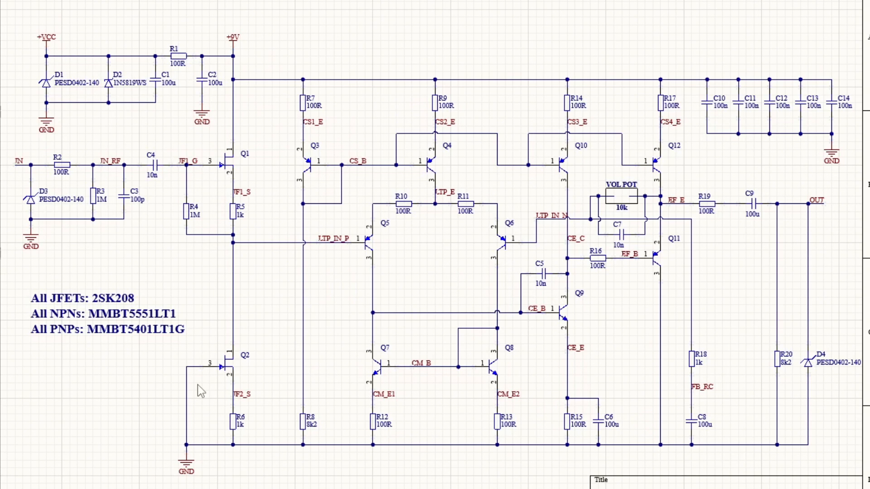
{"action": "mouse_move", "coordinate": [701, 438]}
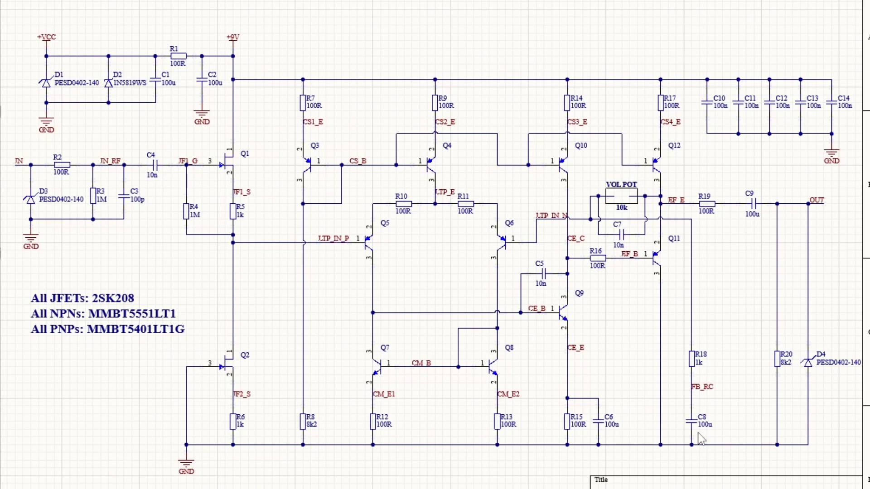
{"action": "mouse_move", "coordinate": [689, 436]}
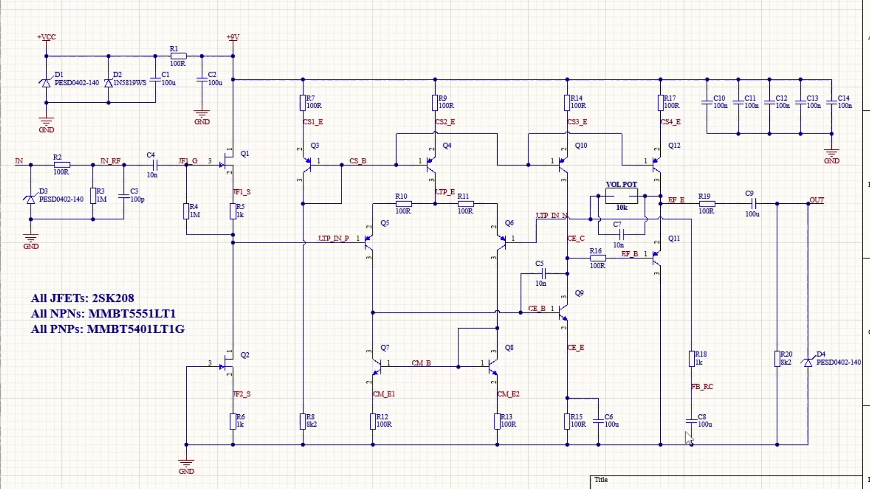
{"action": "mouse_move", "coordinate": [673, 439]}
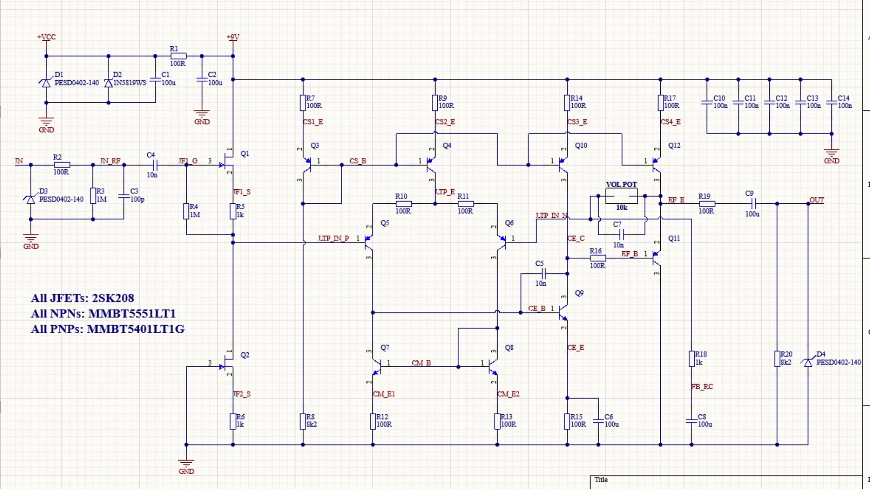
{"action": "mouse_move", "coordinate": [764, 281]}
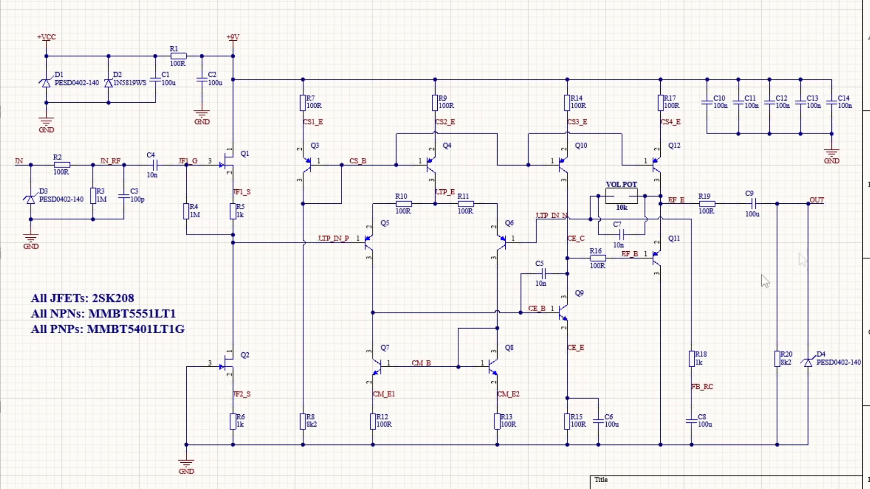
{"action": "mouse_move", "coordinate": [638, 246]}
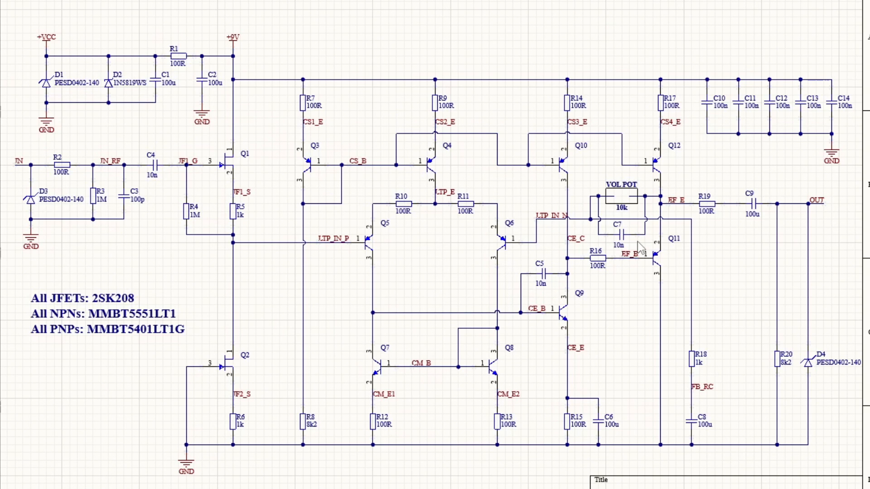
{"action": "mouse_move", "coordinate": [746, 312]}
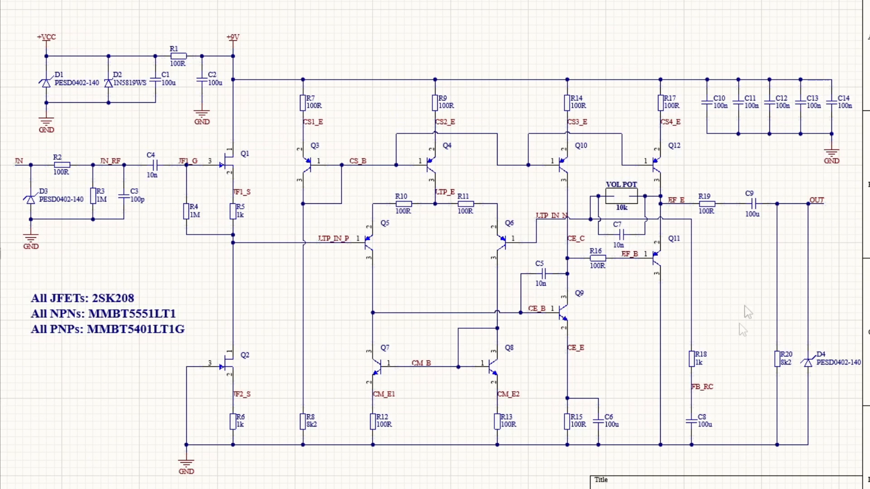
{"action": "mouse_move", "coordinate": [83, 343]}
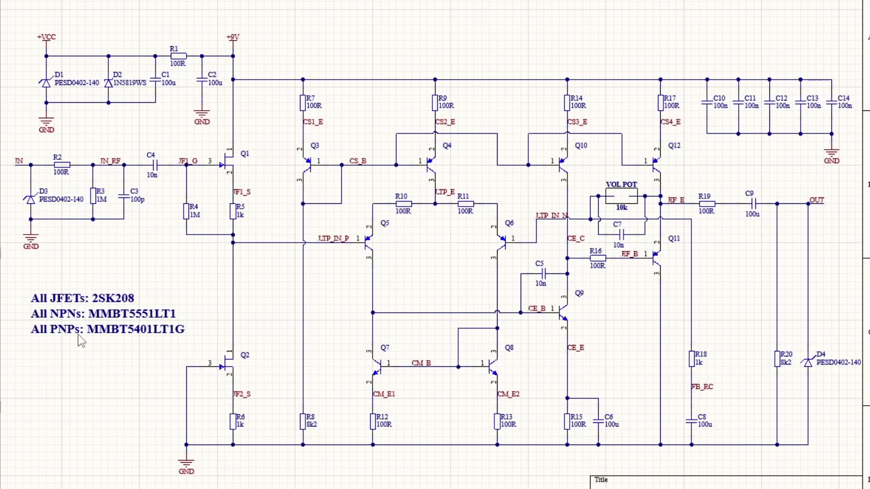
{"action": "mouse_move", "coordinate": [280, 253]}
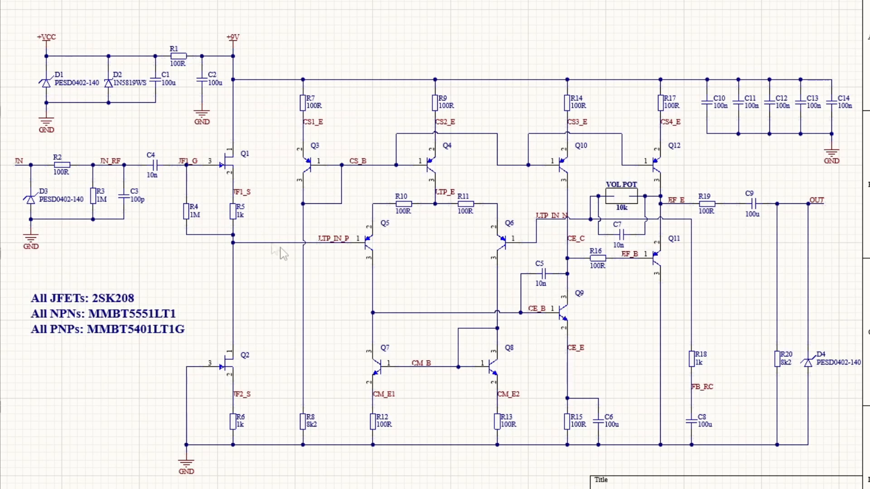
{"action": "mouse_move", "coordinate": [436, 161]}
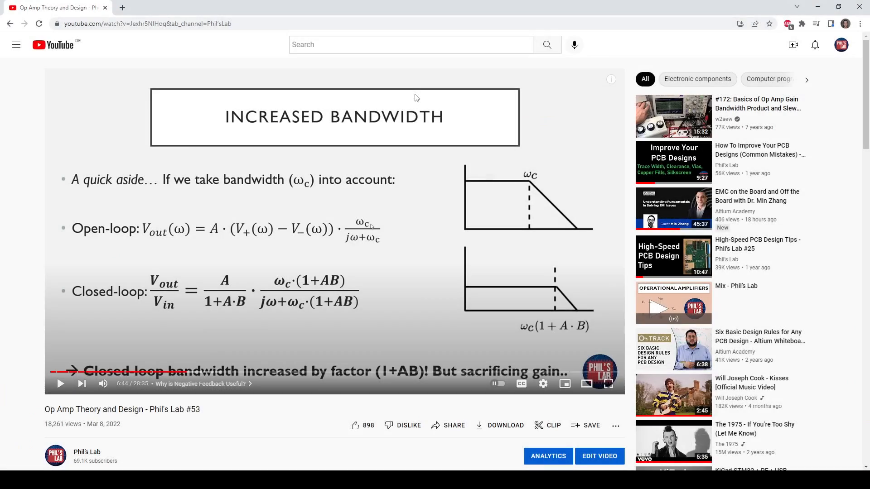
{"action": "mouse_move", "coordinate": [227, 419]}
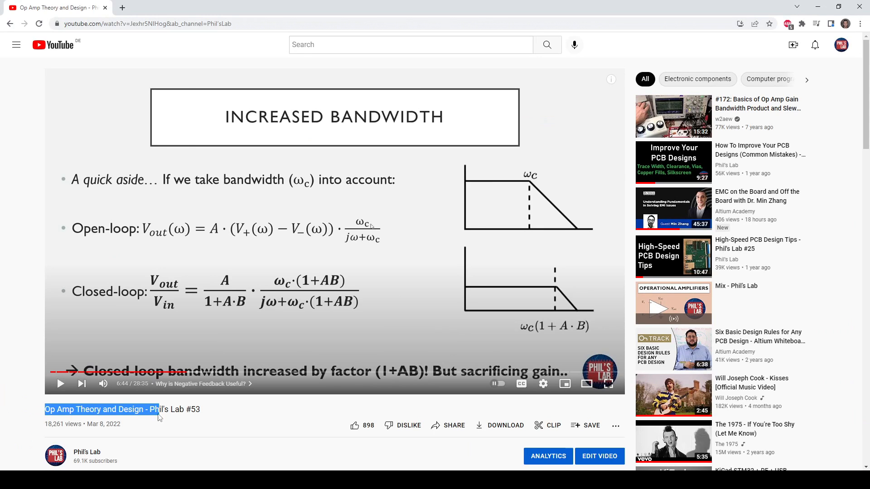
{"action": "mouse_move", "coordinate": [215, 371]}
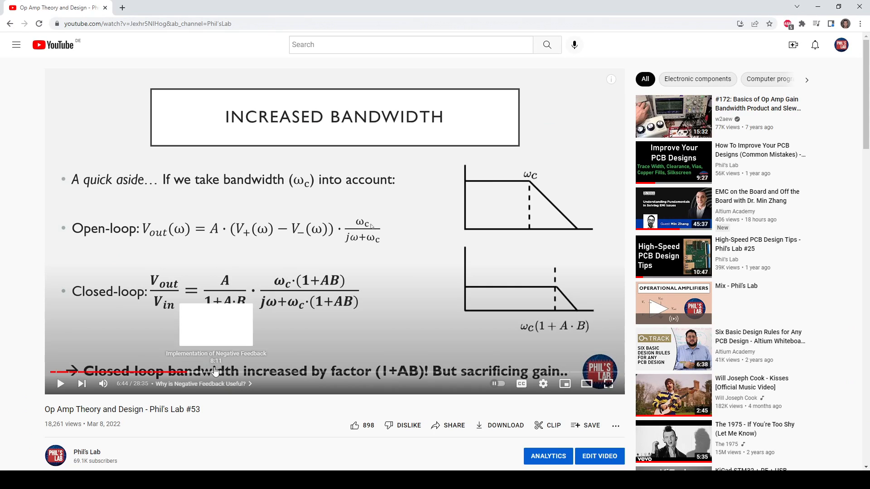
{"action": "mouse_move", "coordinate": [200, 357]}
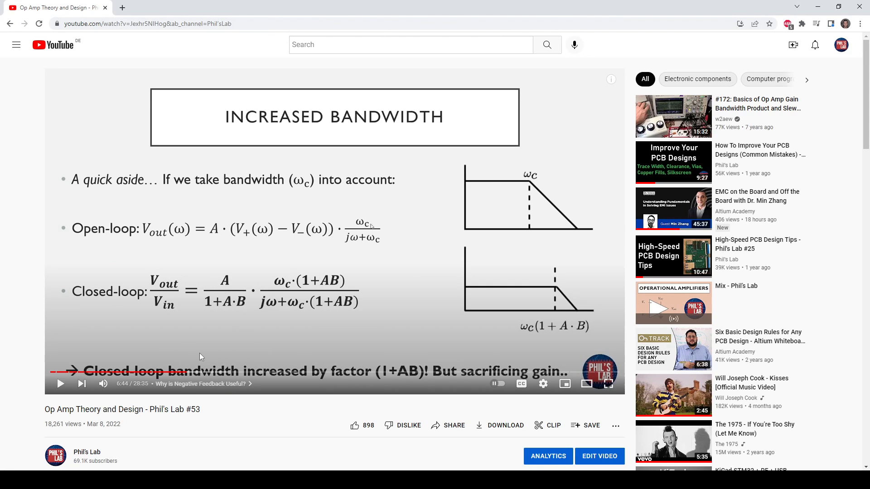
{"action": "mouse_move", "coordinate": [168, 353]}
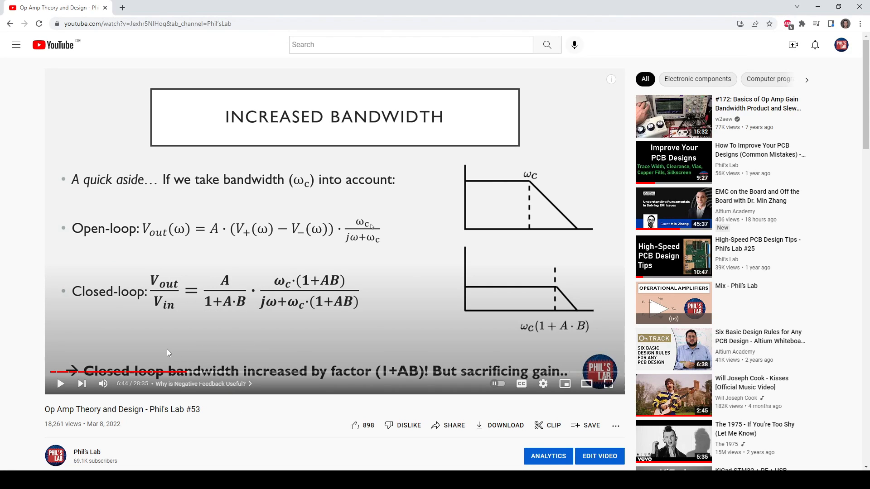
{"action": "mouse_move", "coordinate": [142, 348]}
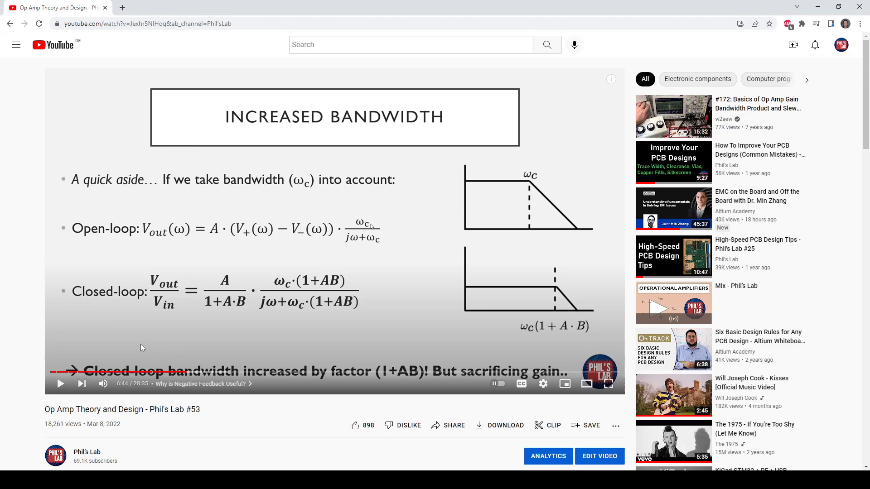
{"action": "key", "text": "alt+tab"}
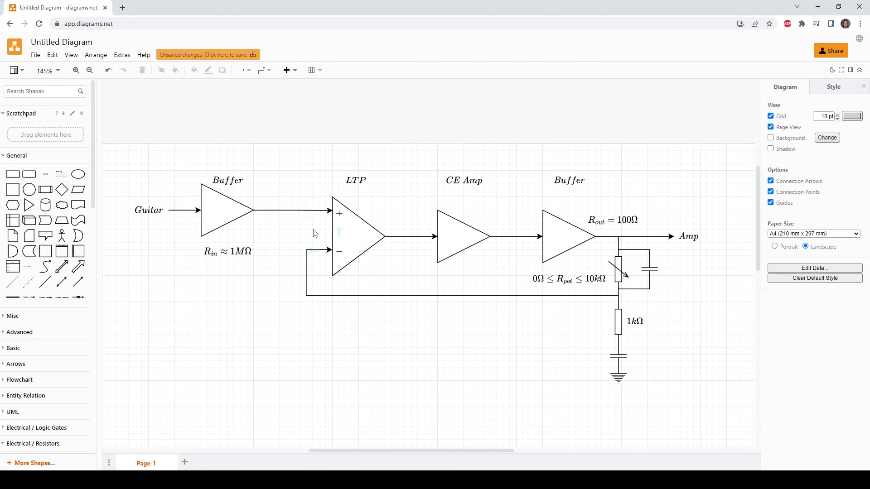
{"action": "mouse_move", "coordinate": [305, 212]}
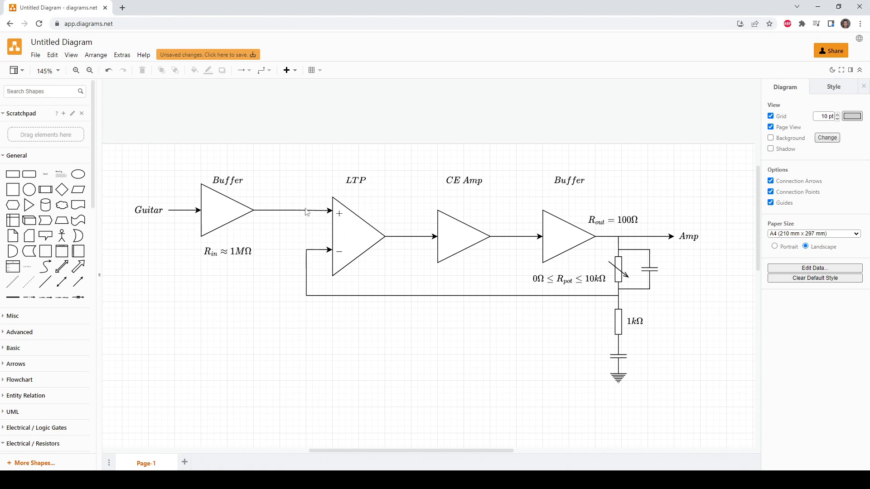
{"action": "mouse_move", "coordinate": [279, 202]}
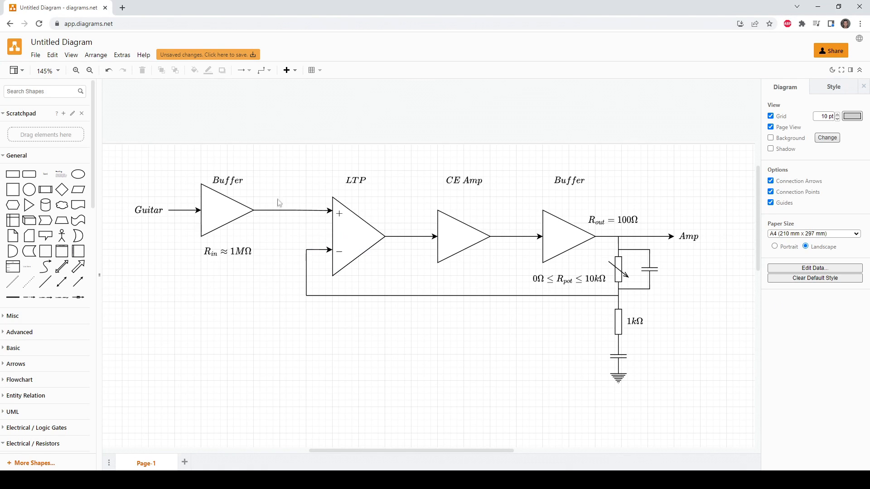
{"action": "mouse_move", "coordinate": [175, 269]}
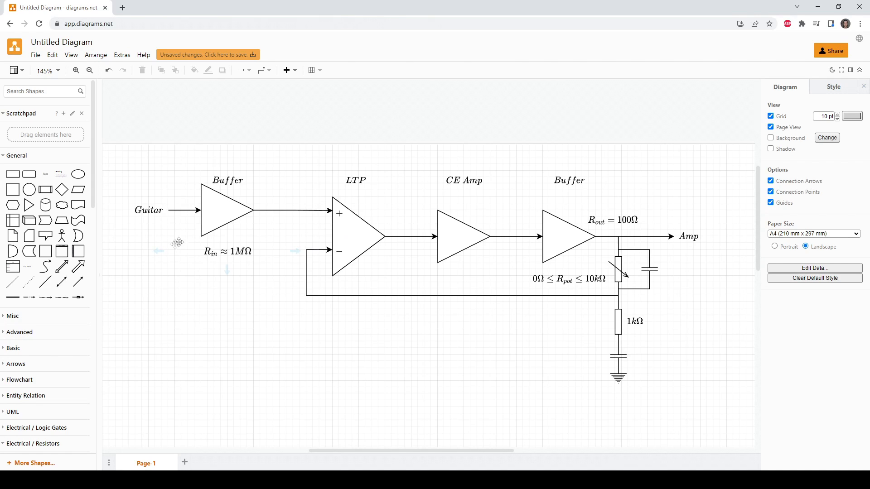
{"action": "mouse_move", "coordinate": [179, 242]}
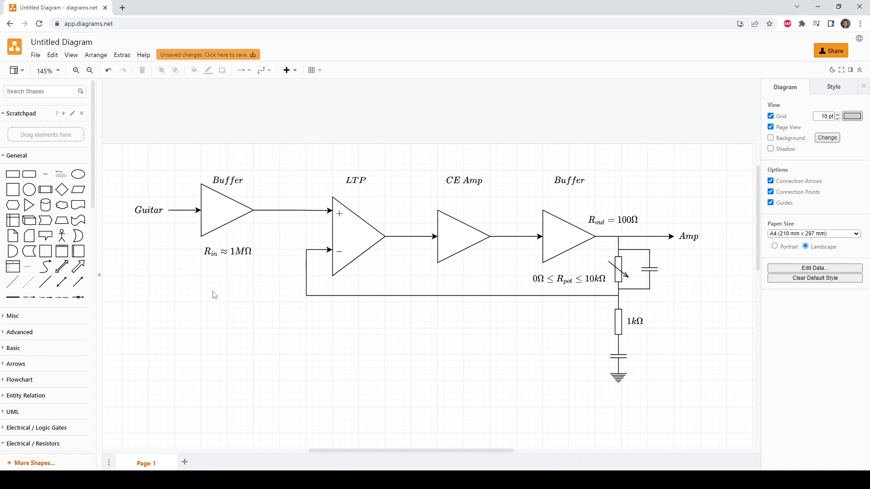
{"action": "mouse_move", "coordinate": [596, 333]}
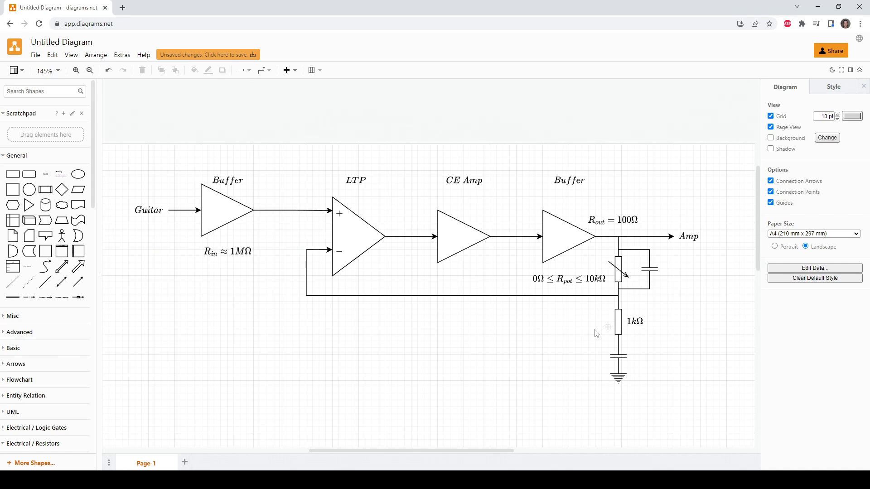
{"action": "mouse_move", "coordinate": [676, 295]}
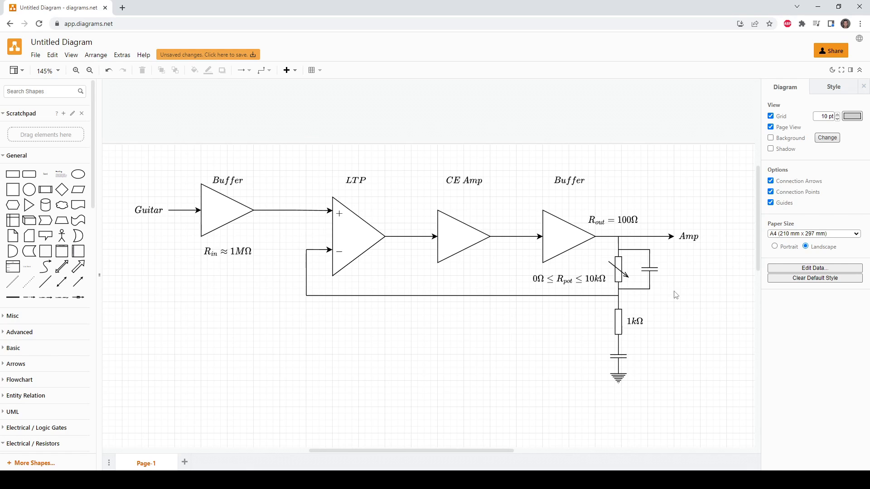
{"action": "mouse_move", "coordinate": [553, 209]}
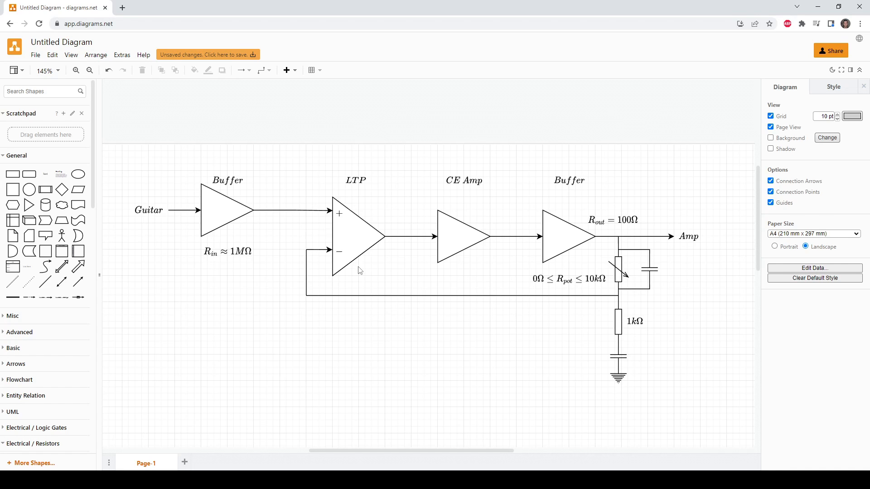
{"action": "mouse_move", "coordinate": [318, 263]}
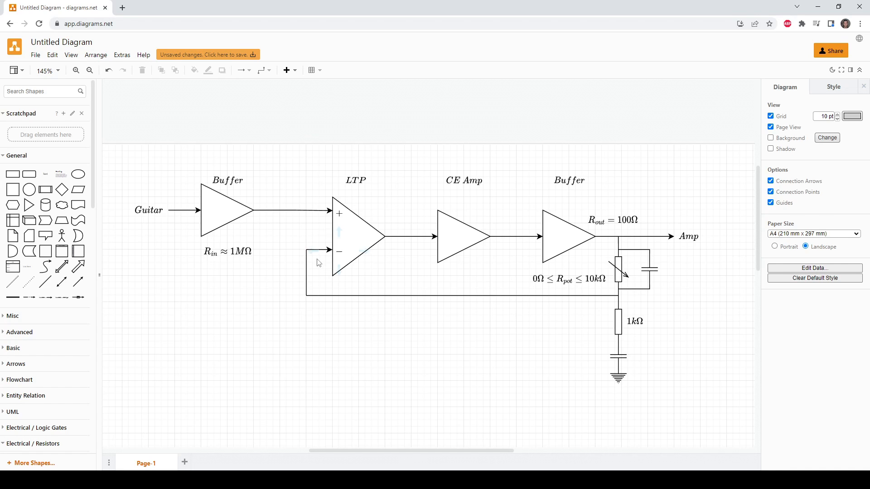
{"action": "mouse_move", "coordinate": [481, 202]}
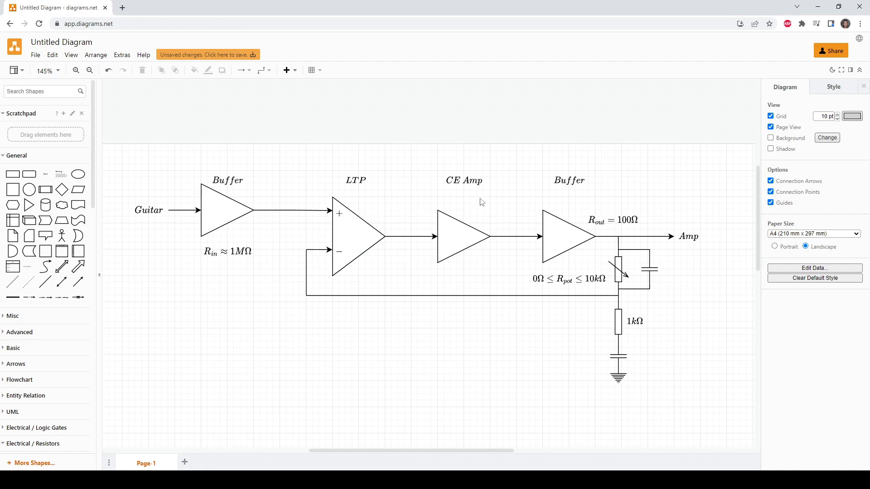
{"action": "mouse_move", "coordinate": [487, 318]}
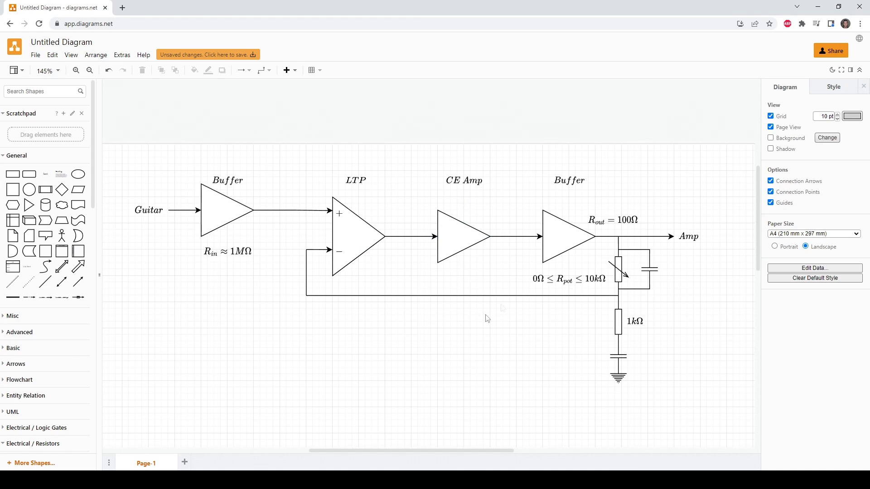
{"action": "mouse_move", "coordinate": [374, 280]}
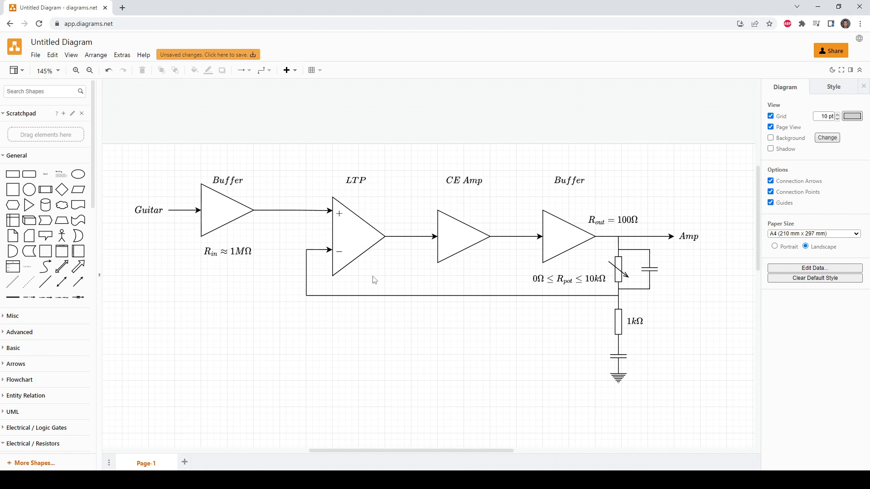
{"action": "mouse_move", "coordinate": [358, 281]}
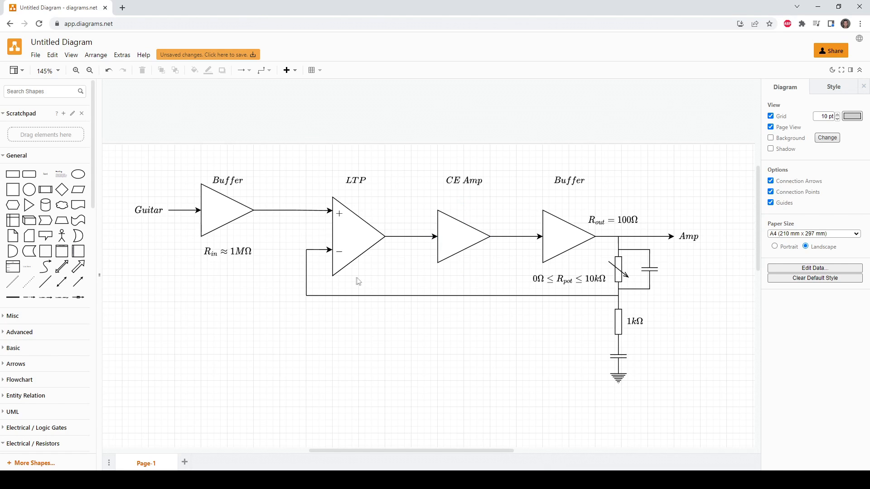
{"action": "mouse_move", "coordinate": [448, 270]}
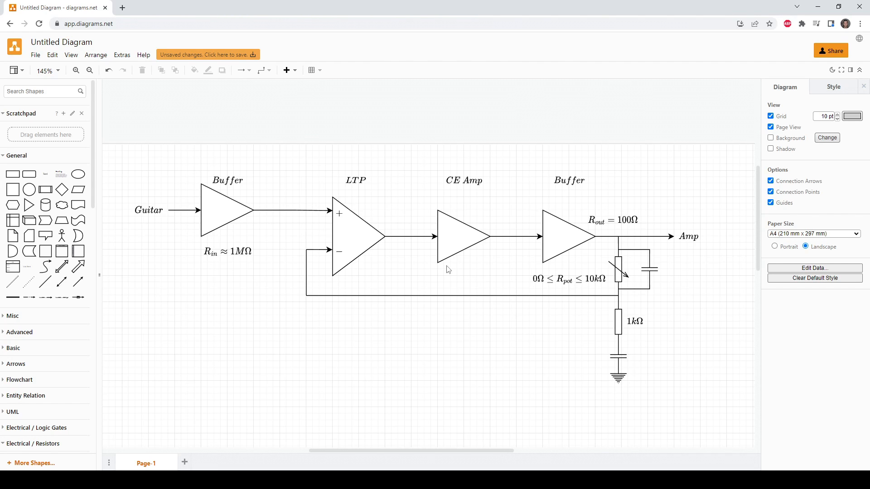
{"action": "mouse_move", "coordinate": [658, 328]}
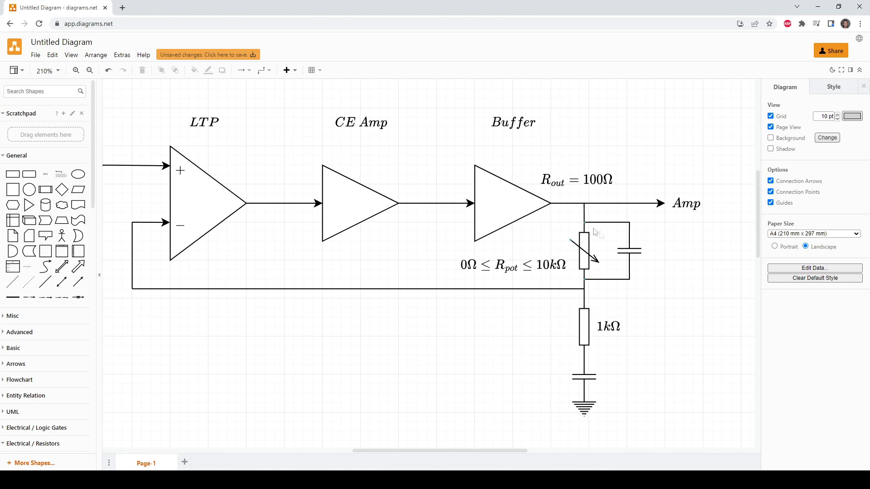
{"action": "mouse_move", "coordinate": [139, 222]}
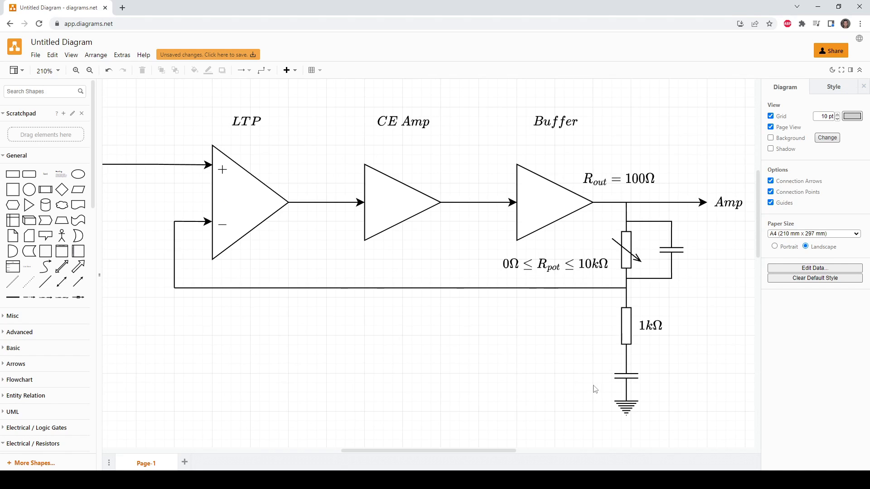
{"action": "mouse_move", "coordinate": [547, 394]}
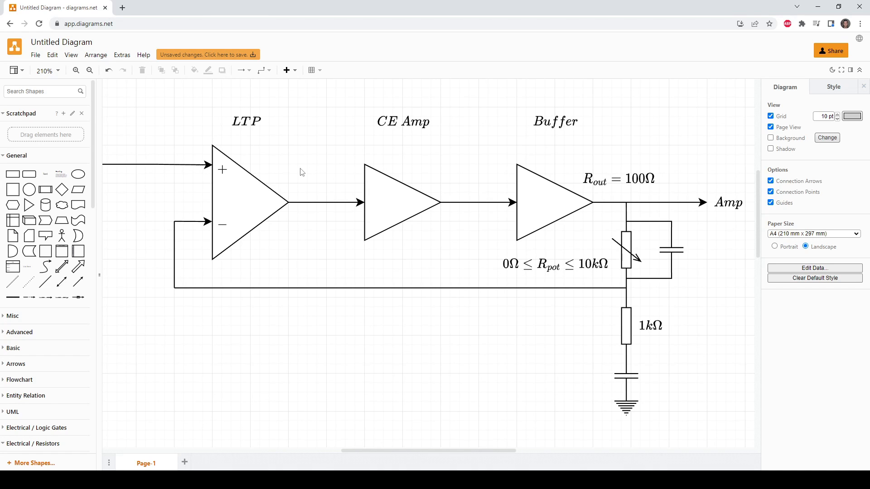
{"action": "mouse_move", "coordinate": [643, 219]}
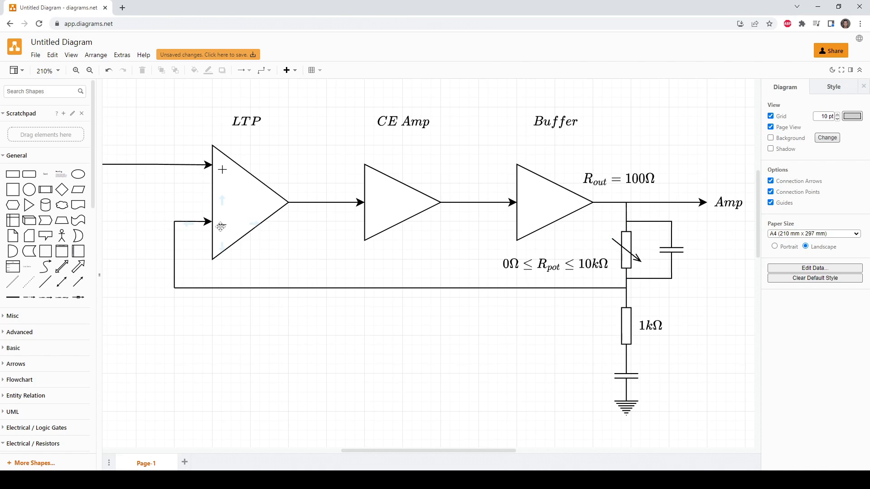
{"action": "mouse_move", "coordinate": [220, 228]}
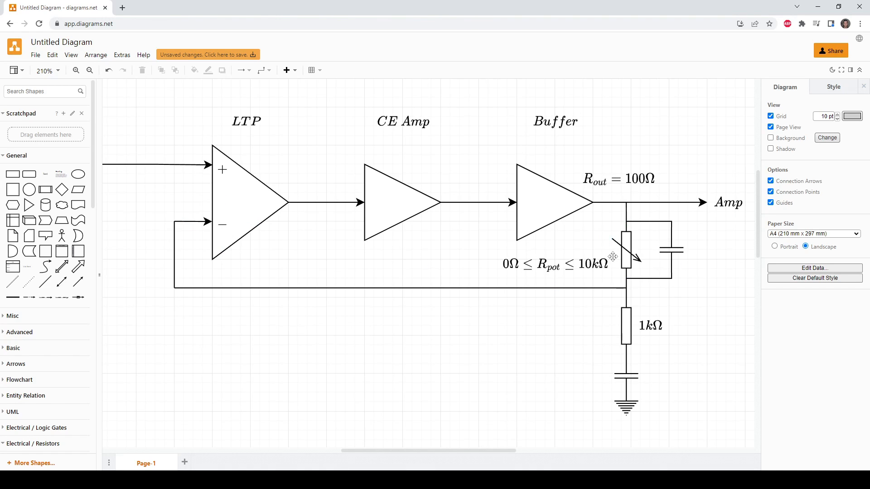
{"action": "mouse_move", "coordinate": [618, 265]}
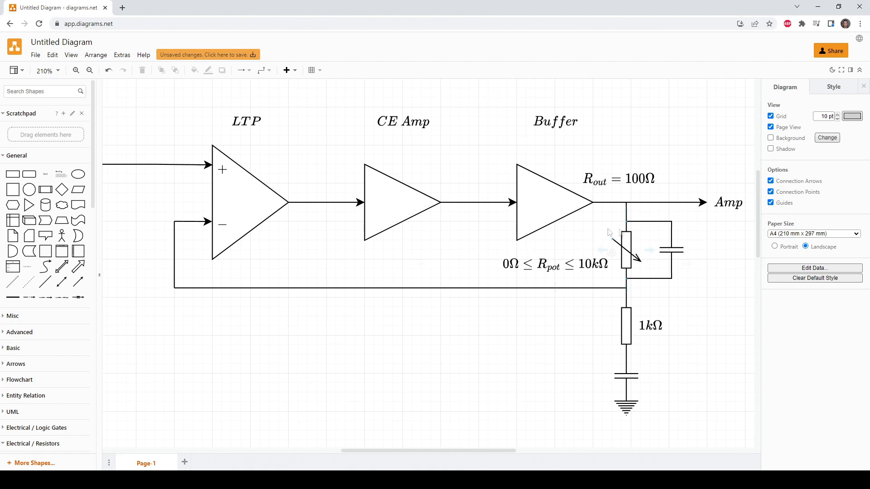
{"action": "mouse_move", "coordinate": [641, 257]}
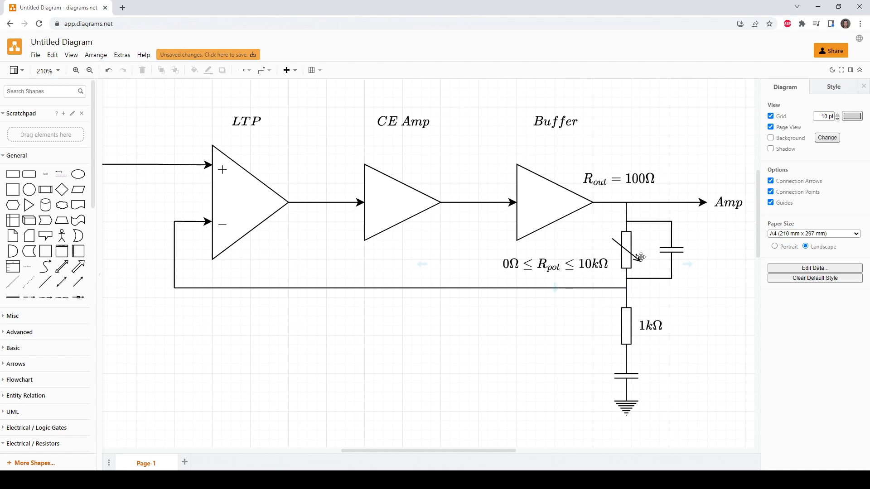
{"action": "mouse_move", "coordinate": [637, 255]}
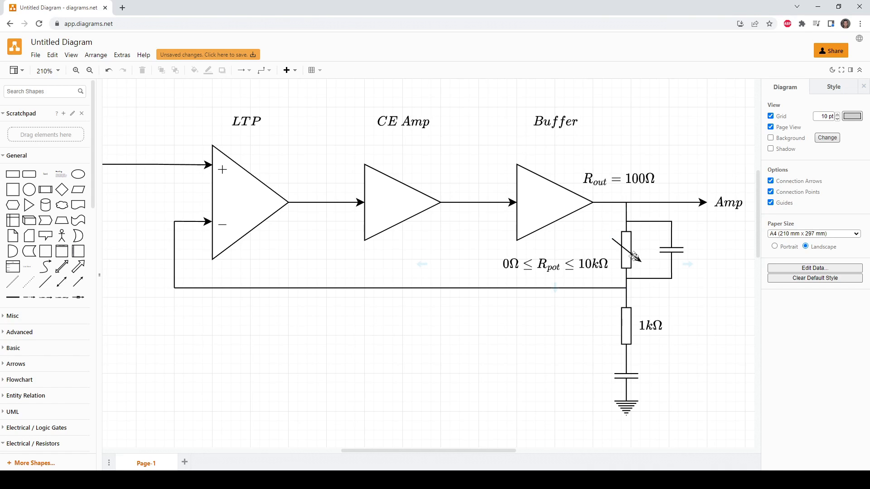
{"action": "mouse_move", "coordinate": [625, 253]}
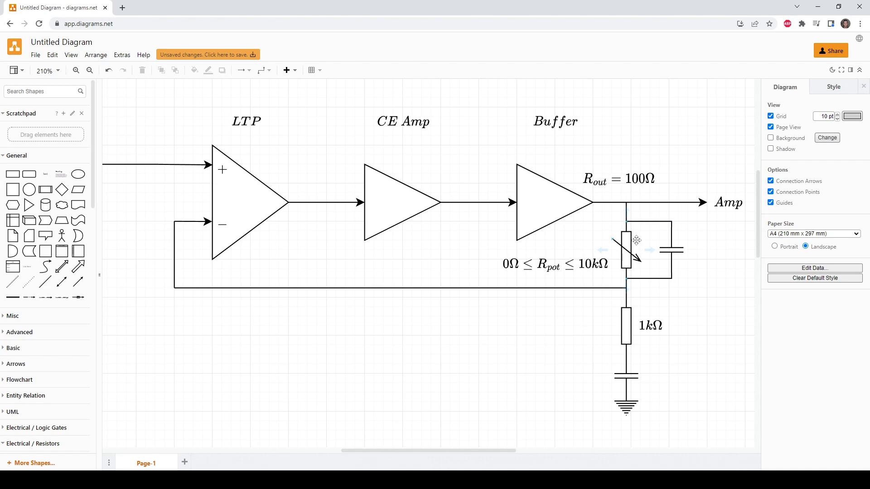
{"action": "mouse_move", "coordinate": [664, 236]}
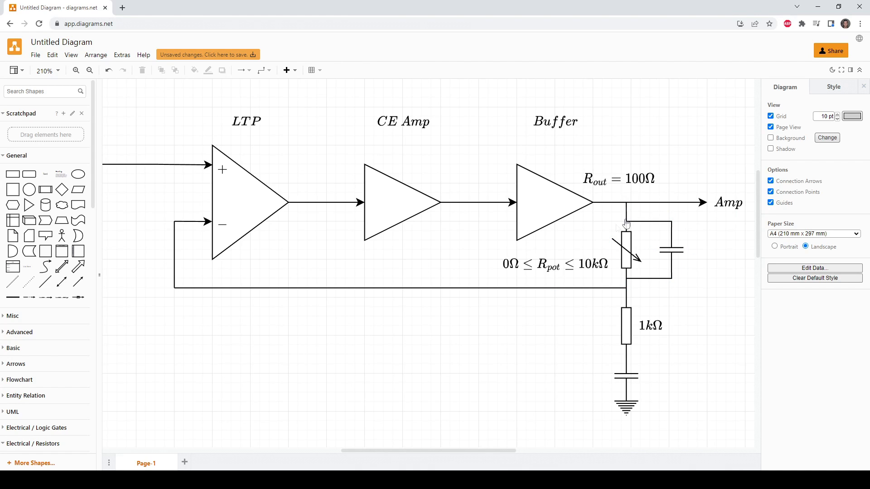
{"action": "mouse_move", "coordinate": [635, 236]}
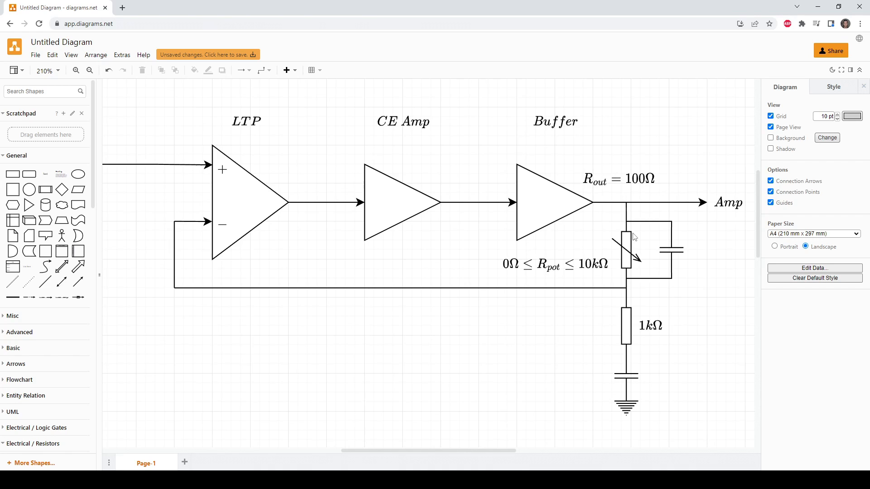
{"action": "mouse_move", "coordinate": [641, 369]}
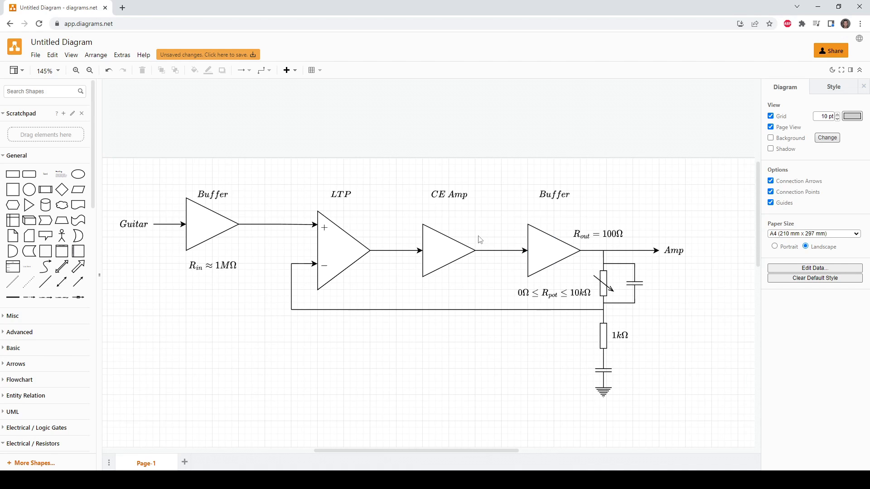
{"action": "mouse_move", "coordinate": [470, 241]}
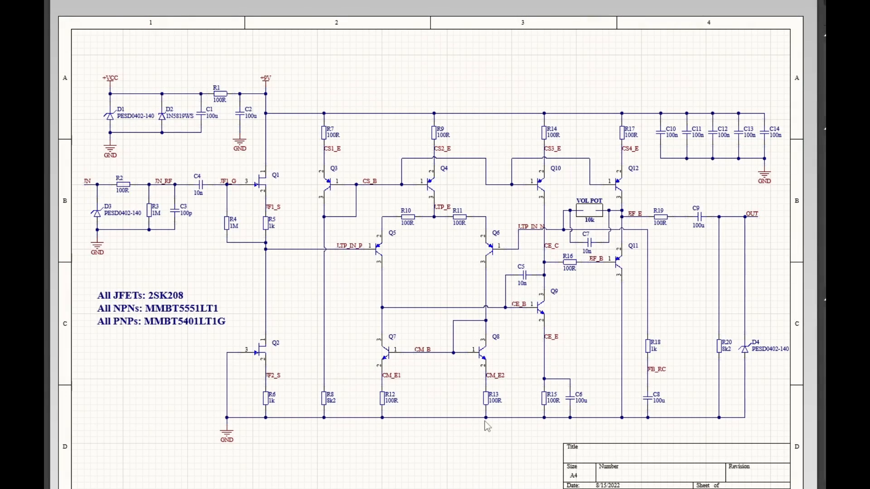
{"action": "mouse_move", "coordinate": [133, 105]}
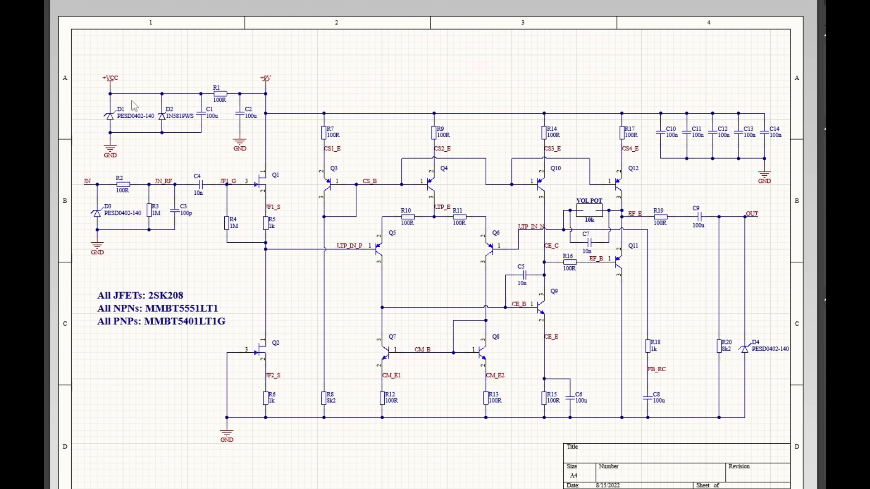
{"action": "scroll", "scroll_direction": "up", "scroll_amount": 3}
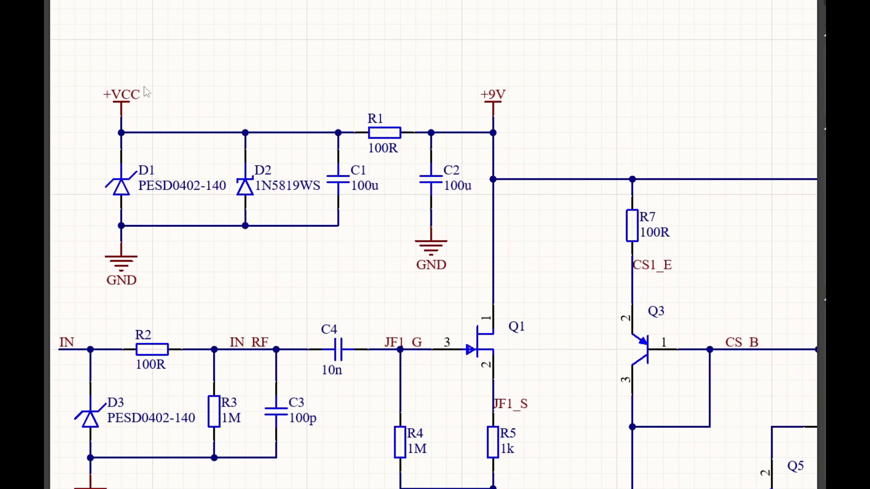
{"action": "mouse_move", "coordinate": [264, 214]}
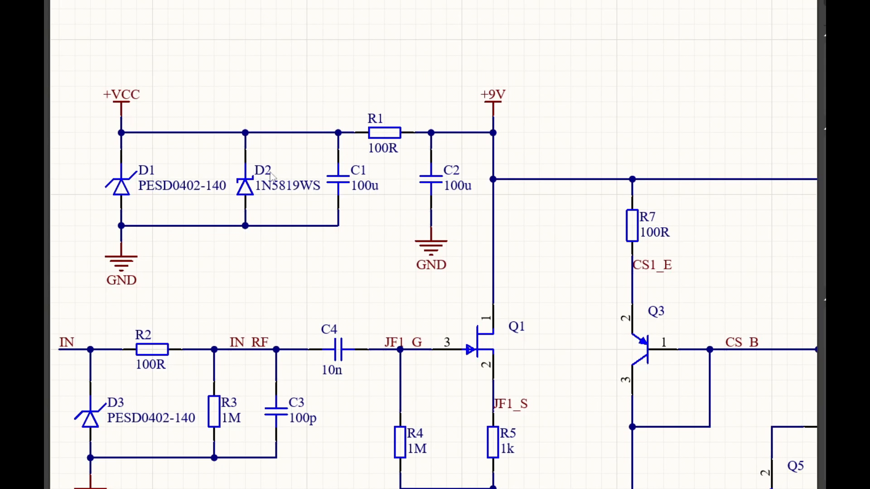
{"action": "mouse_move", "coordinate": [421, 127]}
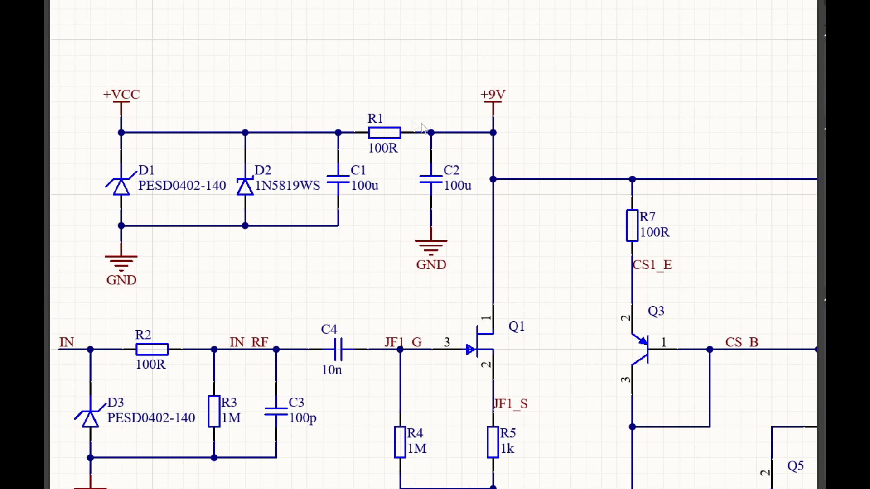
{"action": "mouse_move", "coordinate": [460, 154]}
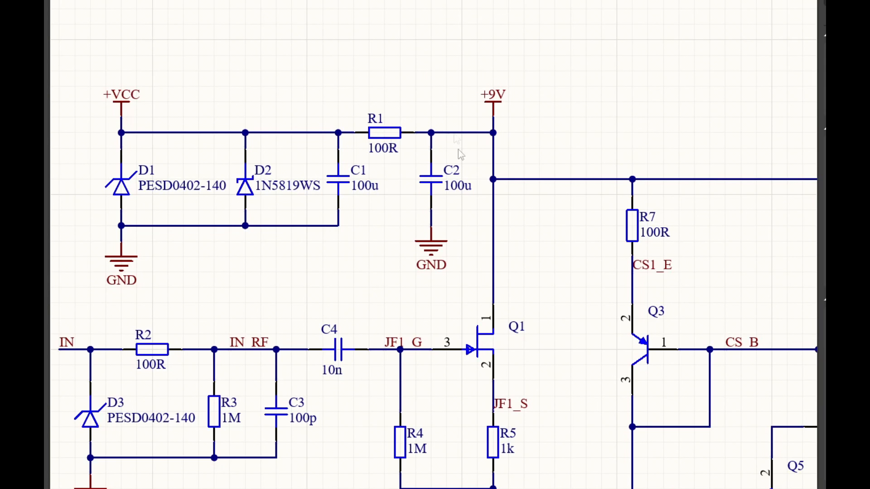
{"action": "mouse_move", "coordinate": [402, 130]}
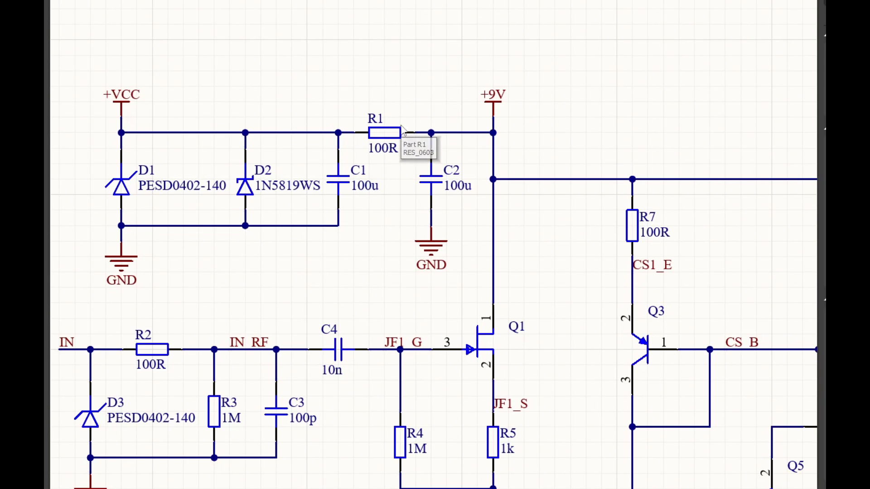
{"action": "mouse_move", "coordinate": [400, 133]}
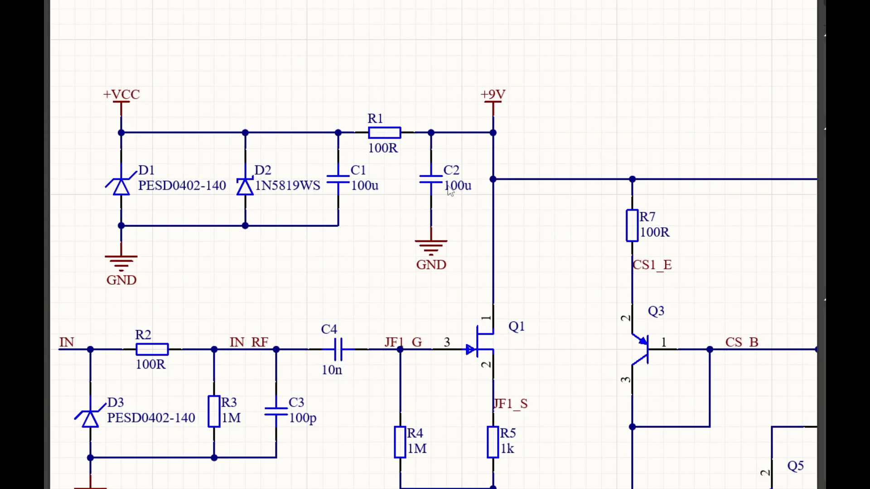
{"action": "mouse_move", "coordinate": [531, 191]}
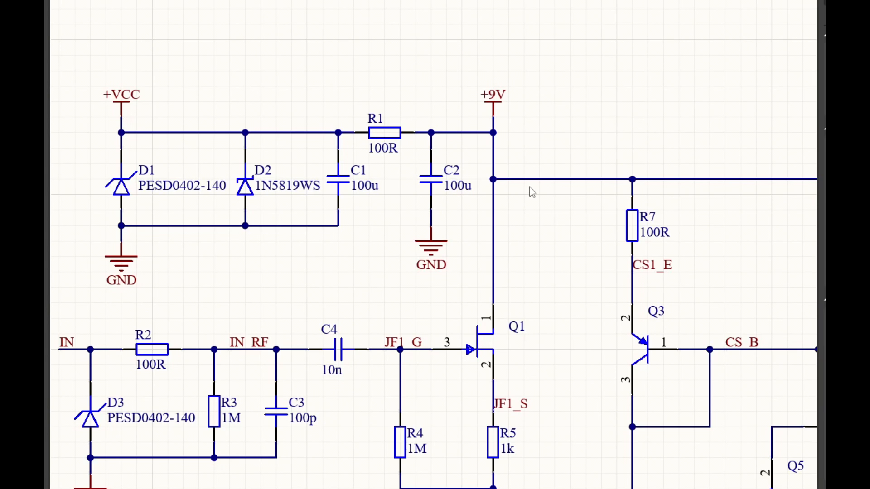
{"action": "mouse_move", "coordinate": [637, 331]}
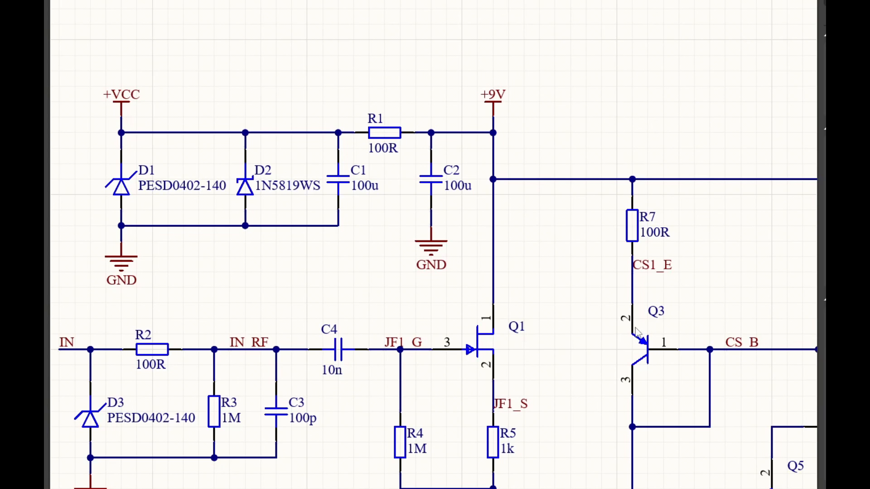
{"action": "mouse_move", "coordinate": [495, 77]}
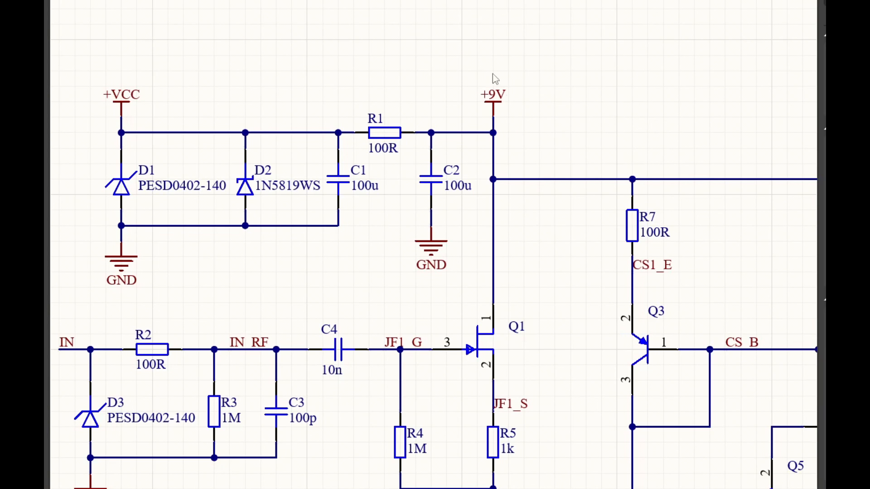
{"action": "mouse_move", "coordinate": [471, 164]}
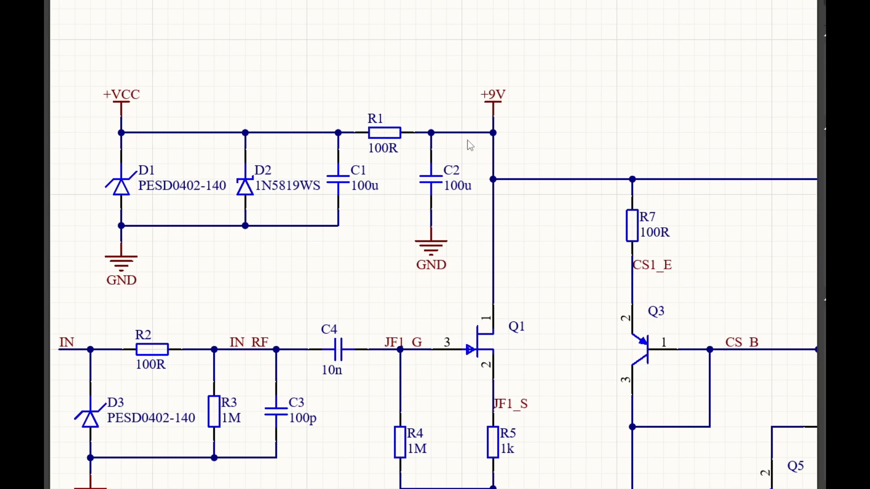
{"action": "mouse_move", "coordinate": [464, 145]}
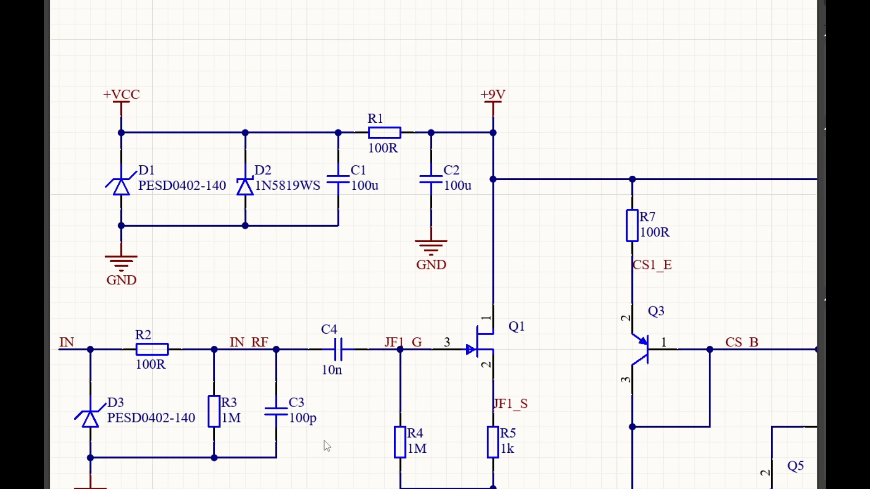
{"action": "mouse_move", "coordinate": [326, 446]}
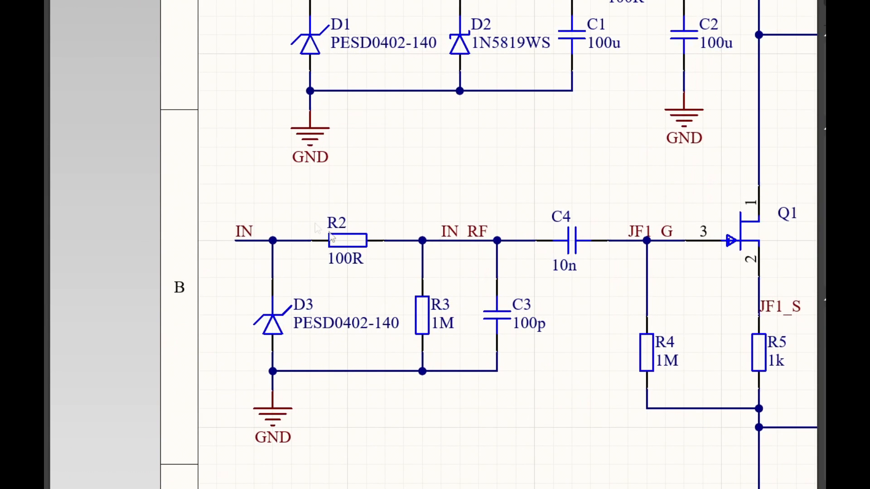
{"action": "mouse_move", "coordinate": [422, 317]}
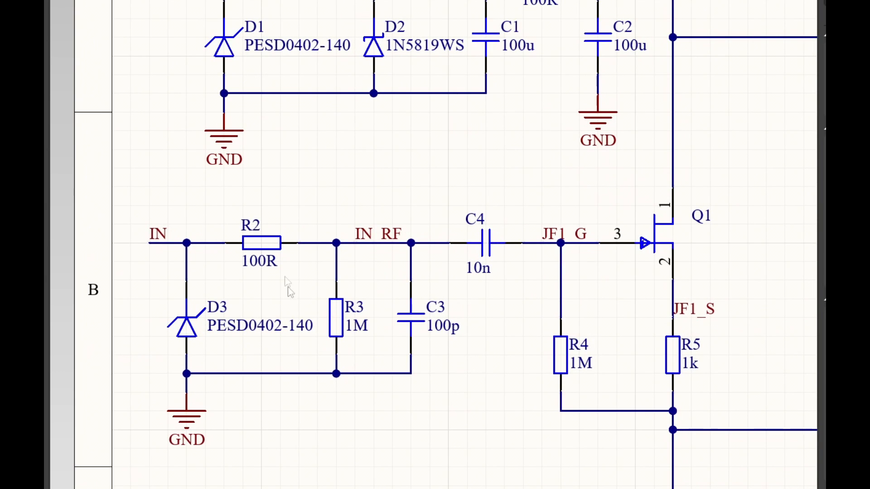
{"action": "mouse_move", "coordinate": [351, 300]}
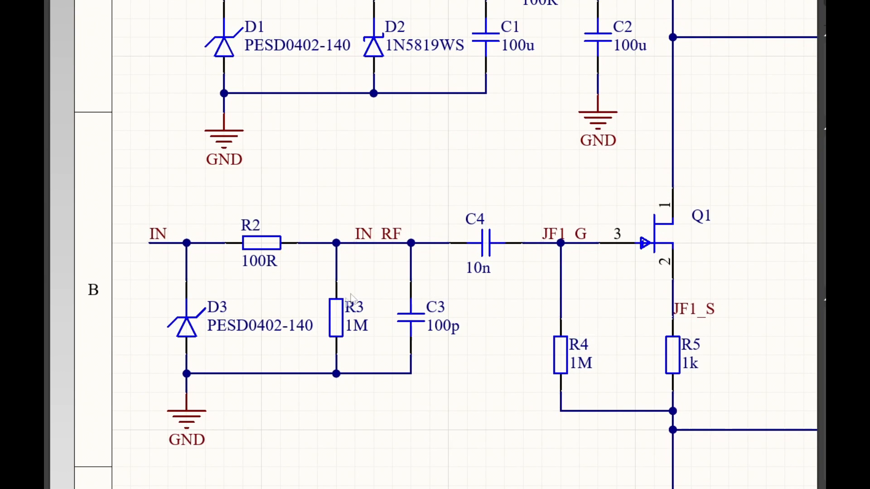
{"action": "mouse_move", "coordinate": [308, 253]}
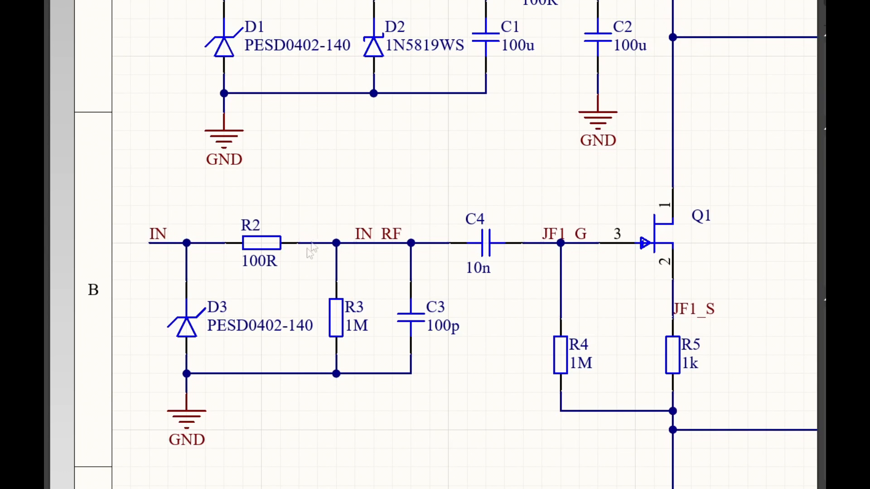
{"action": "mouse_move", "coordinate": [441, 350]}
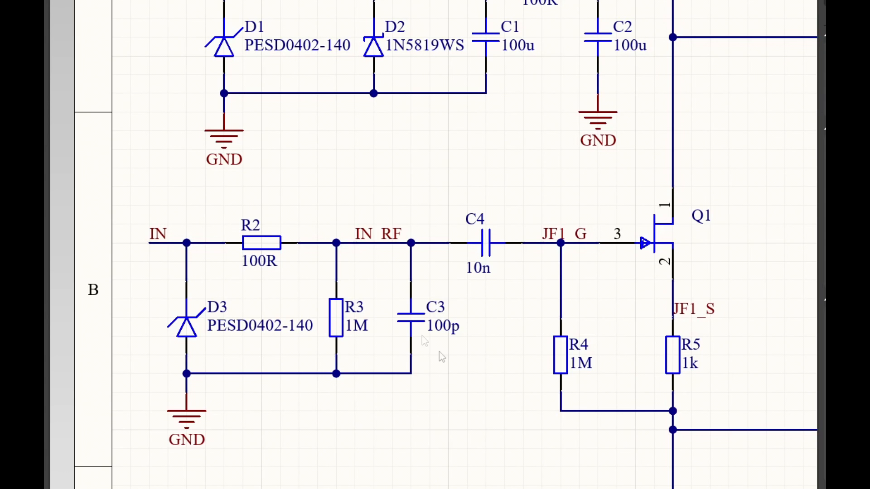
{"action": "mouse_move", "coordinate": [444, 340]}
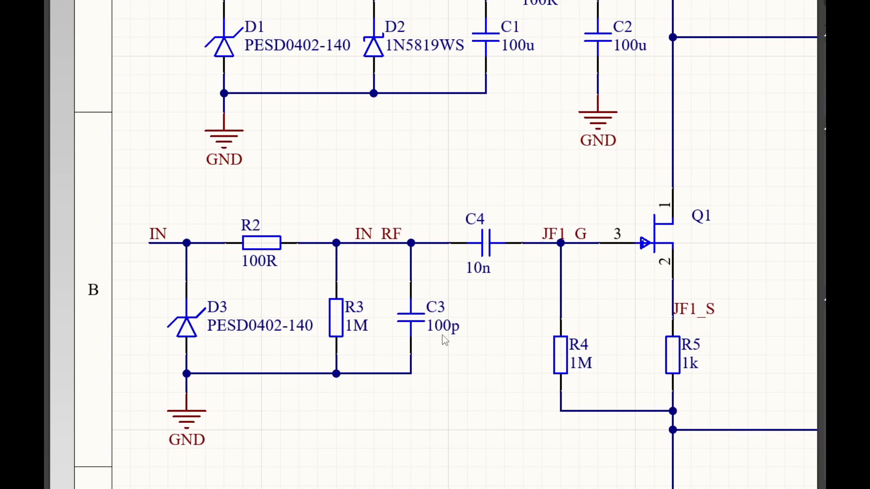
{"action": "mouse_move", "coordinate": [372, 218]}
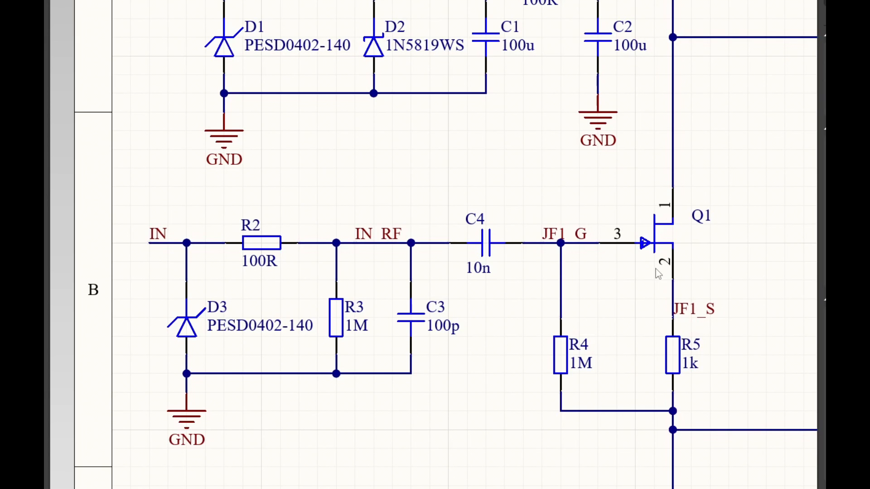
{"action": "mouse_move", "coordinate": [468, 243]}
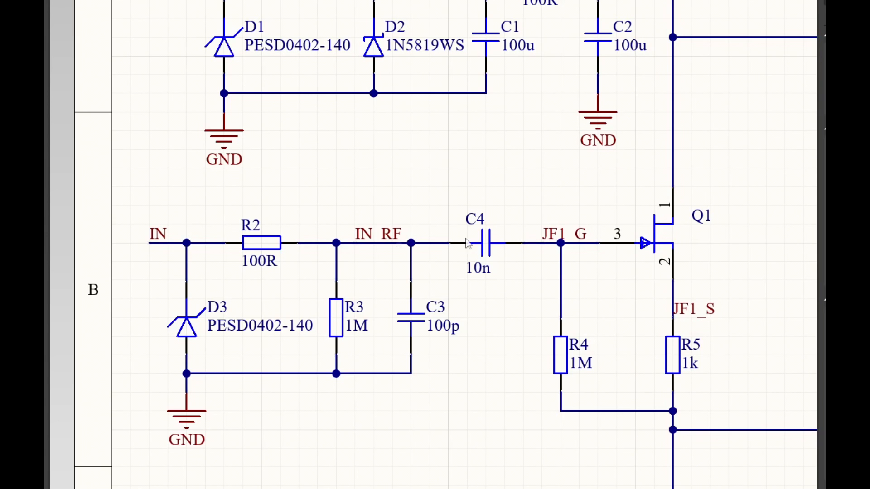
{"action": "mouse_move", "coordinate": [209, 273]}
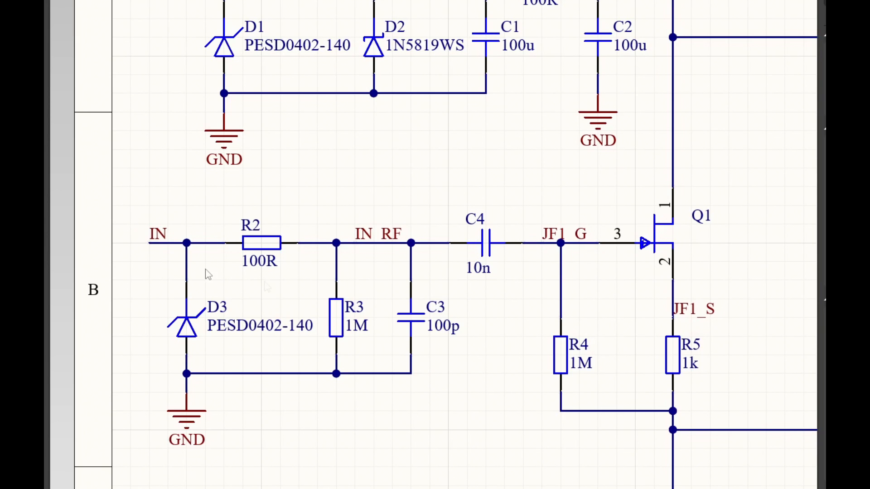
{"action": "mouse_move", "coordinate": [637, 231]}
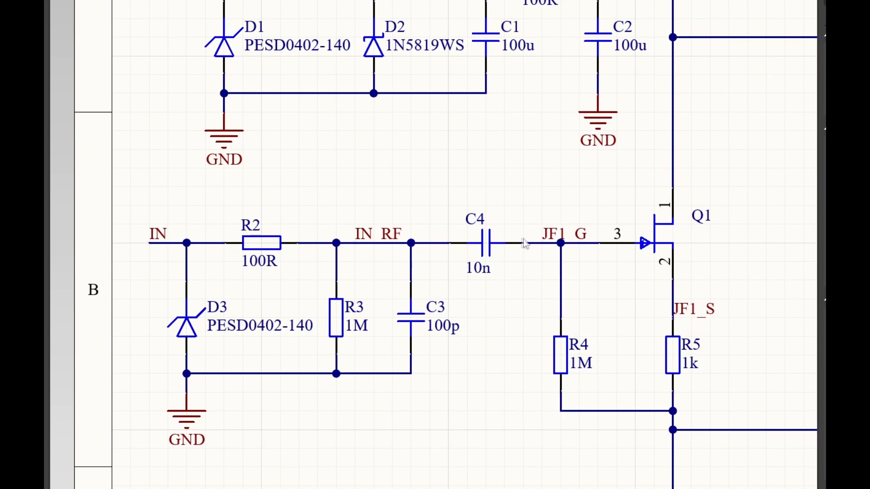
{"action": "mouse_move", "coordinate": [502, 206]}
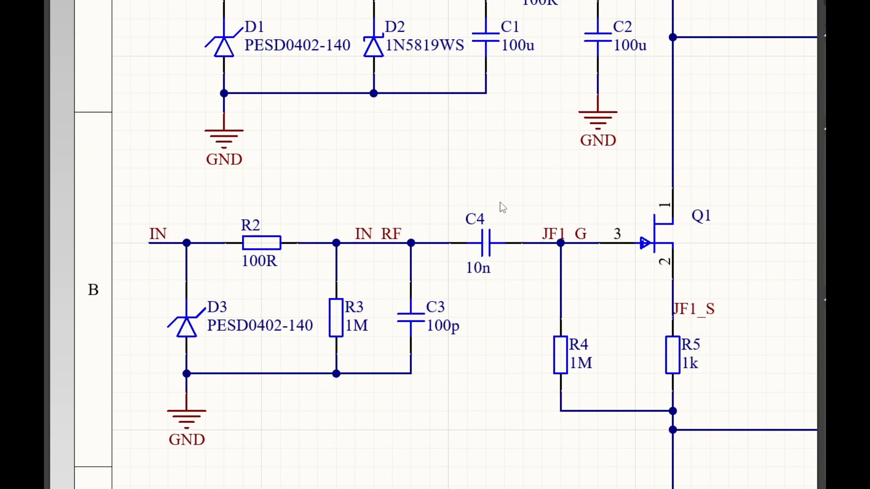
{"action": "mouse_move", "coordinate": [599, 225]}
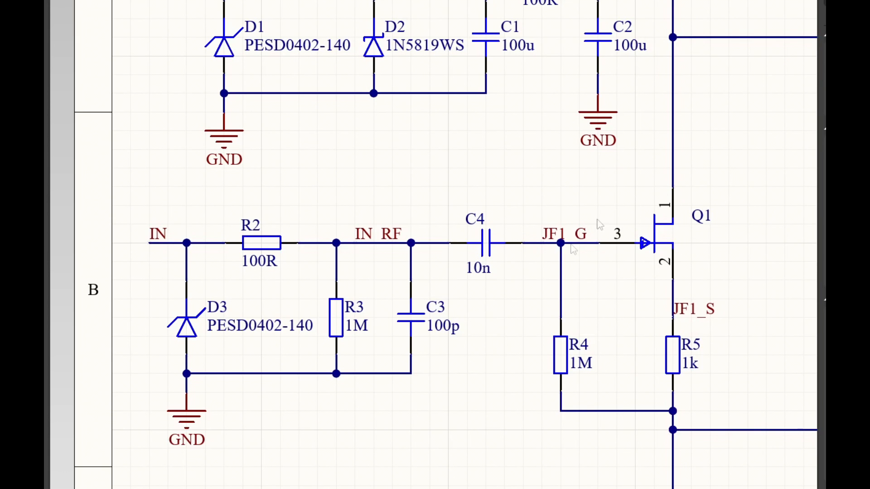
{"action": "mouse_move", "coordinate": [395, 287]}
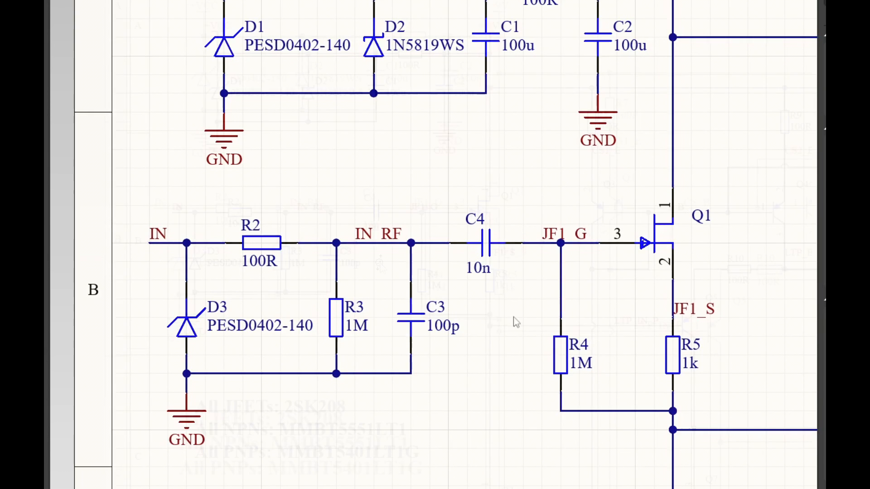
Zoom out so the schematic shows Q2, the Q3/Q4 current mirror, Q5, Q7 and the part notes
{"action": "scroll", "scroll_direction": "down", "scroll_amount": 3}
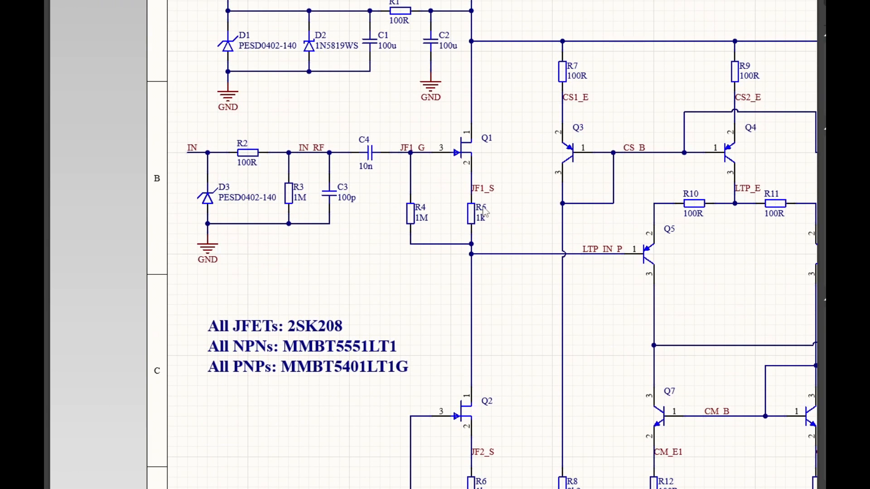
{"action": "scroll", "scroll_direction": "down", "scroll_amount": 3}
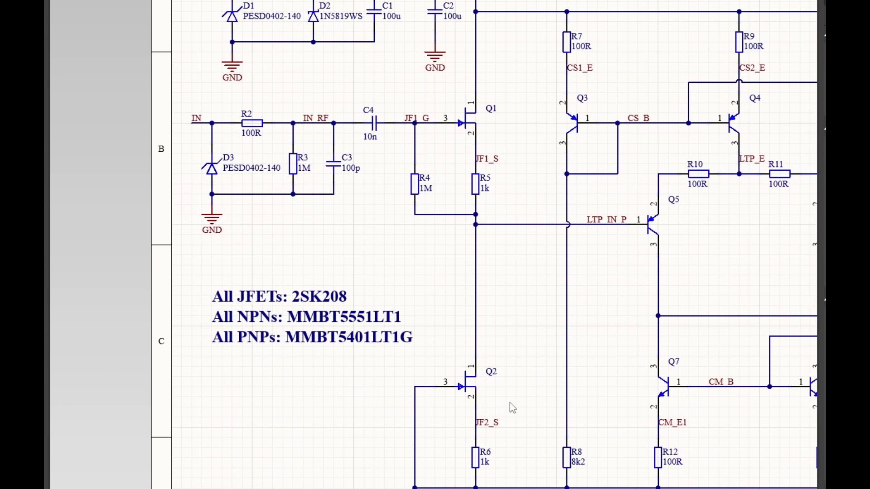
{"action": "mouse_move", "coordinate": [402, 422]}
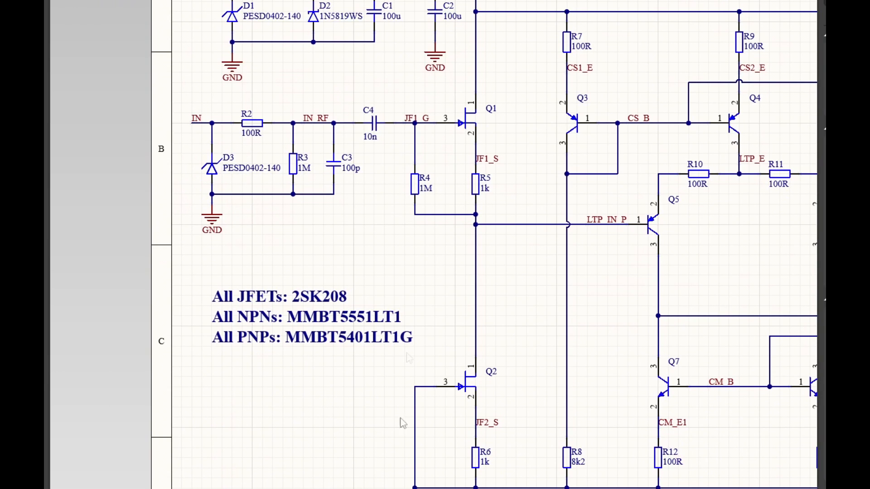
{"action": "mouse_move", "coordinate": [532, 94]}
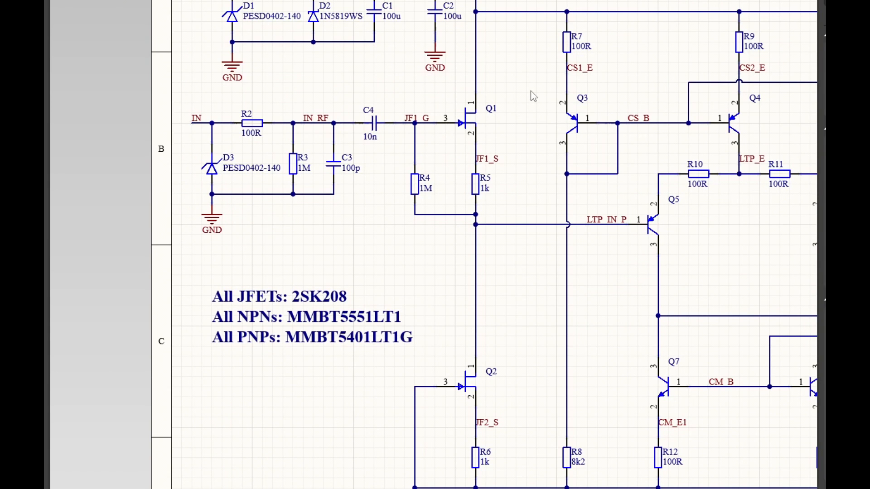
{"action": "mouse_move", "coordinate": [484, 182]}
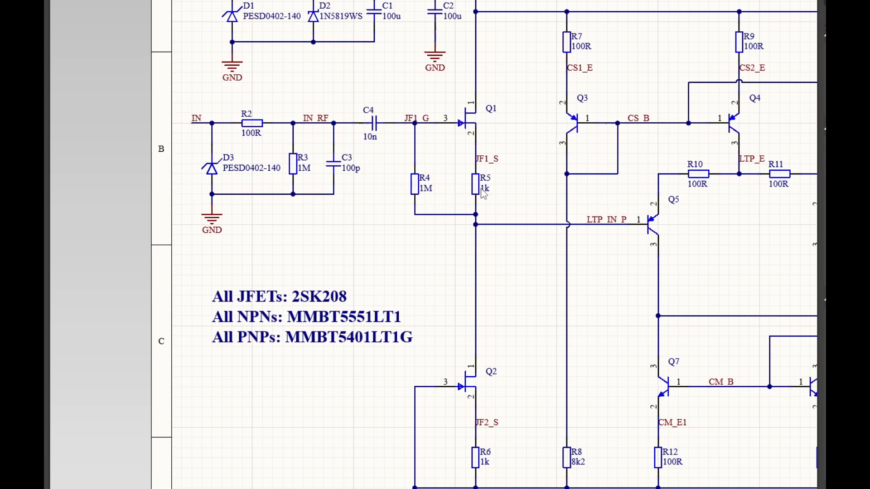
{"action": "mouse_move", "coordinate": [415, 206]}
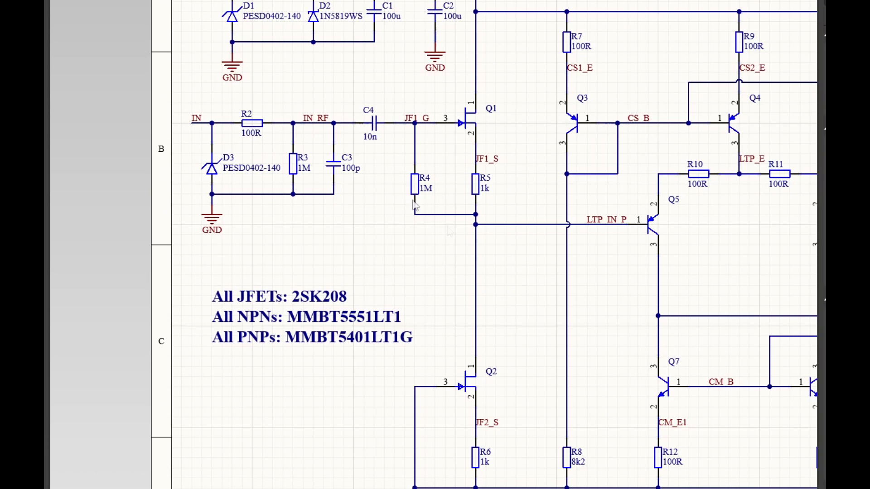
{"action": "mouse_move", "coordinate": [493, 362]}
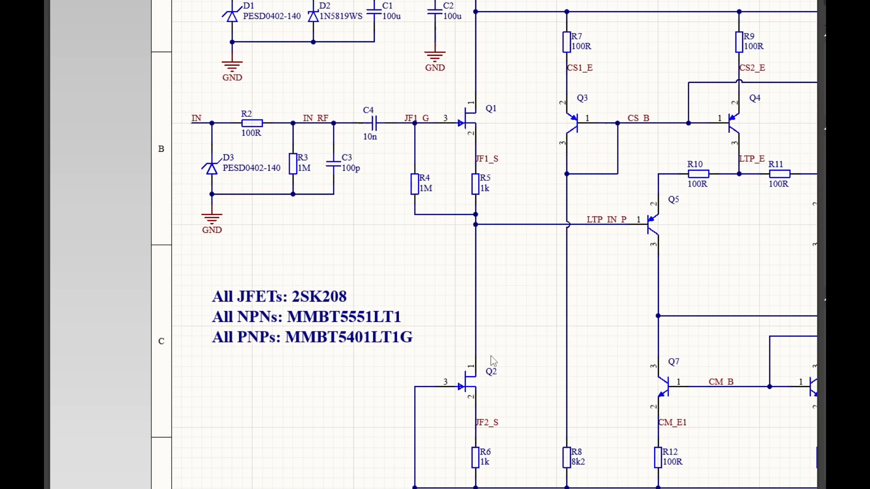
{"action": "mouse_move", "coordinate": [498, 123]}
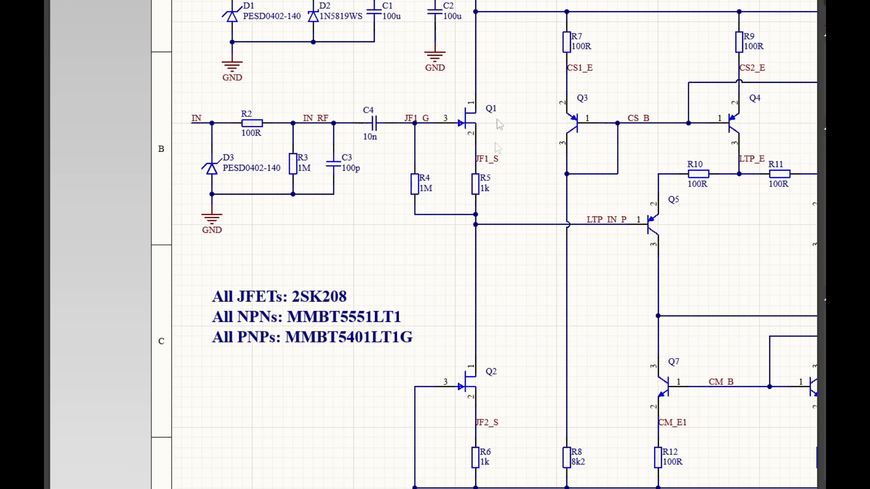
{"action": "mouse_move", "coordinate": [468, 253]}
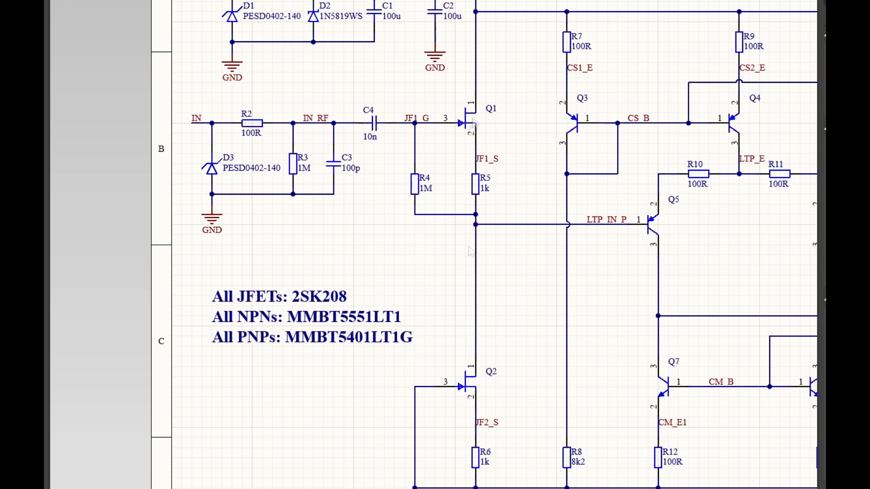
{"action": "mouse_move", "coordinate": [485, 337]}
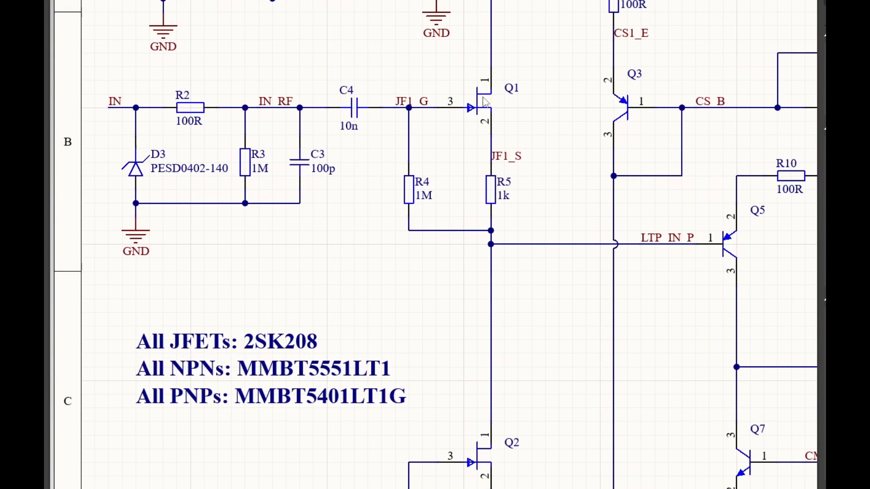
{"action": "mouse_move", "coordinate": [483, 103]}
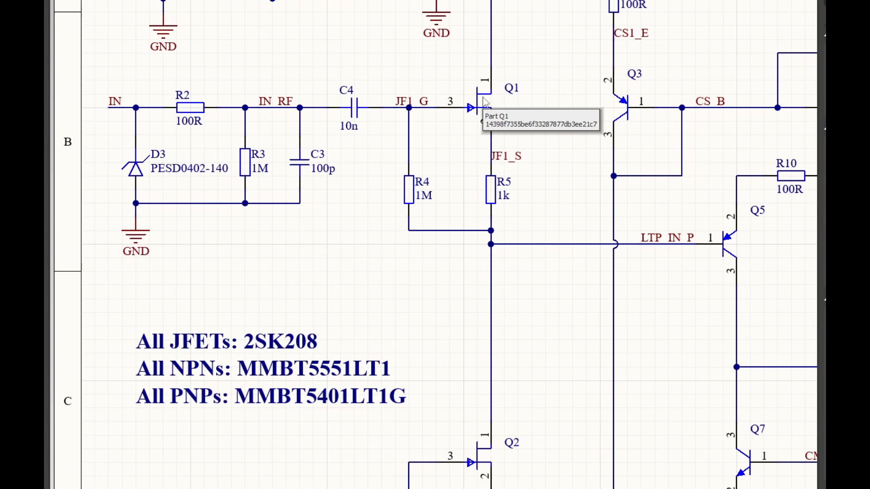
{"action": "mouse_move", "coordinate": [416, 161]}
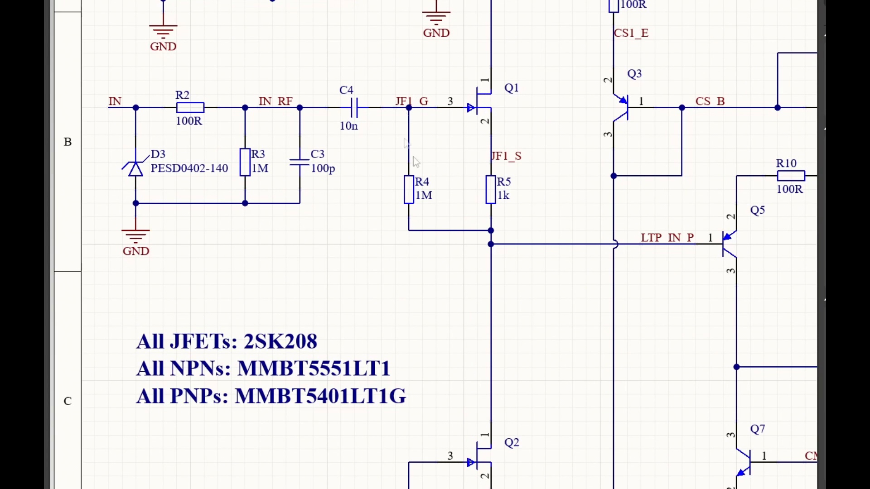
{"action": "mouse_move", "coordinate": [495, 110]}
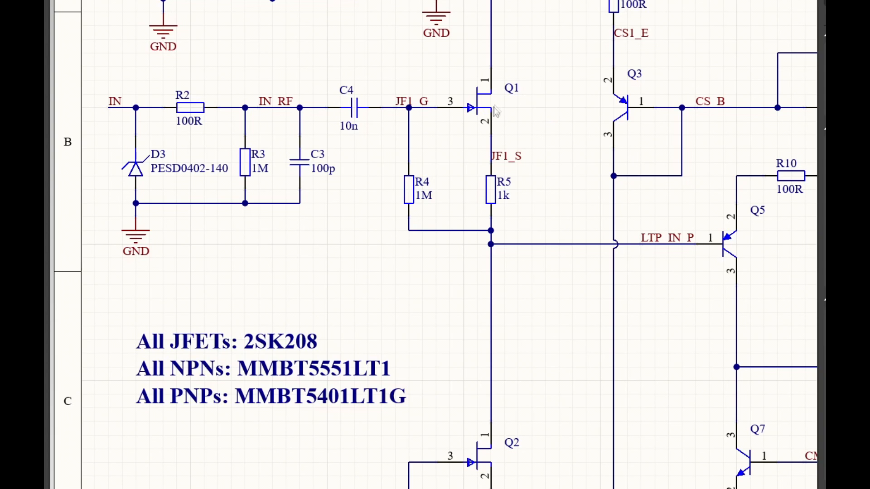
{"action": "mouse_move", "coordinate": [473, 122]}
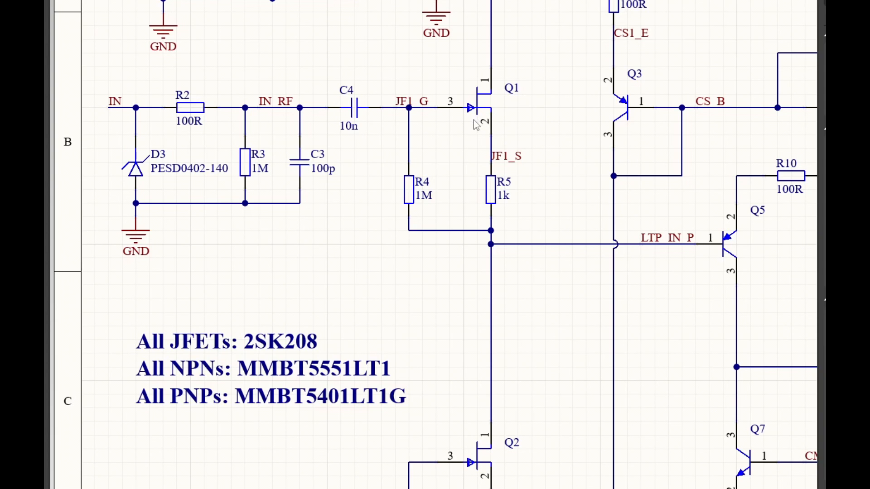
{"action": "mouse_move", "coordinate": [477, 147]}
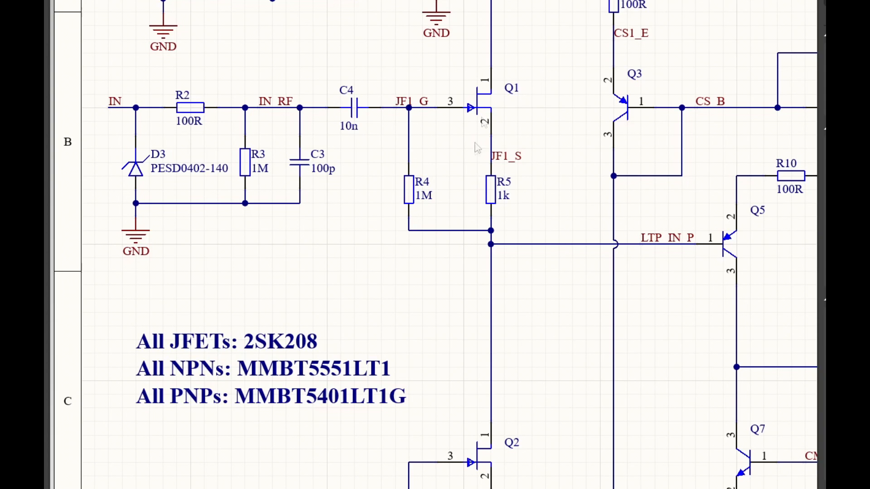
{"action": "mouse_move", "coordinate": [424, 182]}
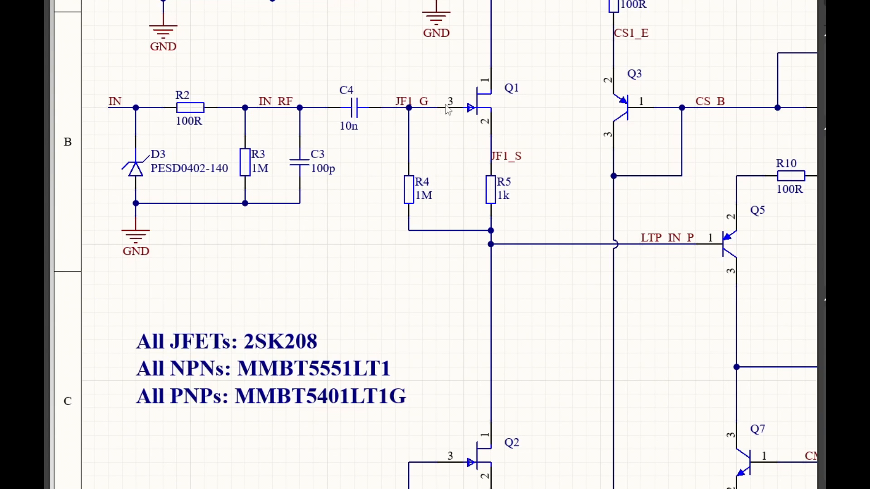
{"action": "mouse_move", "coordinate": [484, 243]}
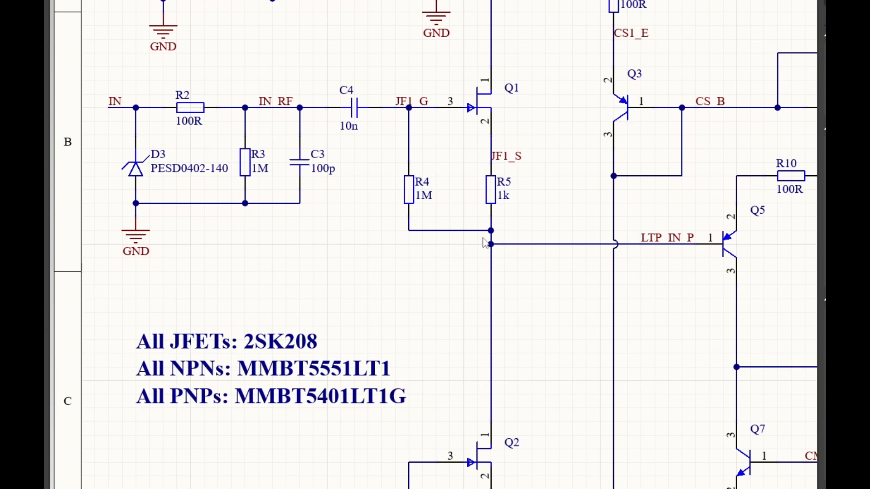
{"action": "mouse_move", "coordinate": [497, 177]}
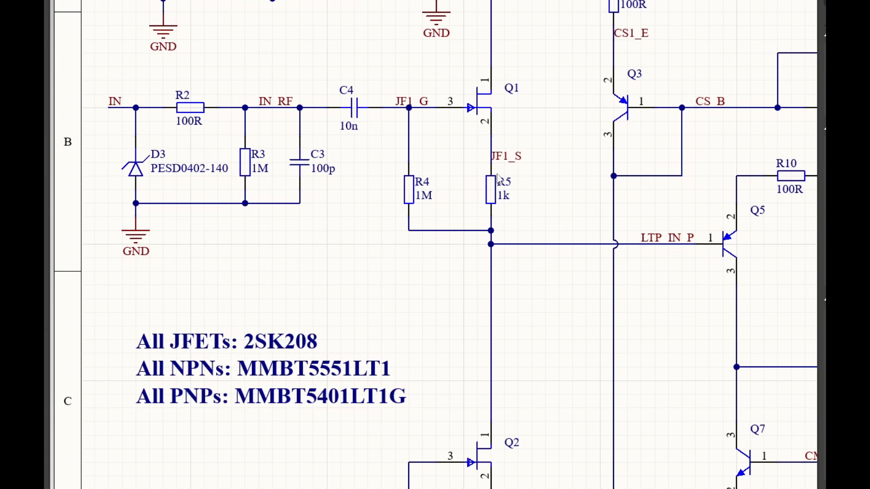
{"action": "mouse_move", "coordinate": [408, 108]}
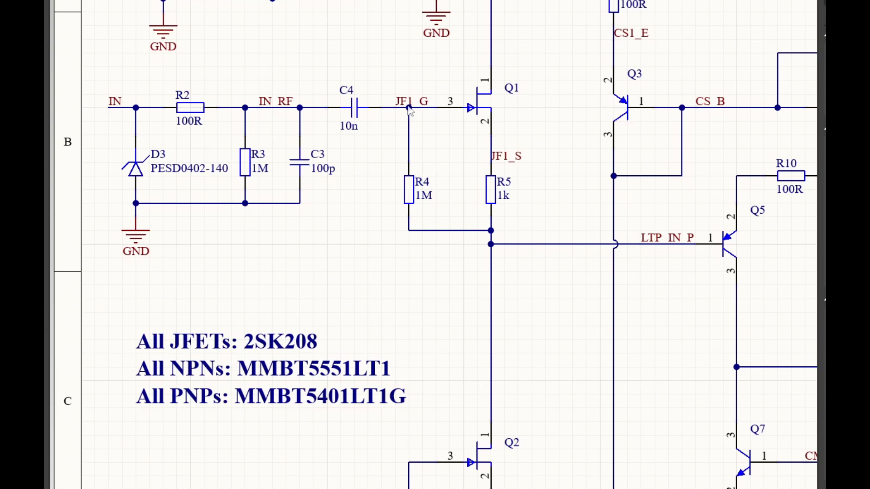
{"action": "mouse_move", "coordinate": [497, 224]}
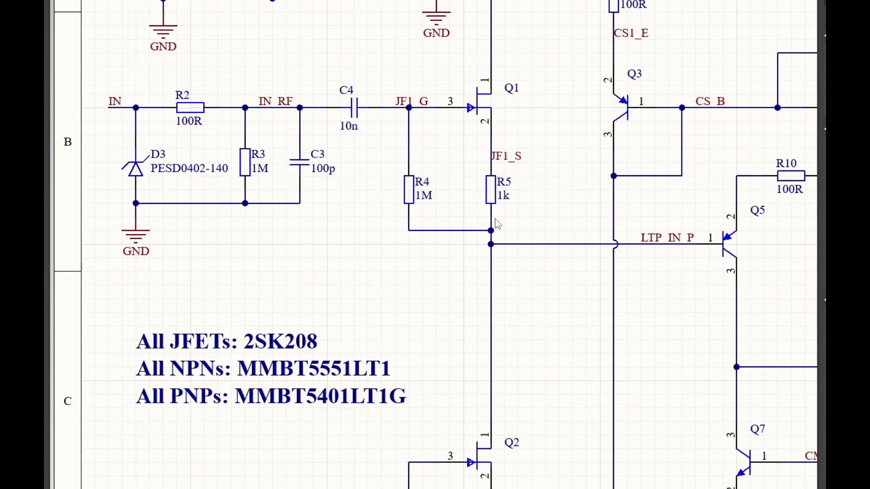
{"action": "mouse_move", "coordinate": [496, 243]}
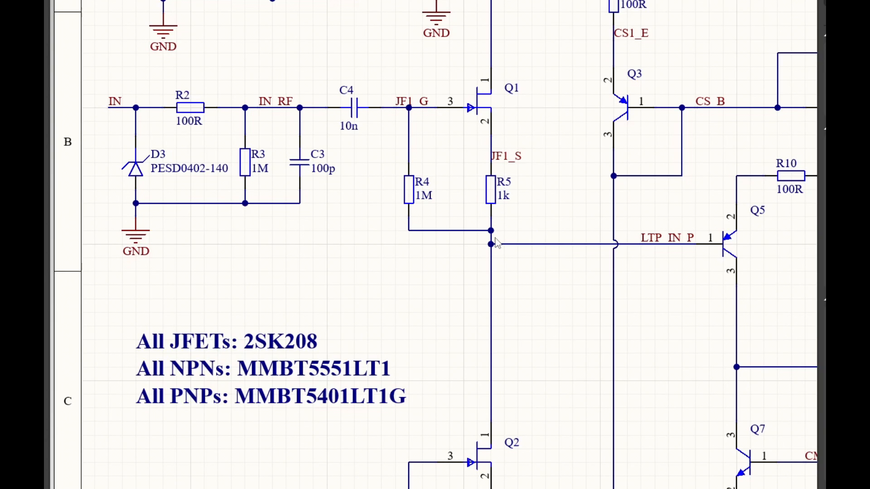
{"action": "mouse_move", "coordinate": [434, 233]}
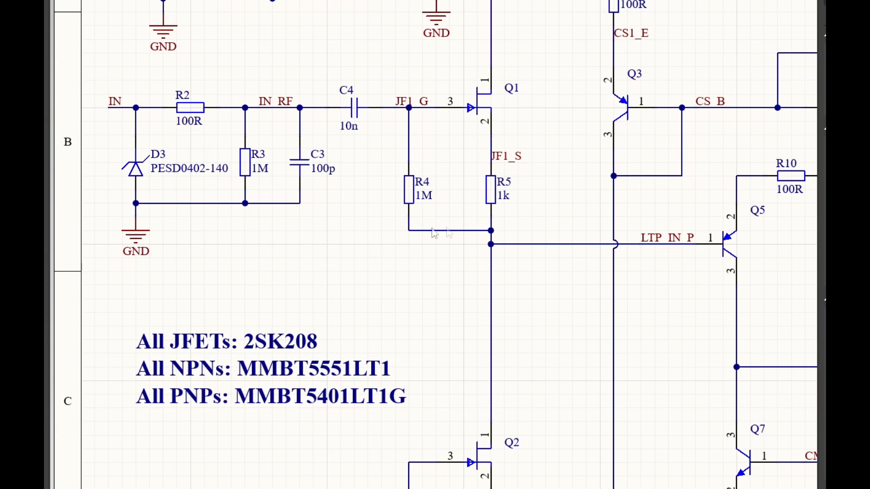
{"action": "mouse_move", "coordinate": [447, 206]}
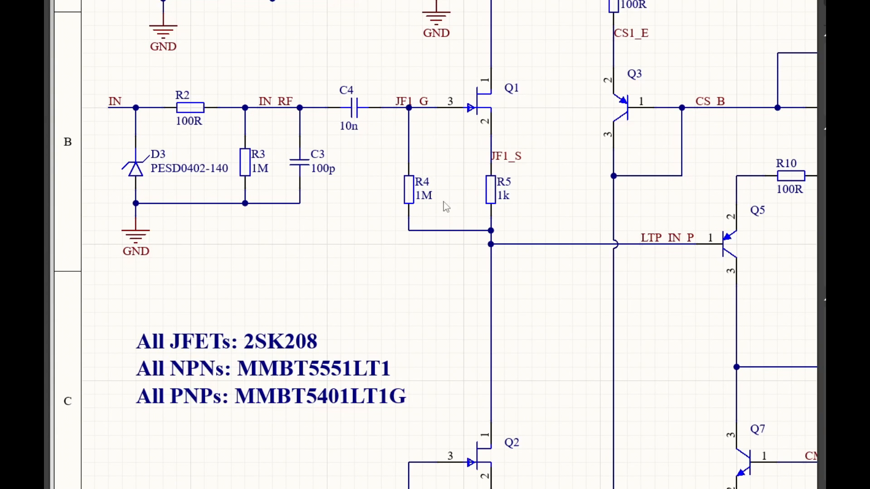
{"action": "mouse_move", "coordinate": [524, 92]}
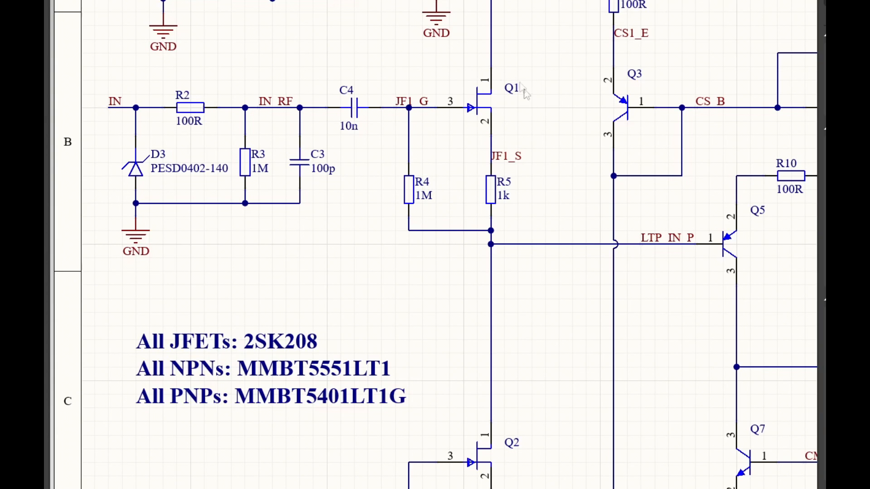
{"action": "mouse_move", "coordinate": [504, 89]}
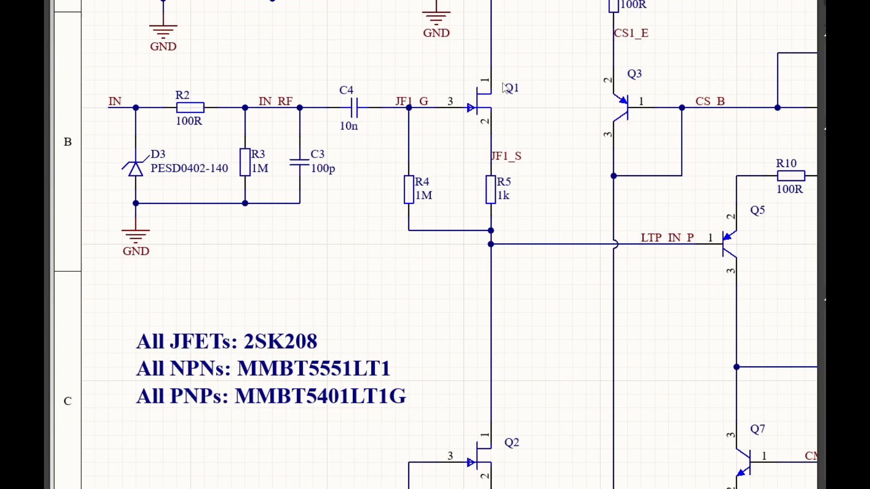
{"action": "mouse_move", "coordinate": [503, 162]}
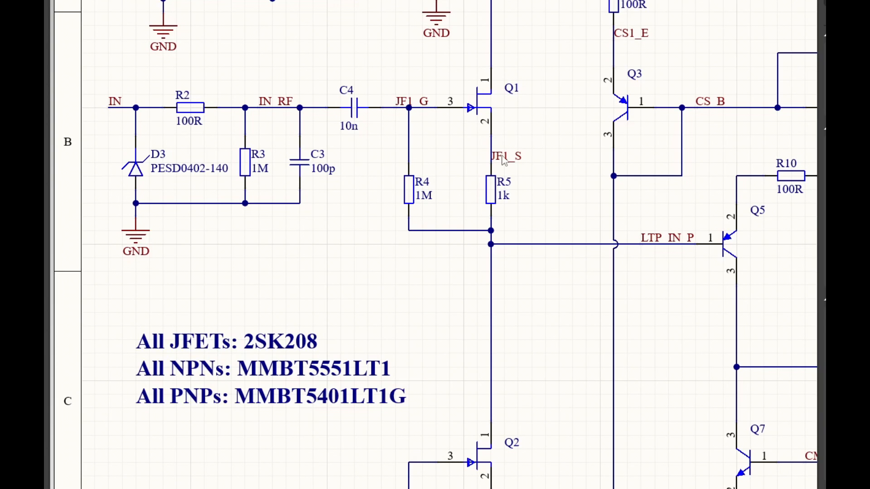
{"action": "mouse_move", "coordinate": [334, 124]}
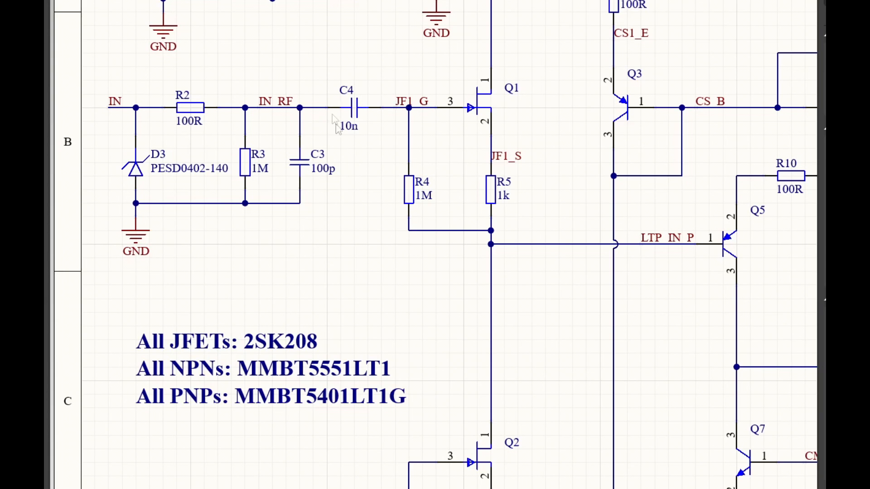
{"action": "mouse_move", "coordinate": [256, 145]}
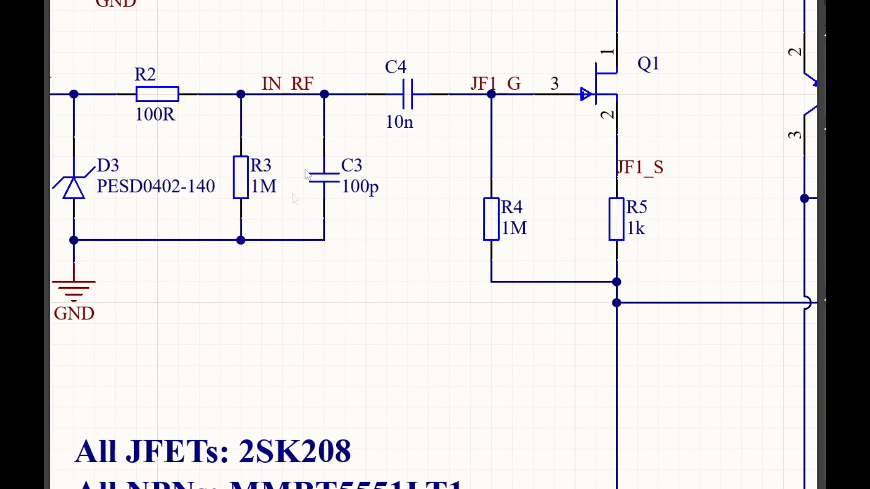
{"action": "mouse_move", "coordinate": [374, 68]}
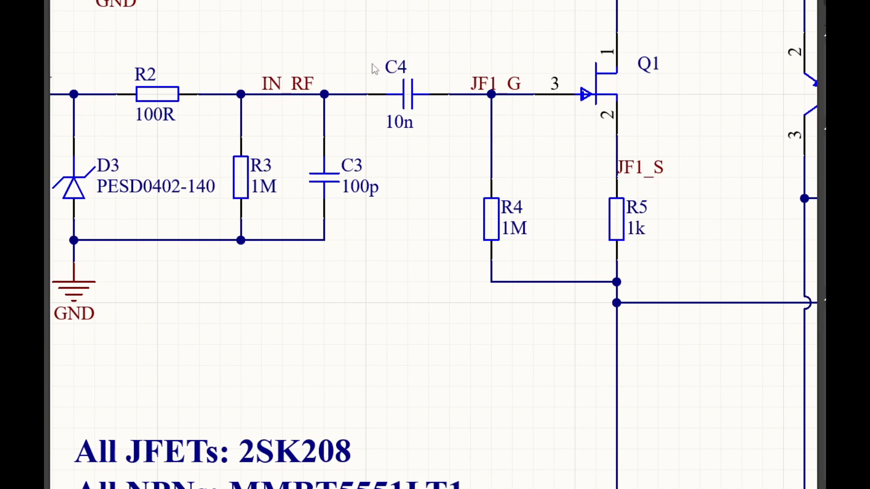
{"action": "mouse_move", "coordinate": [248, 255]}
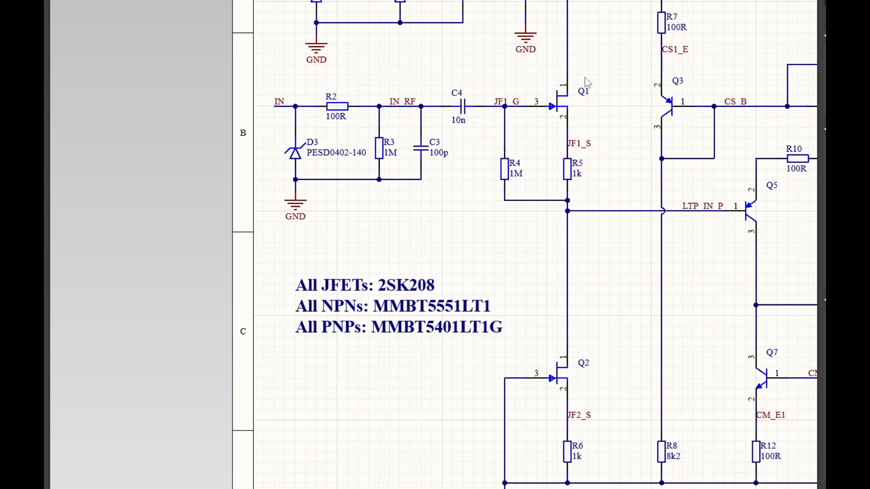
{"action": "mouse_move", "coordinate": [559, 340]}
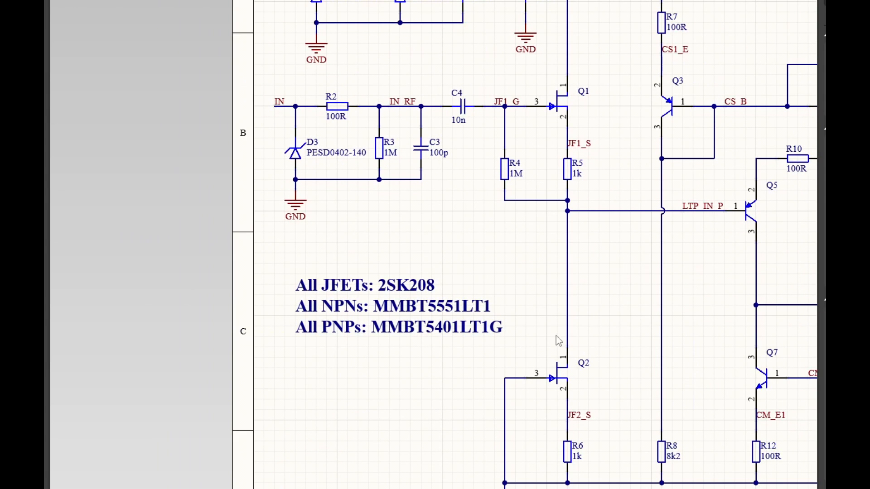
{"action": "mouse_move", "coordinate": [372, 143]}
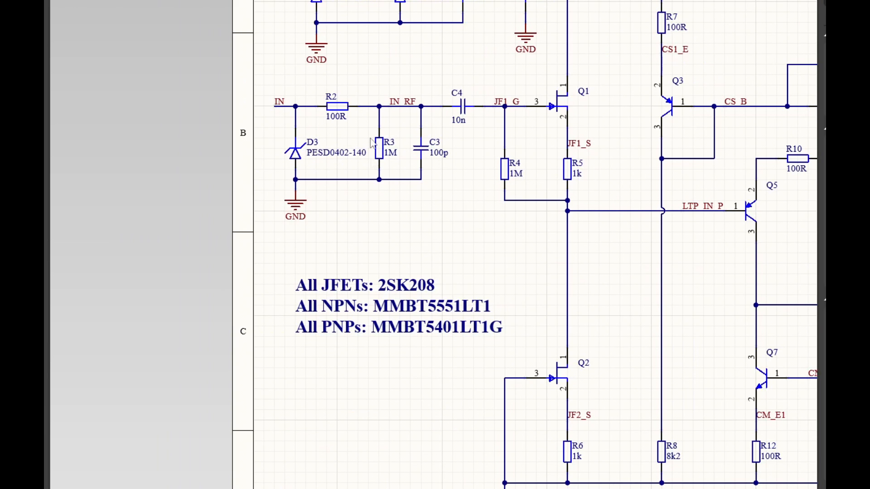
{"action": "mouse_move", "coordinate": [399, 150]}
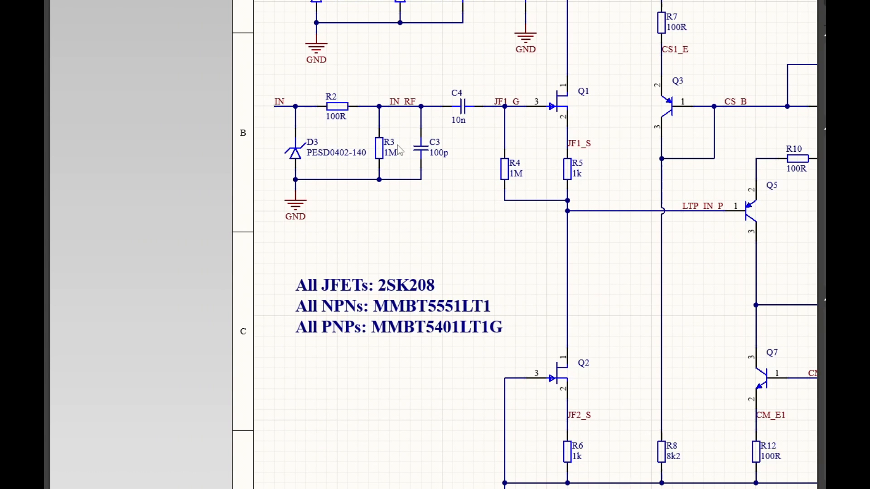
{"action": "mouse_move", "coordinate": [471, 82]}
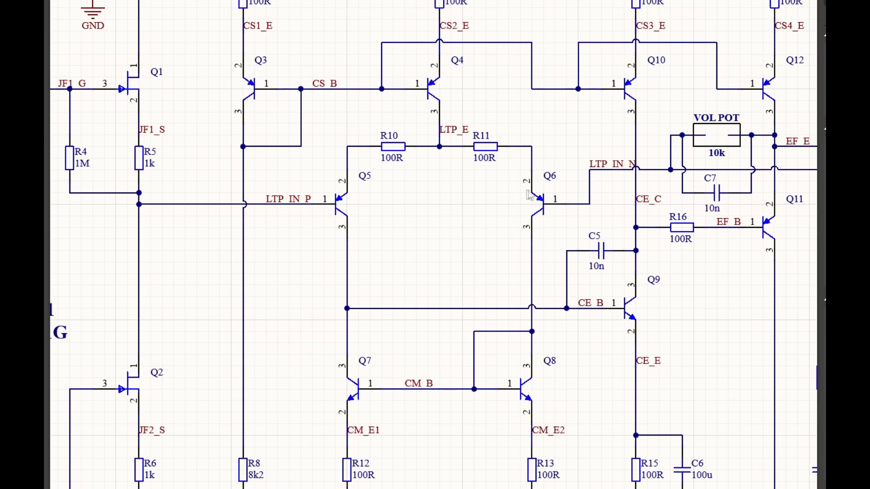
{"action": "mouse_move", "coordinate": [525, 193]}
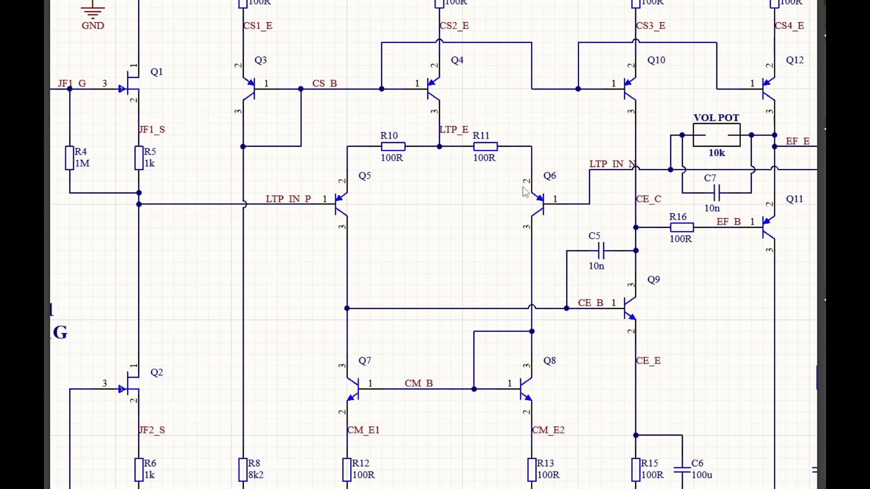
{"action": "mouse_move", "coordinate": [515, 188]}
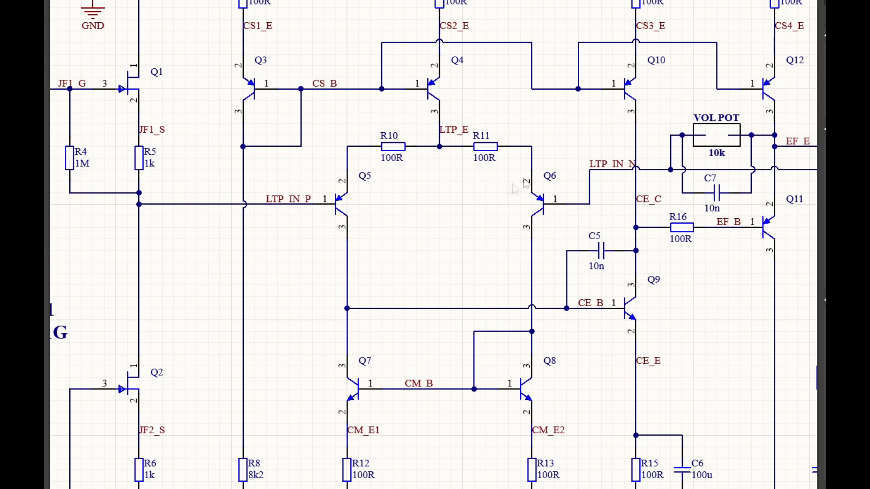
{"action": "mouse_move", "coordinate": [552, 248]}
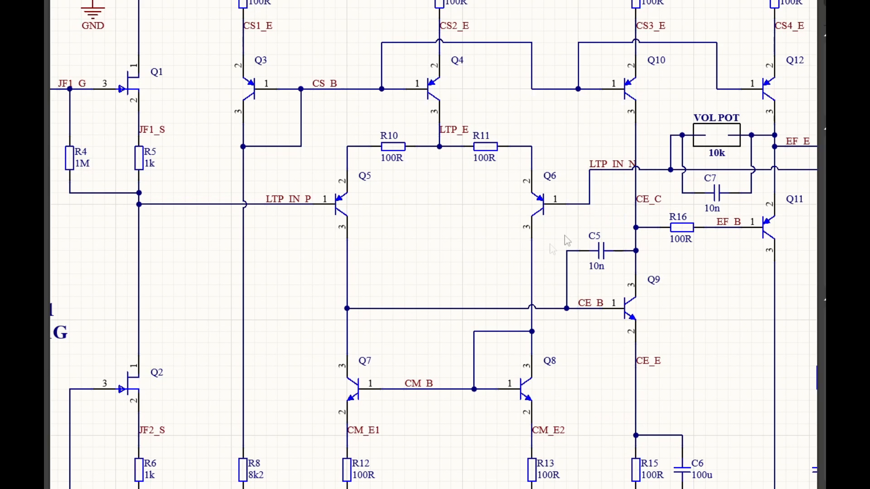
{"action": "mouse_move", "coordinate": [363, 201]}
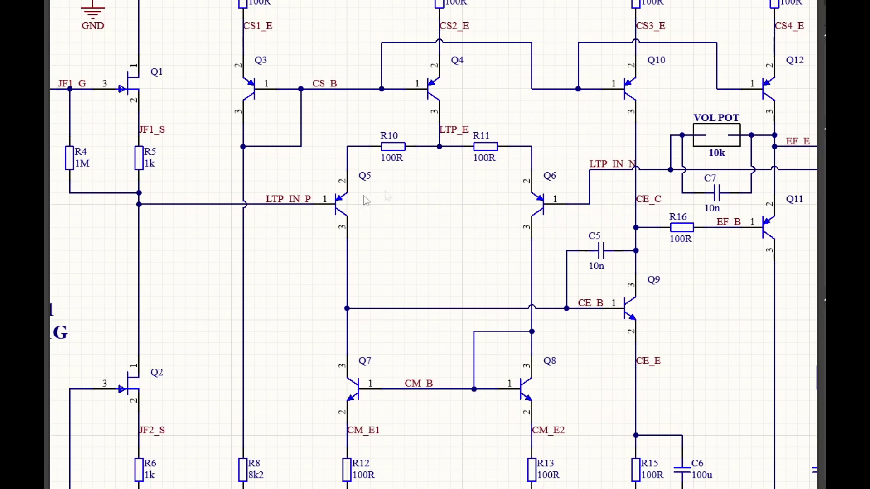
{"action": "mouse_move", "coordinate": [402, 183]}
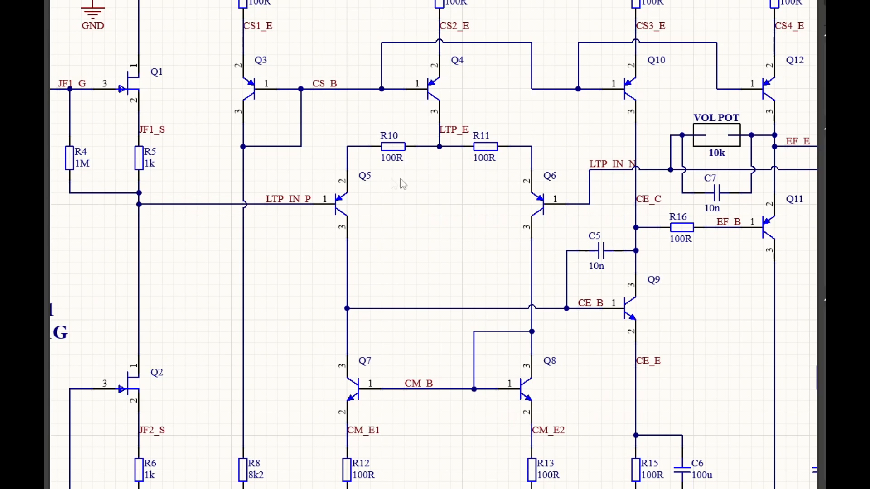
{"action": "mouse_move", "coordinate": [471, 162]}
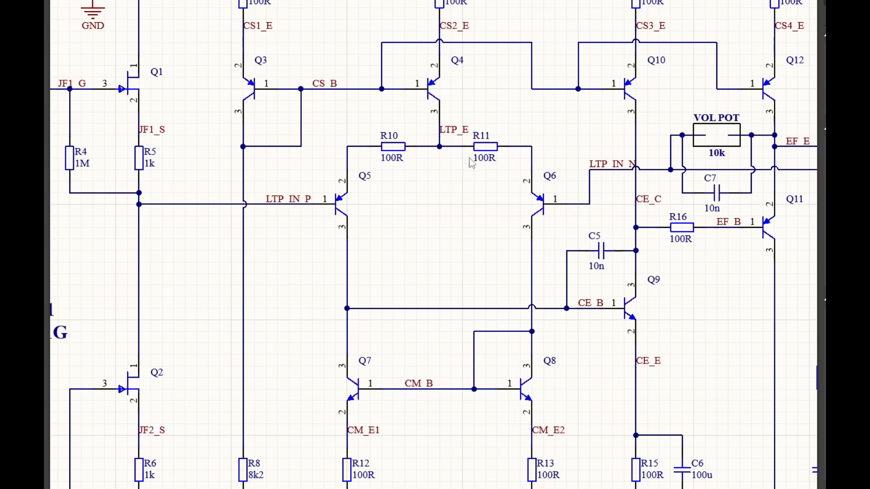
{"action": "scroll", "scroll_direction": "down", "scroll_amount": 3}
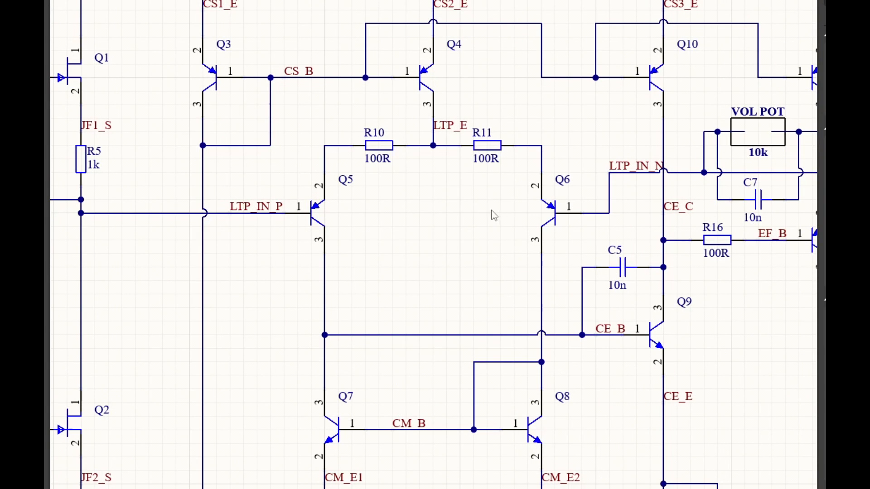
{"action": "scroll", "scroll_direction": "down", "scroll_amount": 3}
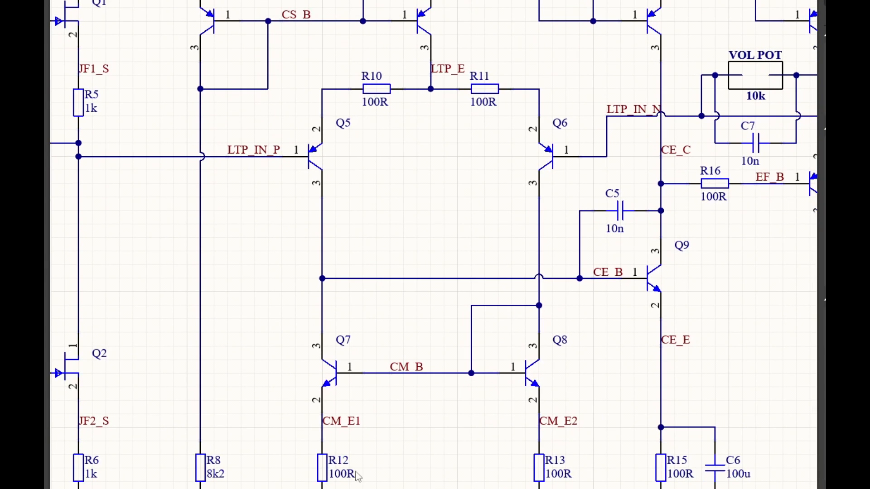
{"action": "mouse_move", "coordinate": [356, 397]}
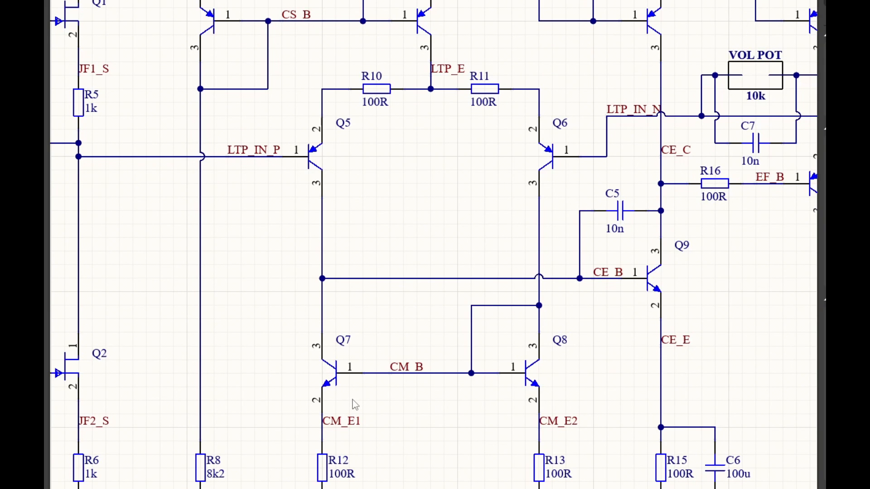
{"action": "mouse_move", "coordinate": [365, 402]}
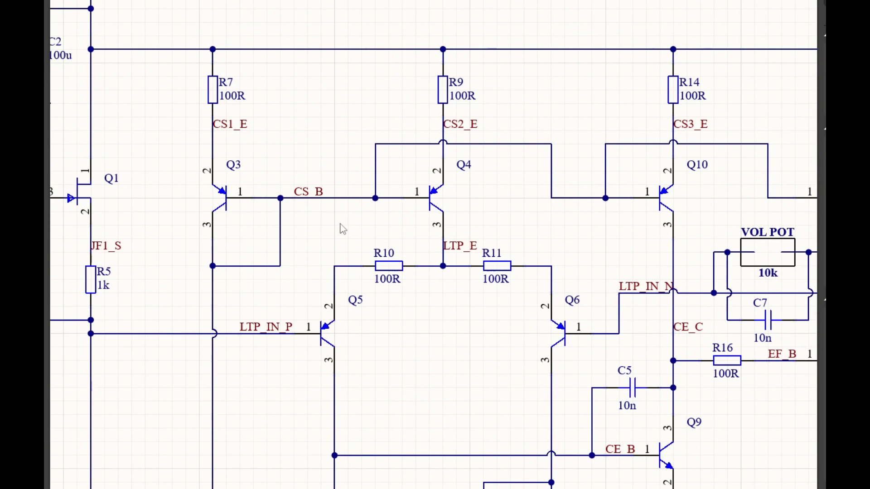
{"action": "mouse_move", "coordinate": [352, 268]}
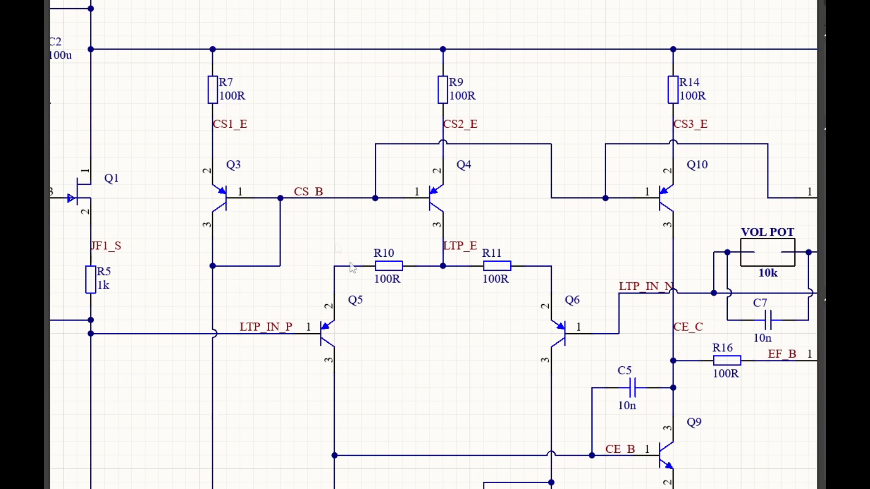
{"action": "mouse_move", "coordinate": [307, 300]}
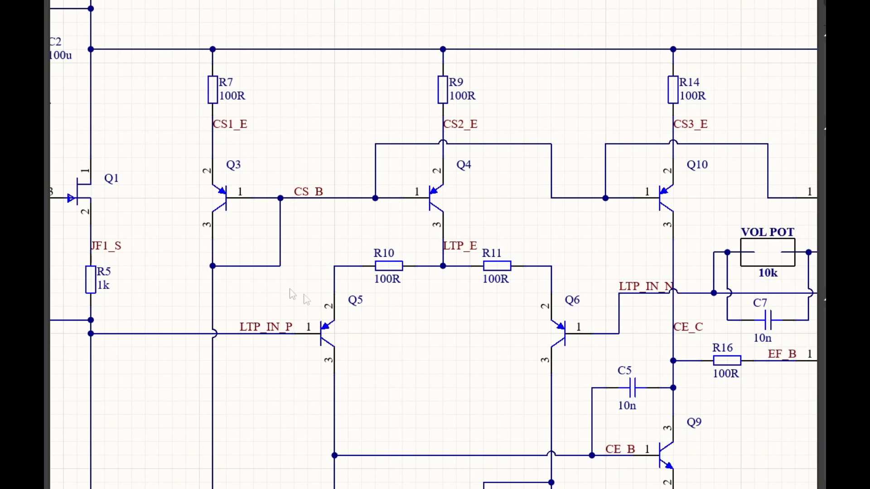
{"action": "mouse_move", "coordinate": [418, 300]}
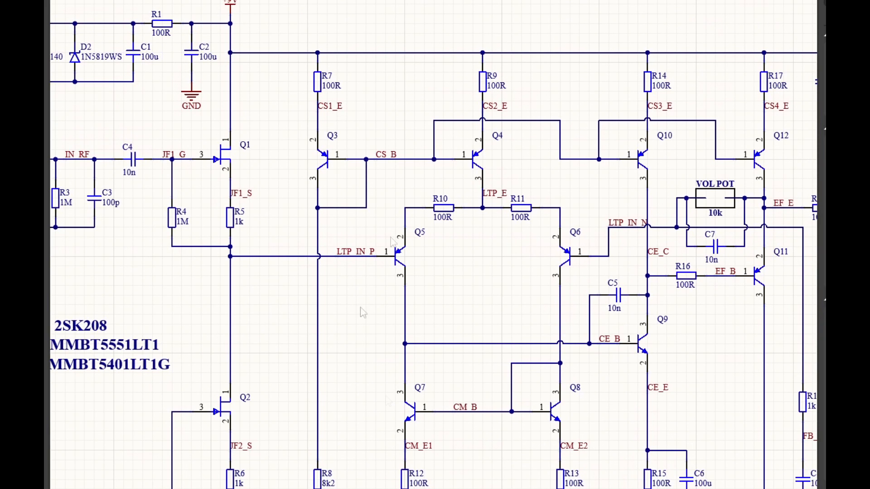
{"action": "mouse_move", "coordinate": [565, 188]}
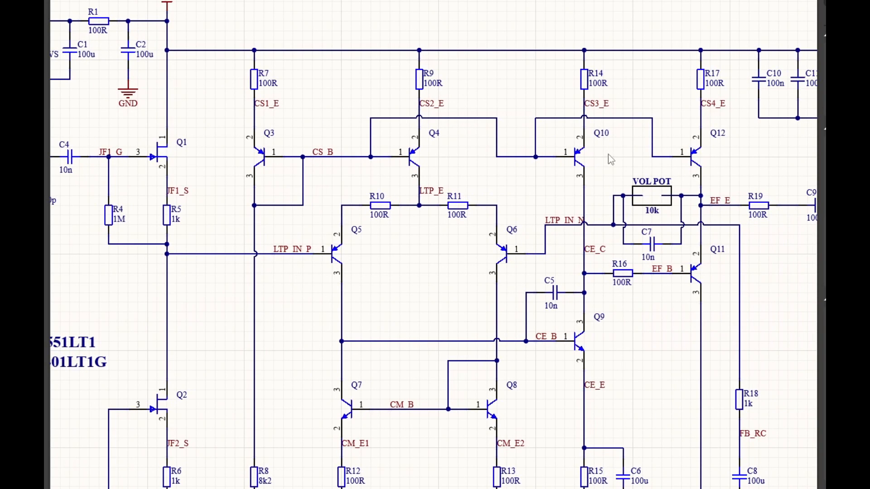
{"action": "mouse_move", "coordinate": [716, 147]}
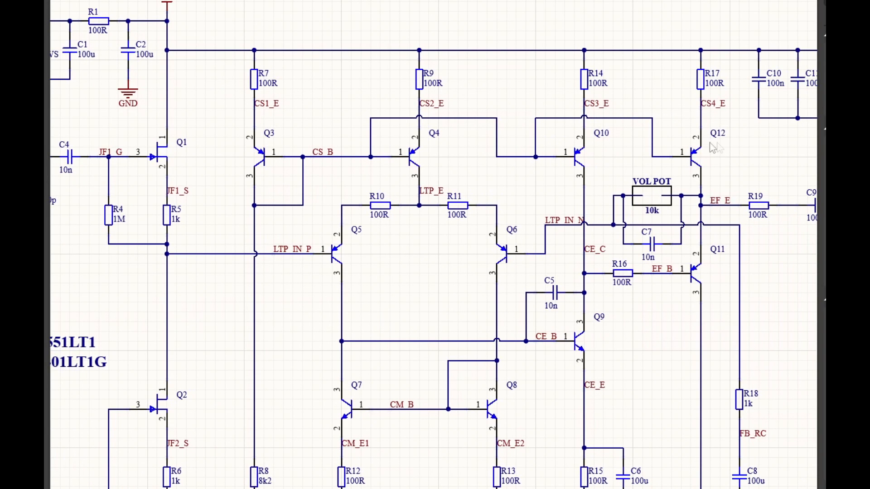
{"action": "mouse_move", "coordinate": [293, 180]}
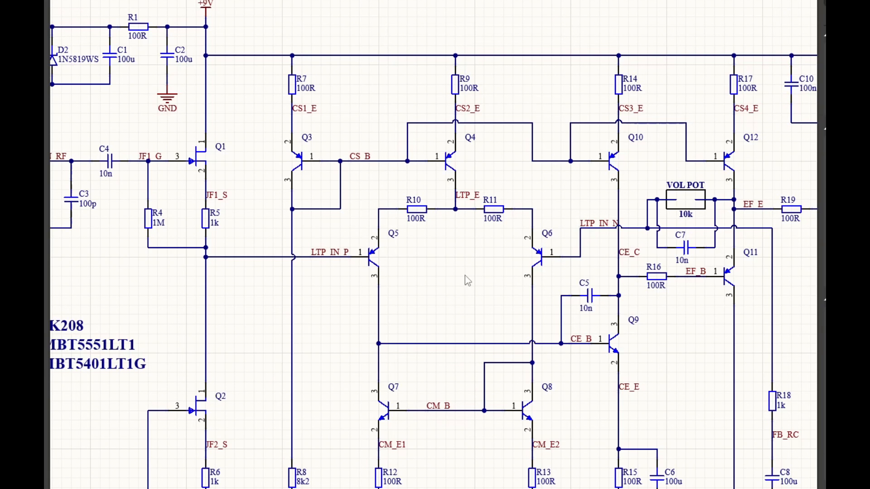
{"action": "mouse_move", "coordinate": [742, 195]}
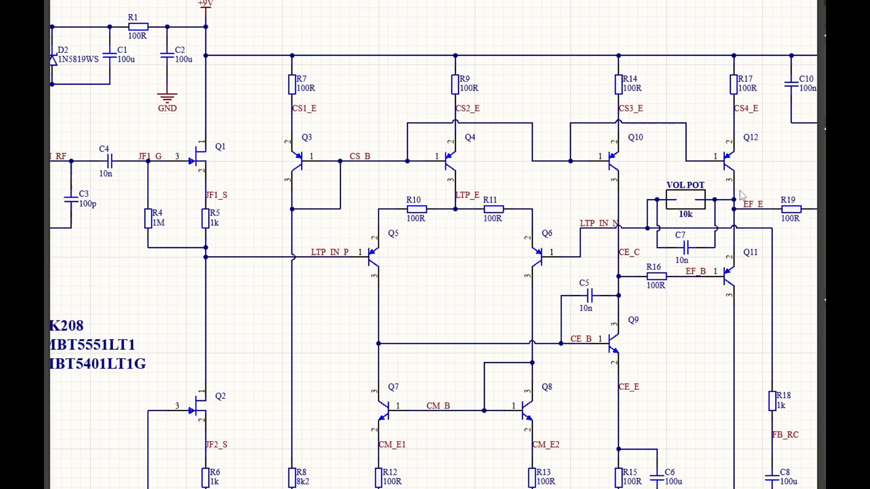
{"action": "mouse_move", "coordinate": [603, 244]}
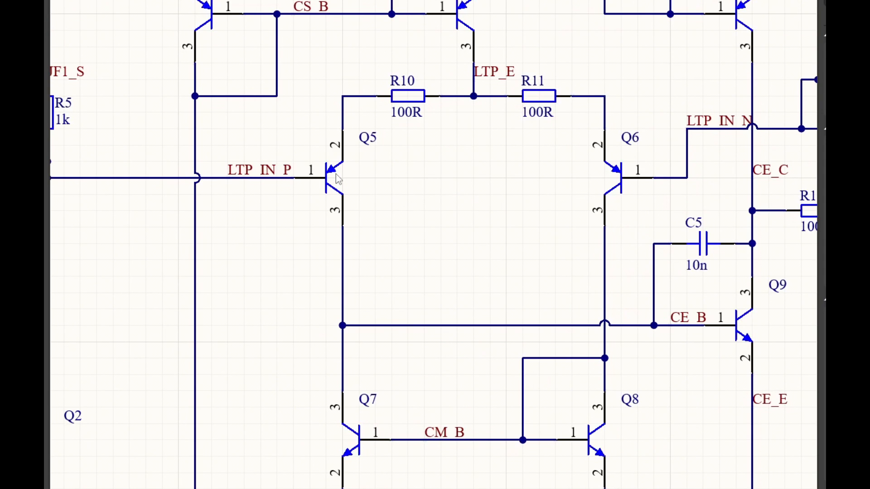
{"action": "mouse_move", "coordinate": [673, 169]}
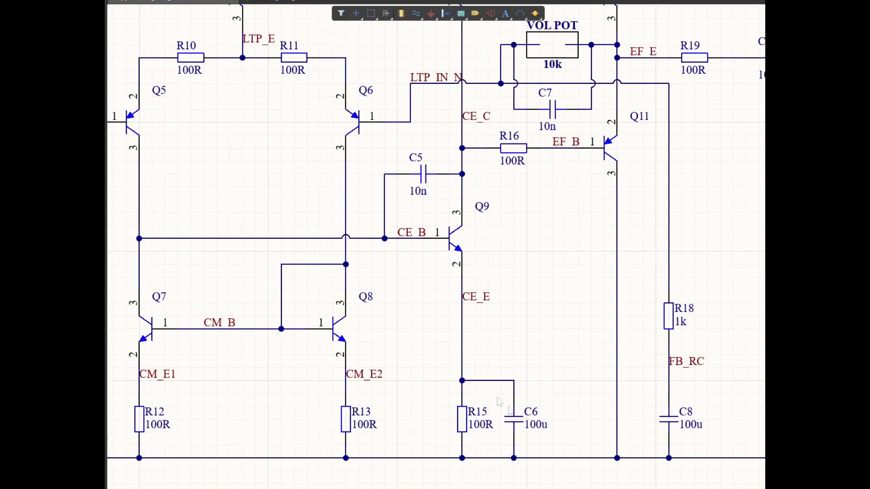
{"action": "mouse_move", "coordinate": [501, 429]}
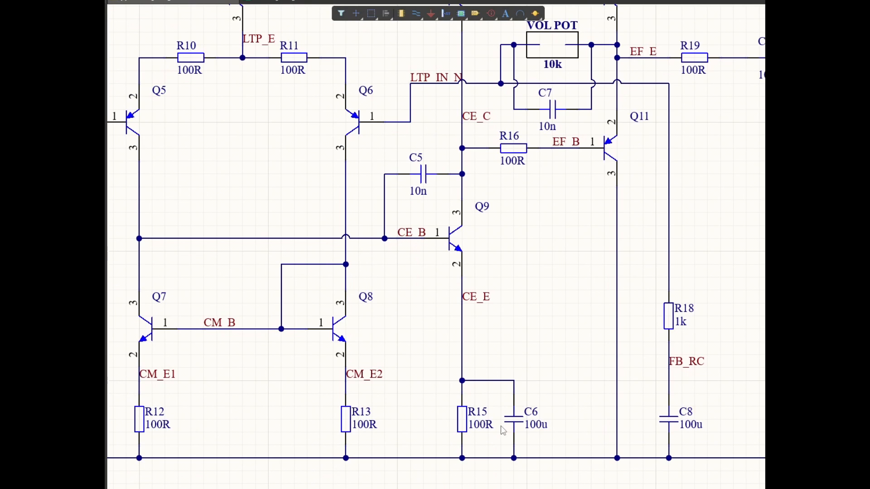
{"action": "mouse_move", "coordinate": [552, 390]}
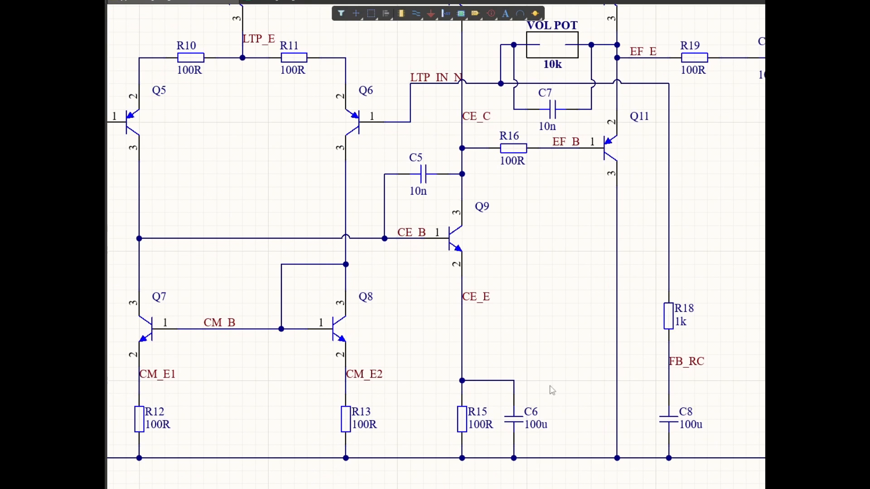
{"action": "mouse_move", "coordinate": [499, 428]}
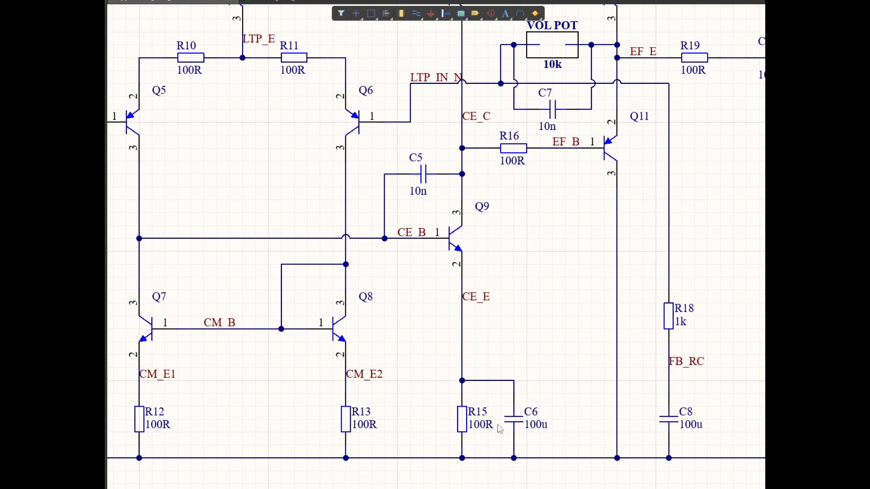
{"action": "mouse_move", "coordinate": [490, 398]}
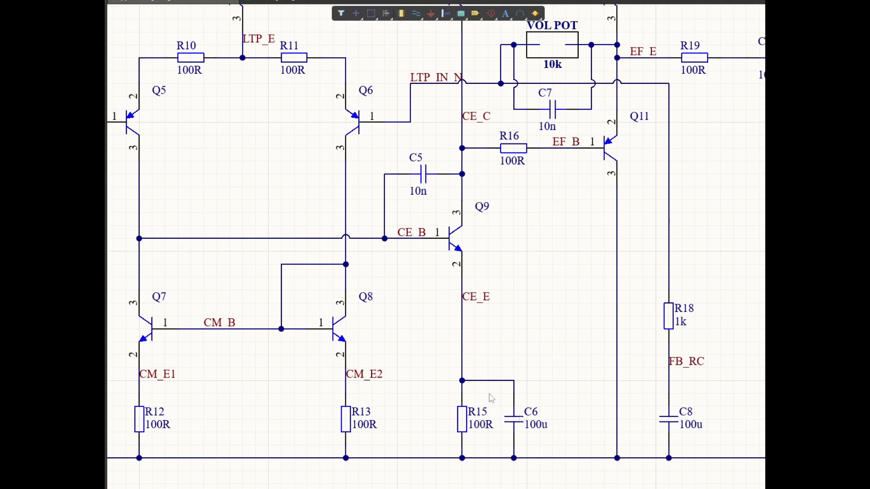
{"action": "scroll", "scroll_direction": "up", "scroll_amount": 3}
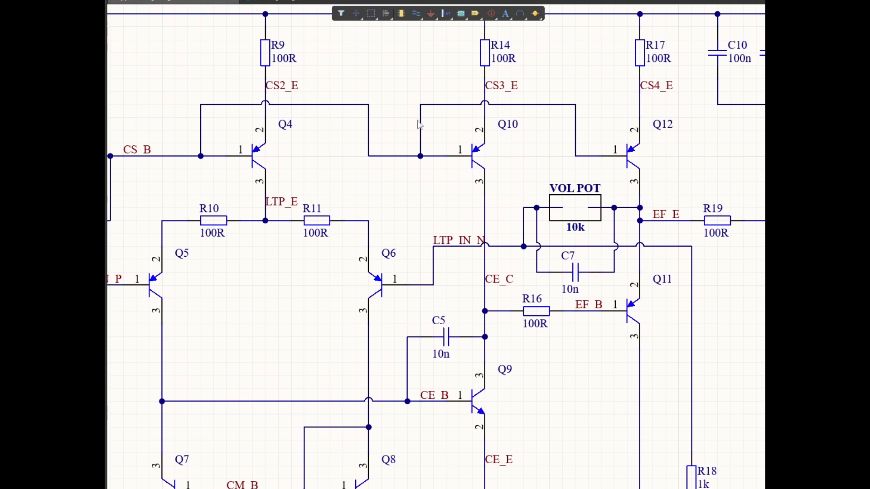
{"action": "mouse_move", "coordinate": [508, 155]}
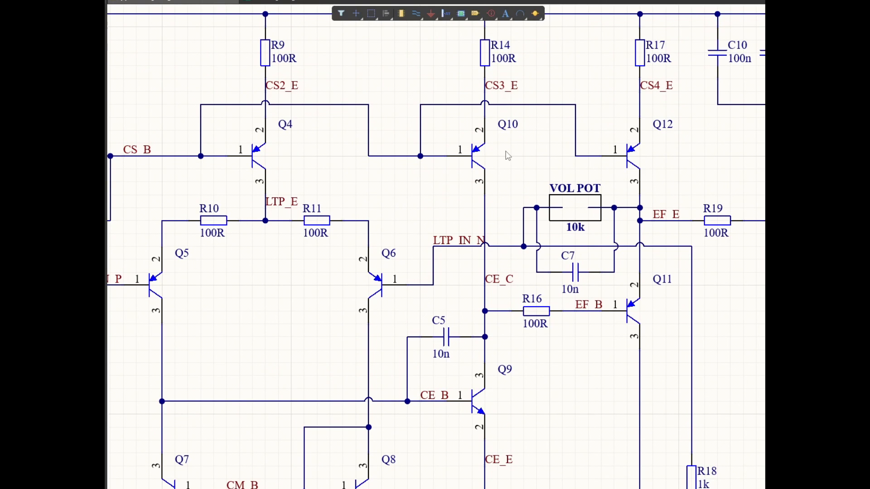
{"action": "scroll", "scroll_direction": "down", "scroll_amount": 3}
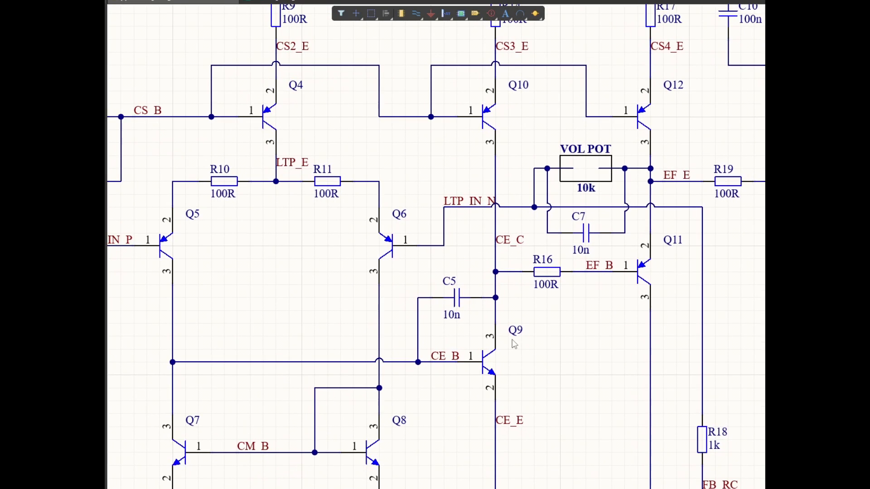
{"action": "mouse_move", "coordinate": [467, 281]}
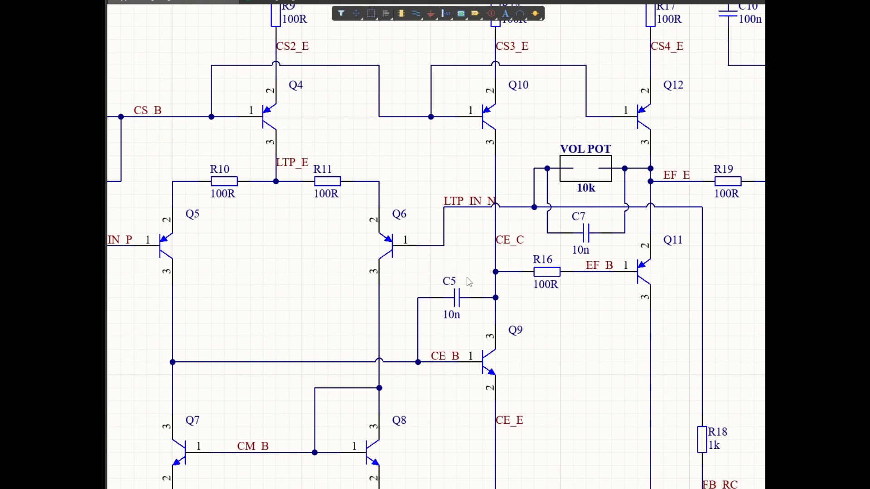
{"action": "mouse_move", "coordinate": [530, 266]}
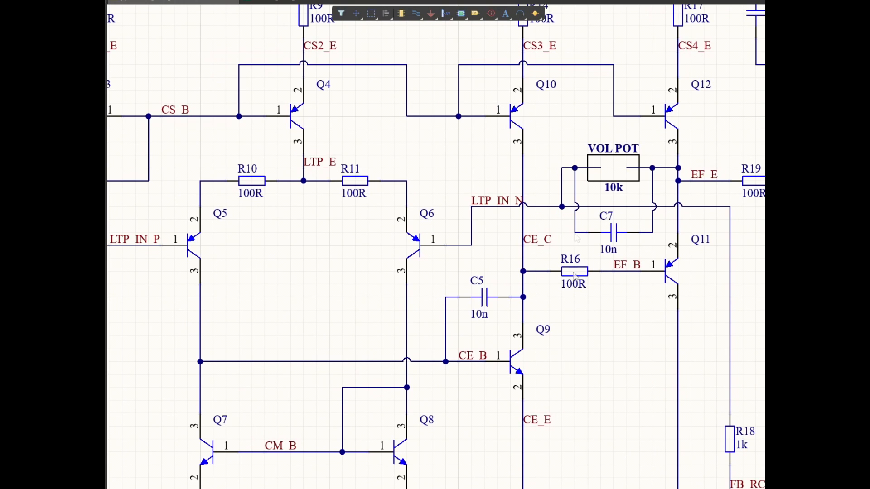
{"action": "mouse_move", "coordinate": [436, 460]}
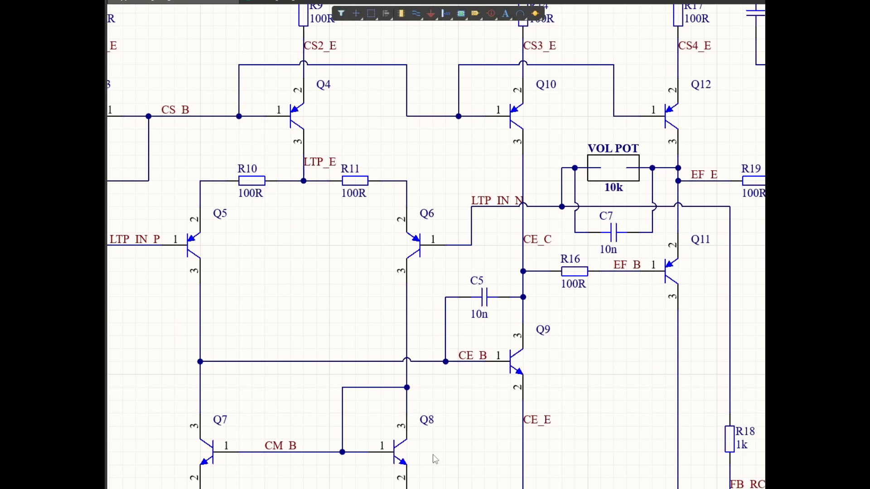
{"action": "mouse_move", "coordinate": [510, 333]}
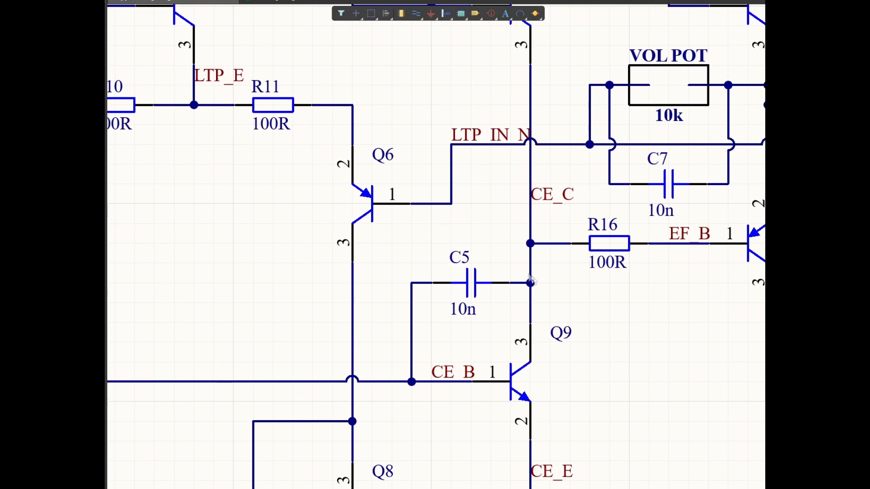
{"action": "mouse_move", "coordinate": [516, 288]}
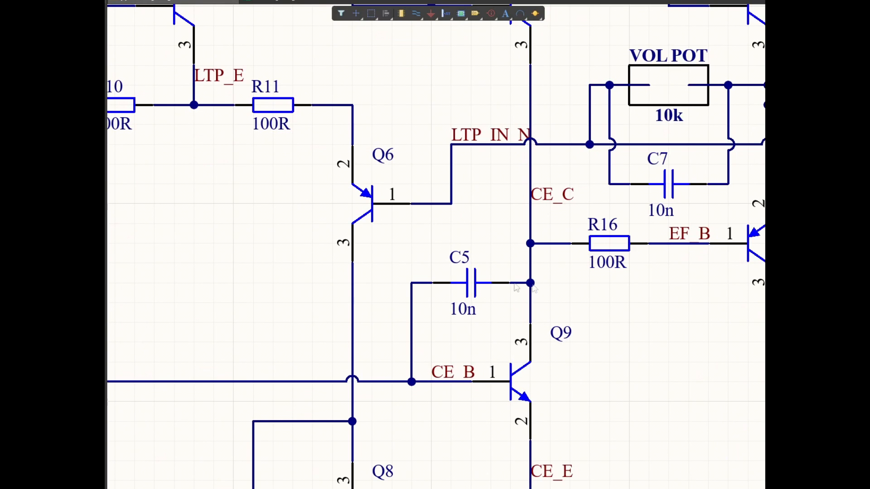
{"action": "mouse_move", "coordinate": [510, 357]}
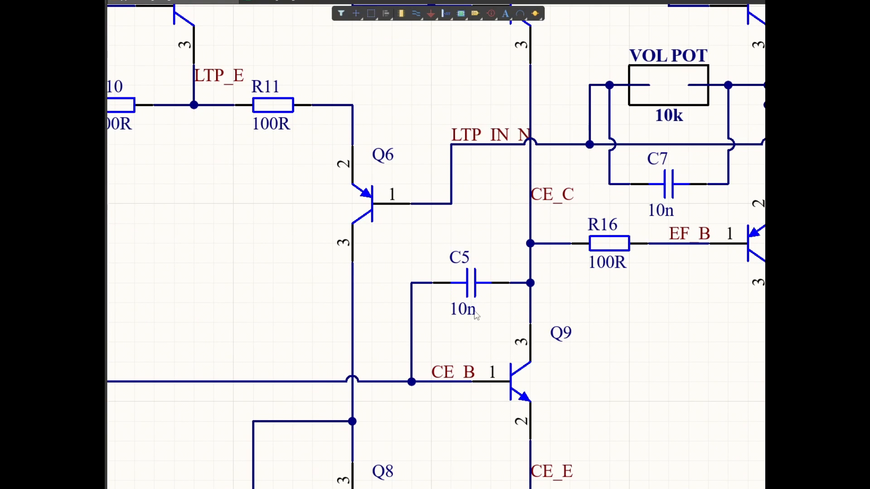
{"action": "mouse_move", "coordinate": [538, 319]}
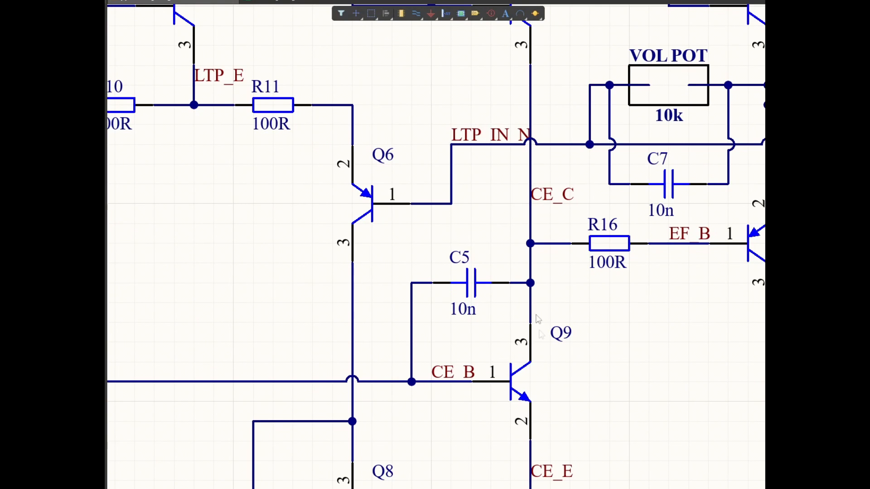
{"action": "mouse_move", "coordinate": [494, 326]}
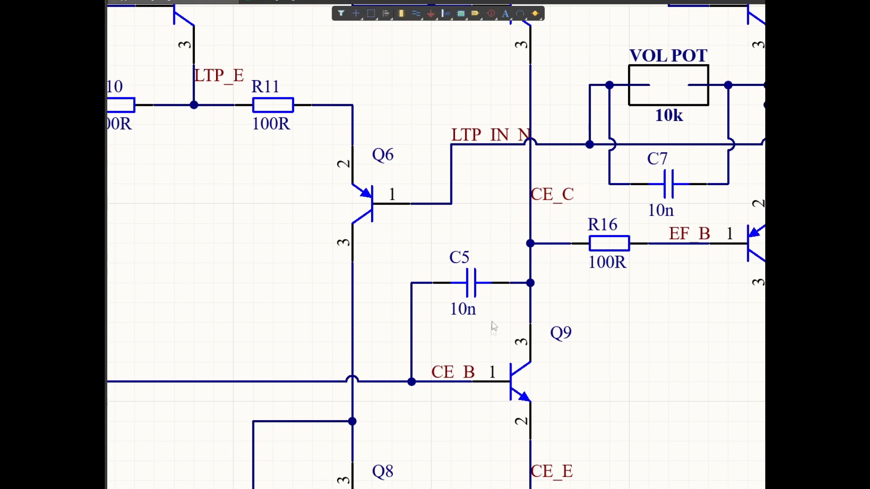
{"action": "mouse_move", "coordinate": [501, 308]}
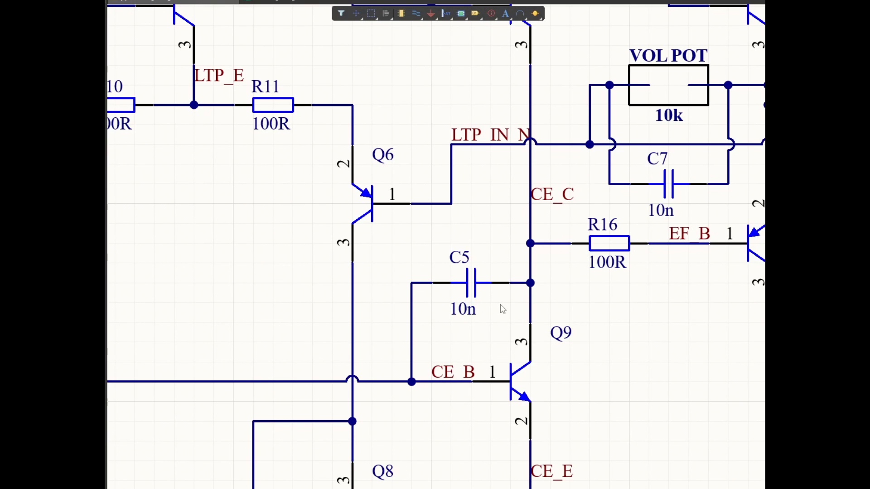
{"action": "mouse_move", "coordinate": [487, 253]}
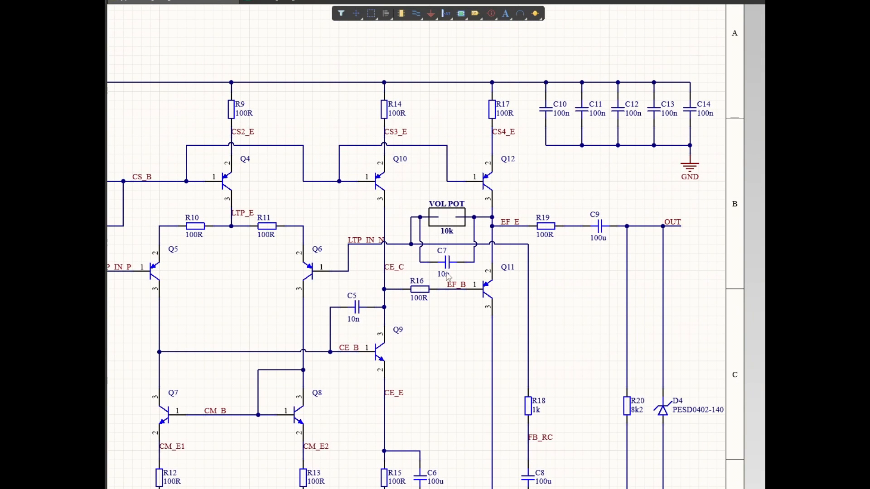
{"action": "mouse_move", "coordinate": [491, 293]}
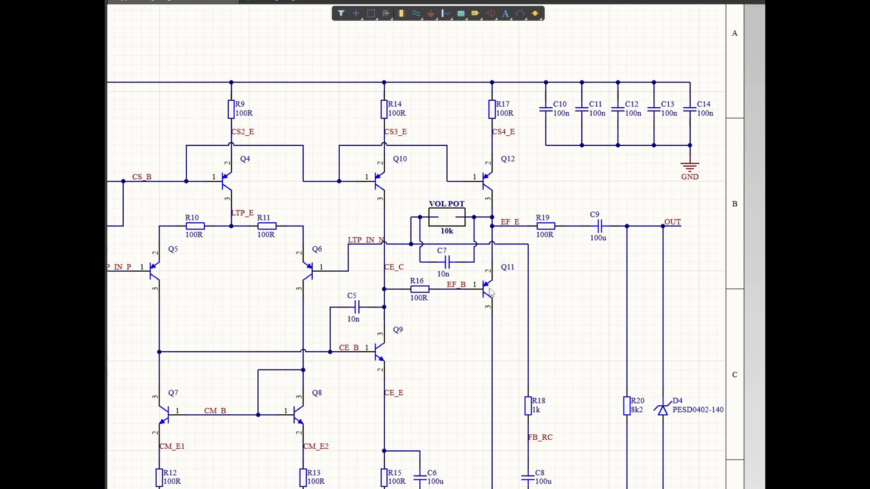
{"action": "mouse_move", "coordinate": [495, 288]}
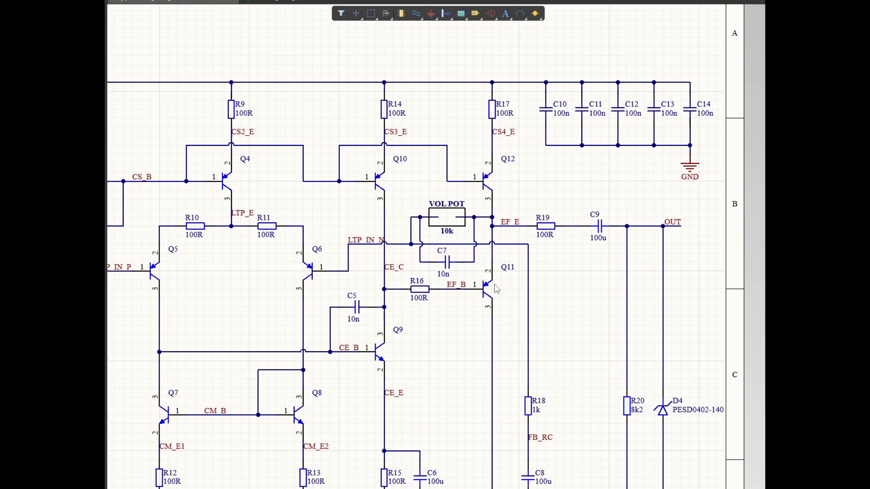
{"action": "mouse_move", "coordinate": [543, 127]}
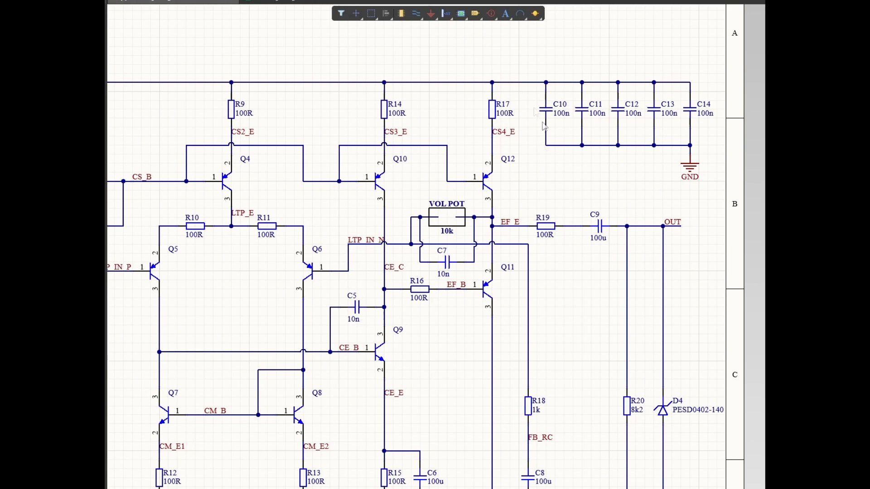
{"action": "mouse_move", "coordinate": [478, 119]}
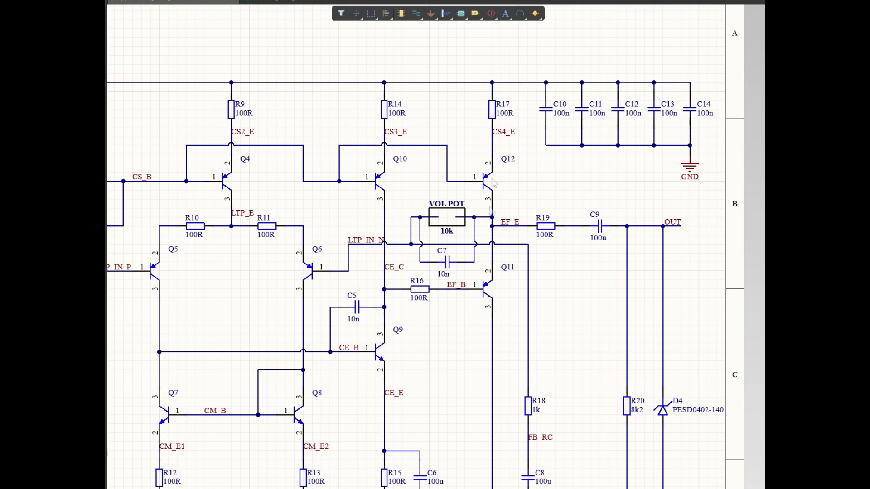
{"action": "mouse_move", "coordinate": [483, 385]}
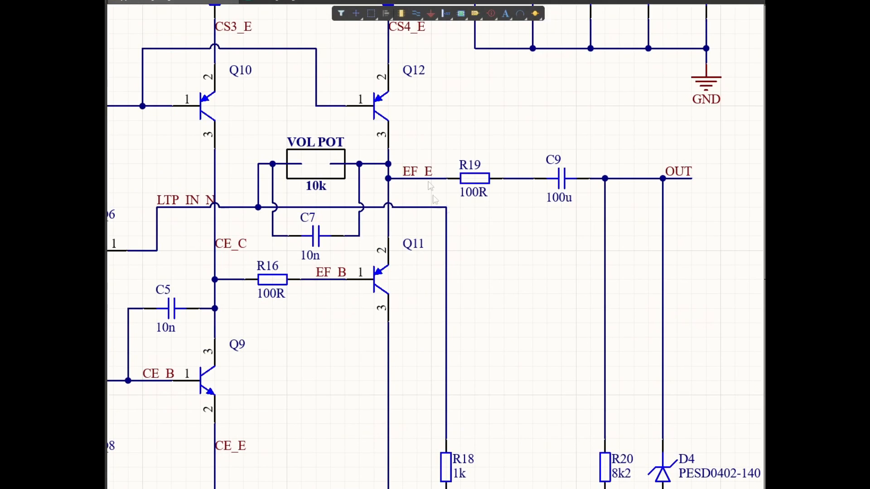
{"action": "mouse_move", "coordinate": [454, 217]}
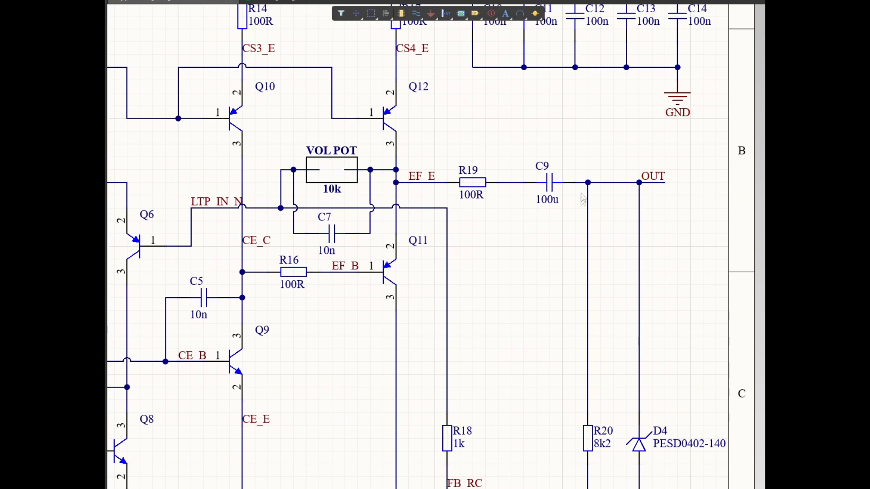
{"action": "mouse_move", "coordinate": [572, 418]}
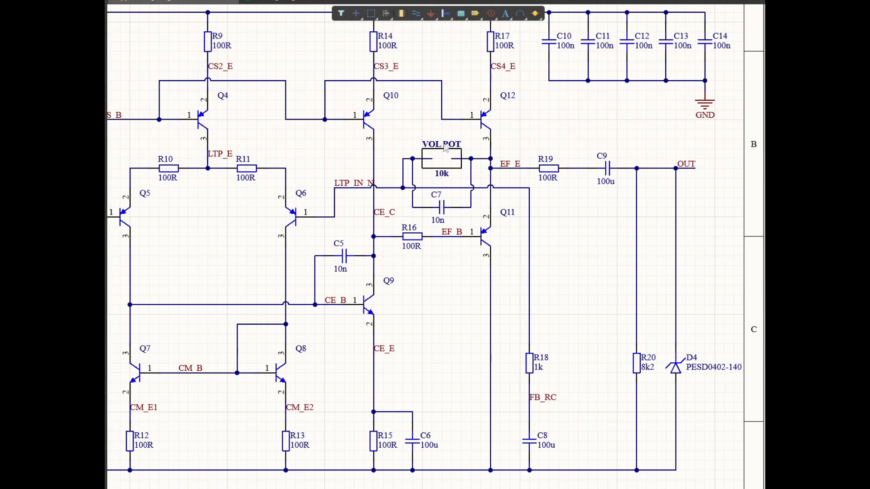
{"action": "mouse_move", "coordinate": [442, 204]}
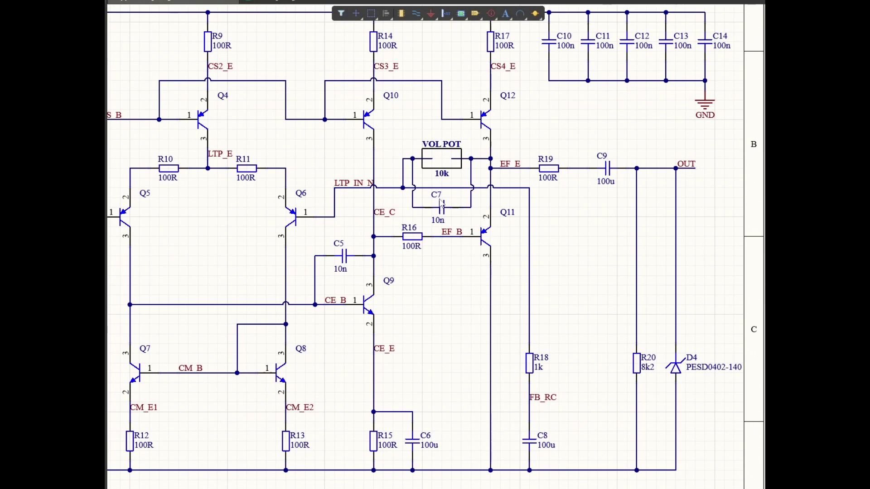
{"action": "mouse_move", "coordinate": [528, 465]}
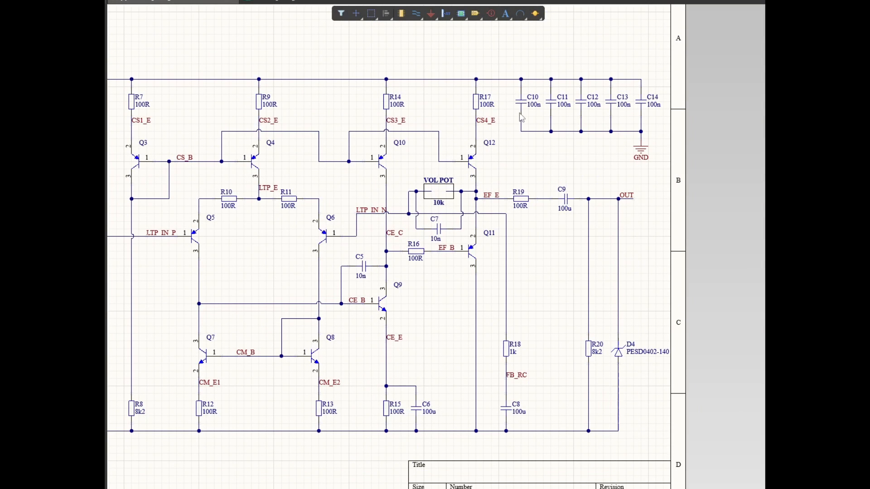
{"action": "mouse_move", "coordinate": [525, 127]}
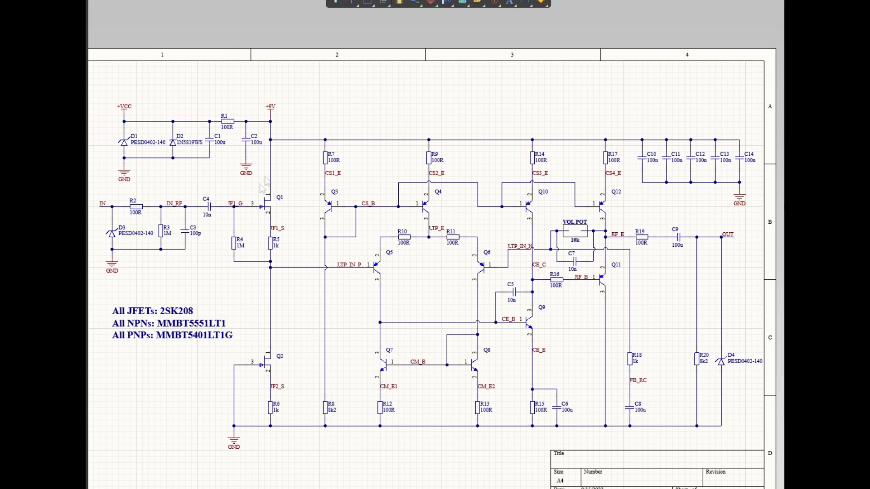
{"action": "mouse_move", "coordinate": [471, 243]}
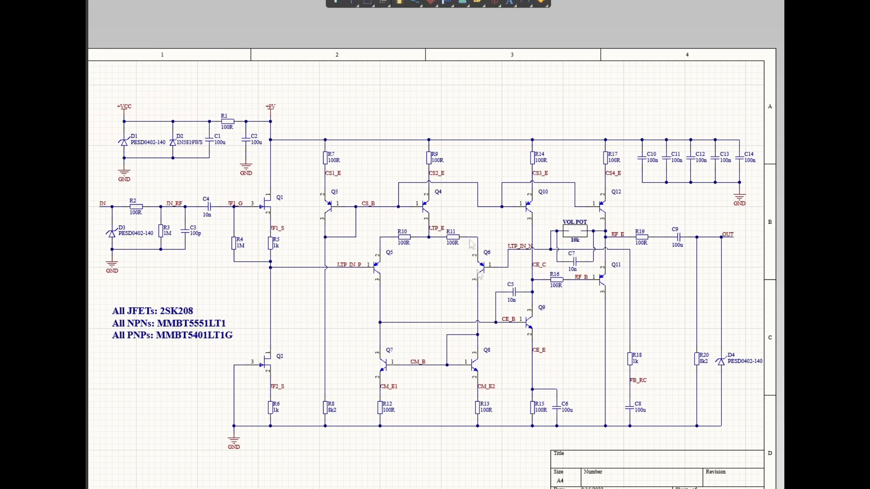
{"action": "mouse_move", "coordinate": [402, 386]}
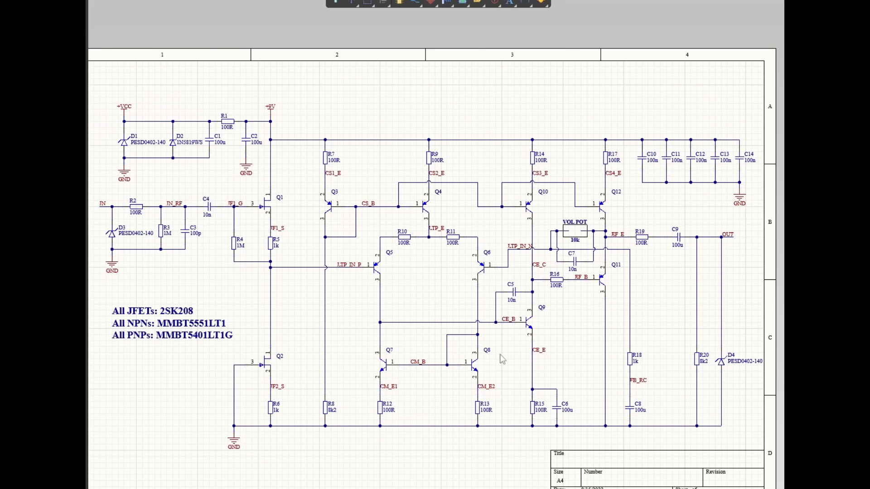
{"action": "mouse_move", "coordinate": [481, 335]}
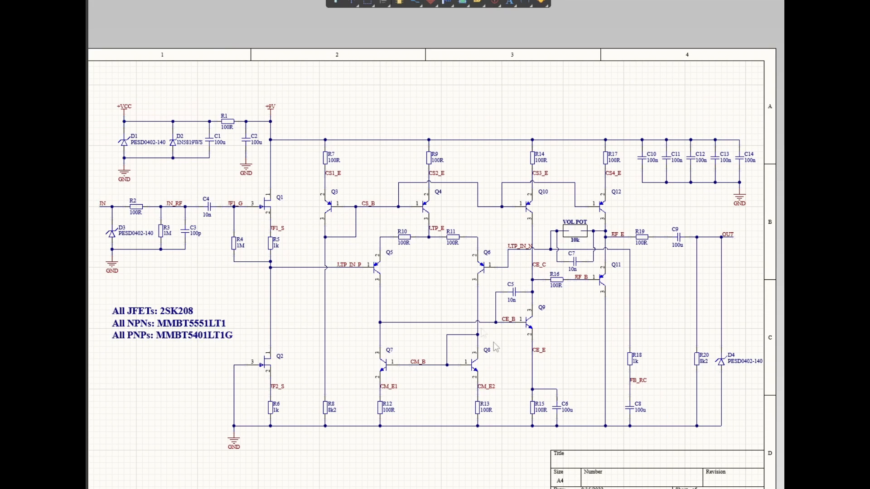
{"action": "mouse_move", "coordinate": [596, 307]}
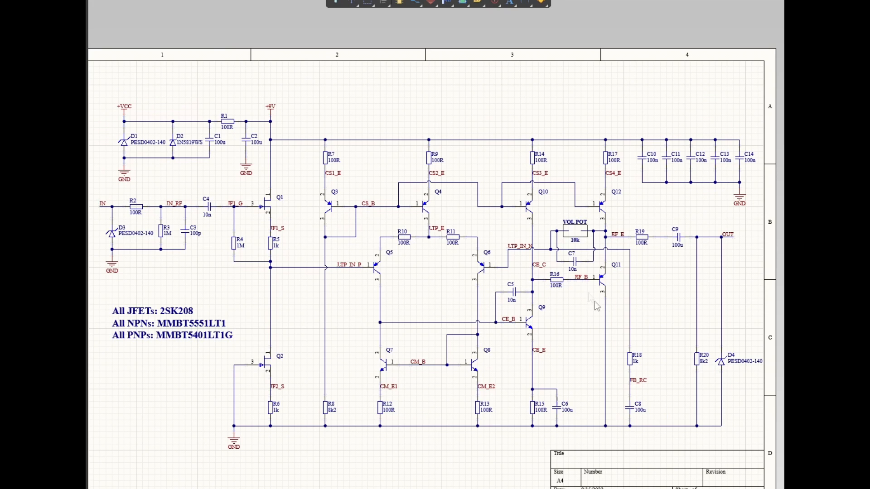
{"action": "mouse_move", "coordinate": [592, 162]}
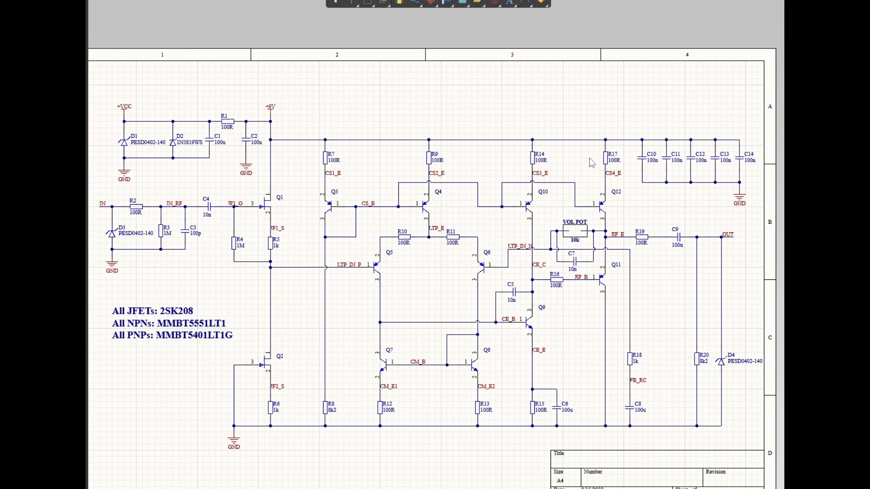
{"action": "mouse_move", "coordinate": [573, 184]}
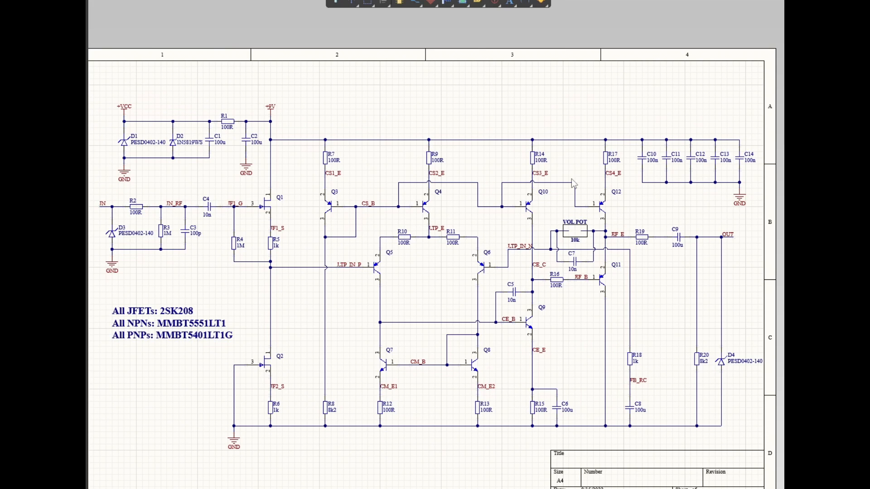
{"action": "mouse_move", "coordinate": [647, 348]}
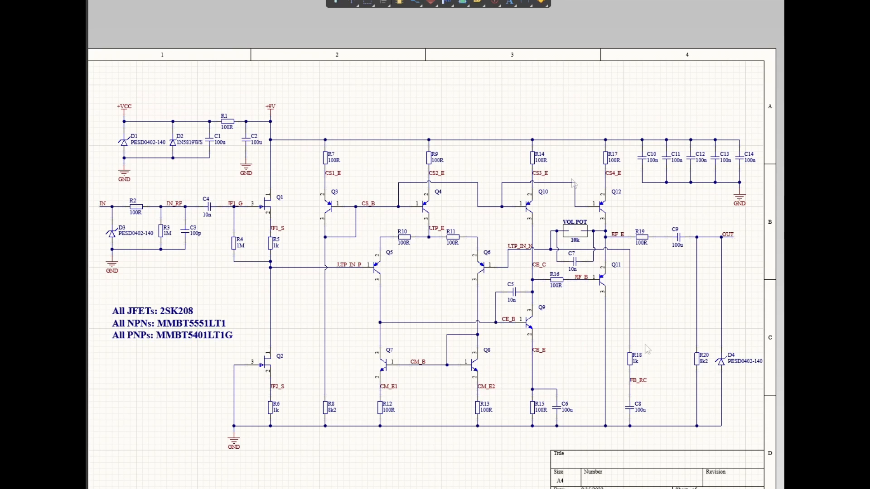
{"action": "mouse_move", "coordinate": [604, 214]}
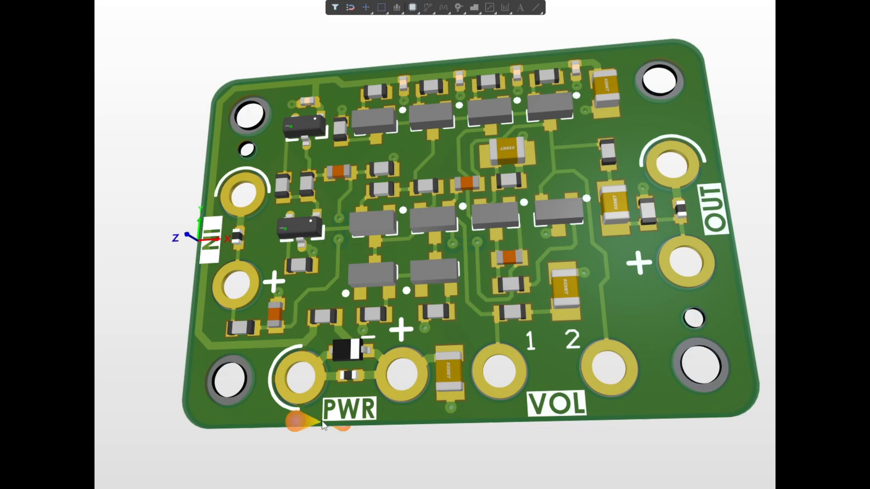
{"action": "mouse_move", "coordinate": [604, 366]}
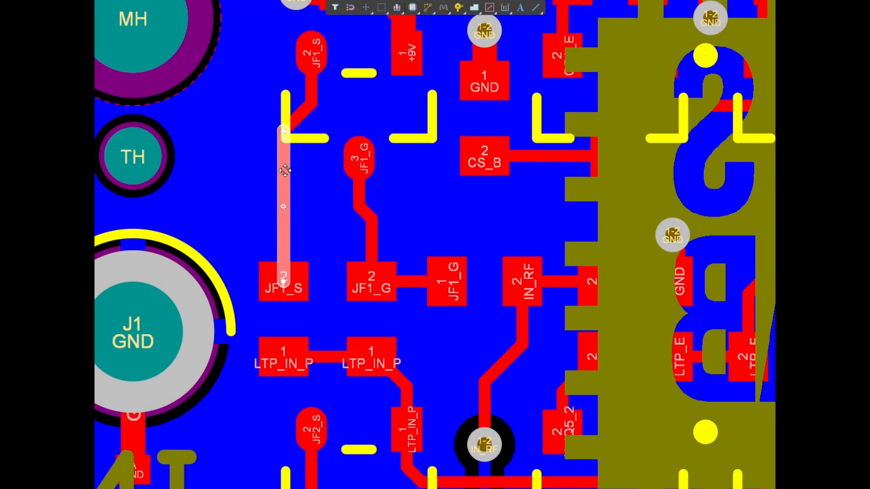
{"action": "mouse_move", "coordinate": [350, 197]}
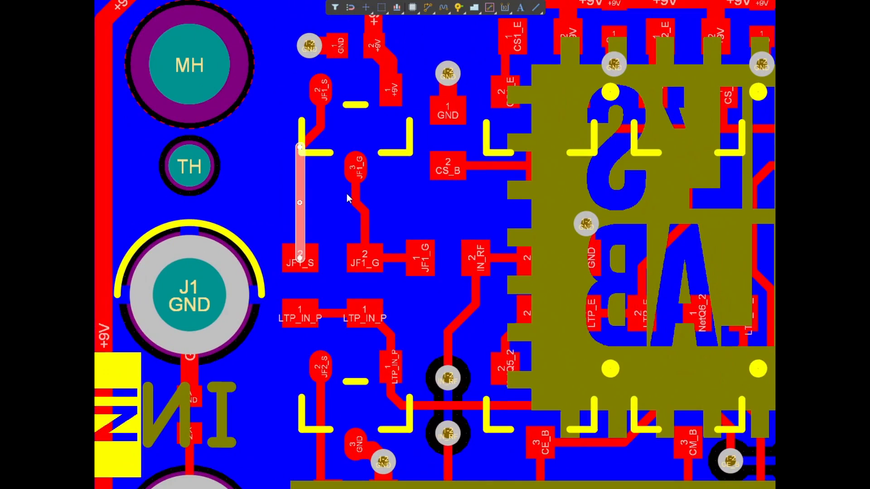
{"action": "mouse_move", "coordinate": [470, 208]}
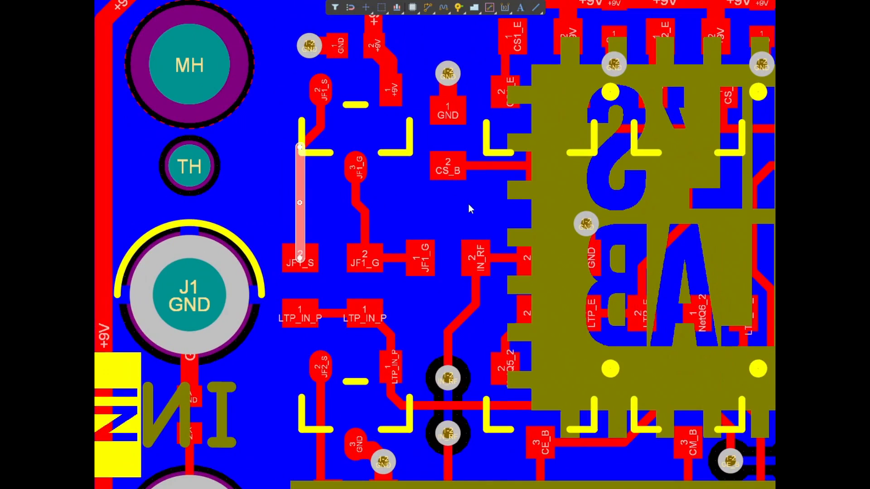
Zoom in on the GND, +9V, CS_B and CS1_E pads beside the JF1 footprint
{"action": "scroll", "scroll_direction": "up", "scroll_amount": 3}
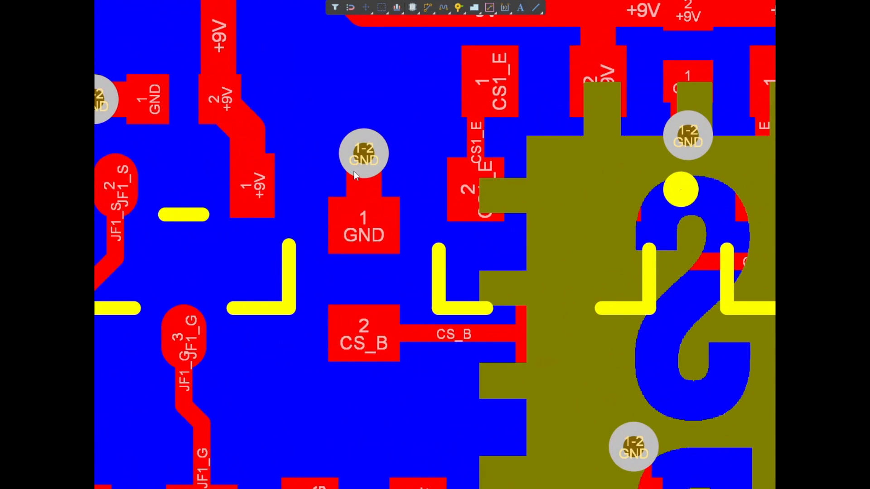
{"action": "mouse_move", "coordinate": [363, 192]}
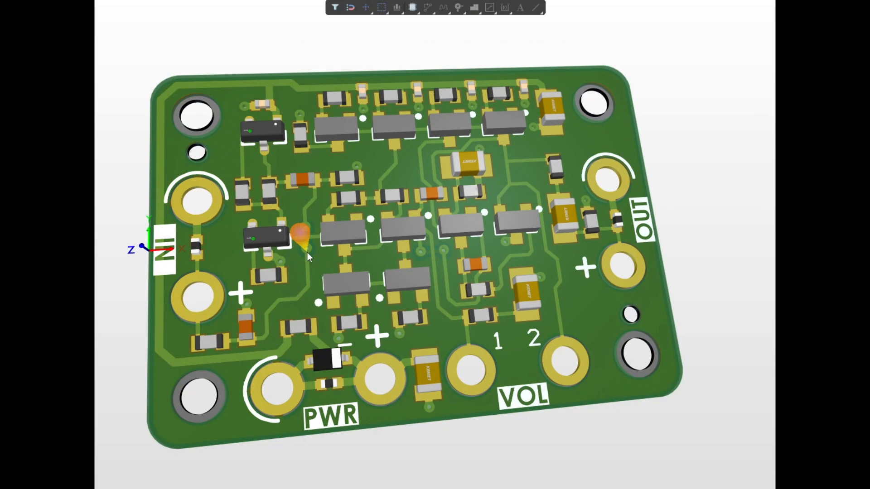
Zoom the 3D board model around the transistor and passive-part area
{"action": "scroll", "scroll_direction": "up", "scroll_amount": 3}
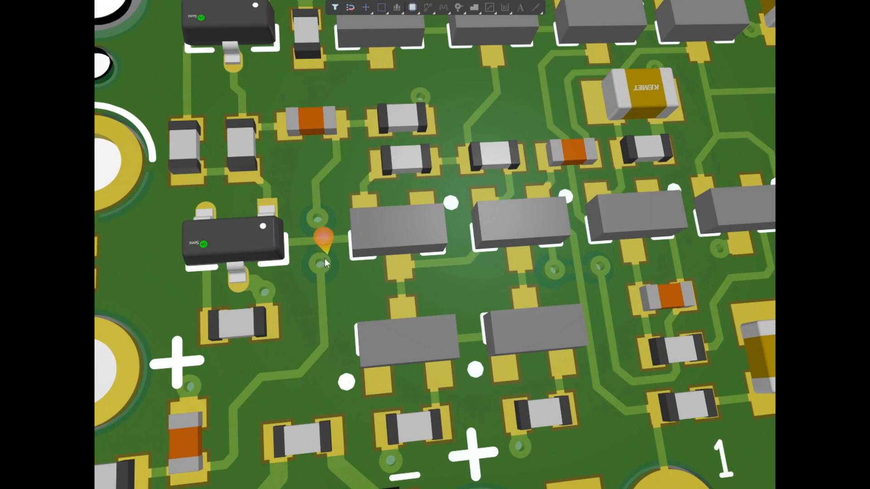
{"action": "scroll", "scroll_direction": "down", "scroll_amount": 3}
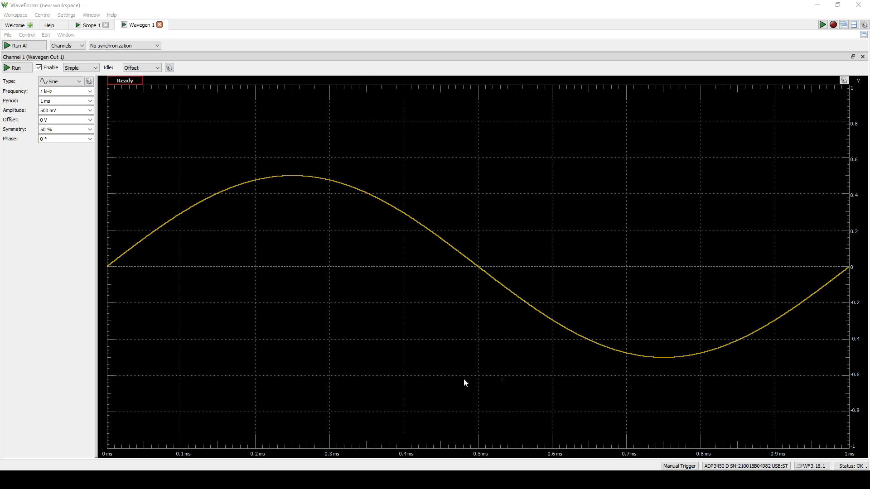
{"action": "mouse_move", "coordinate": [495, 228]}
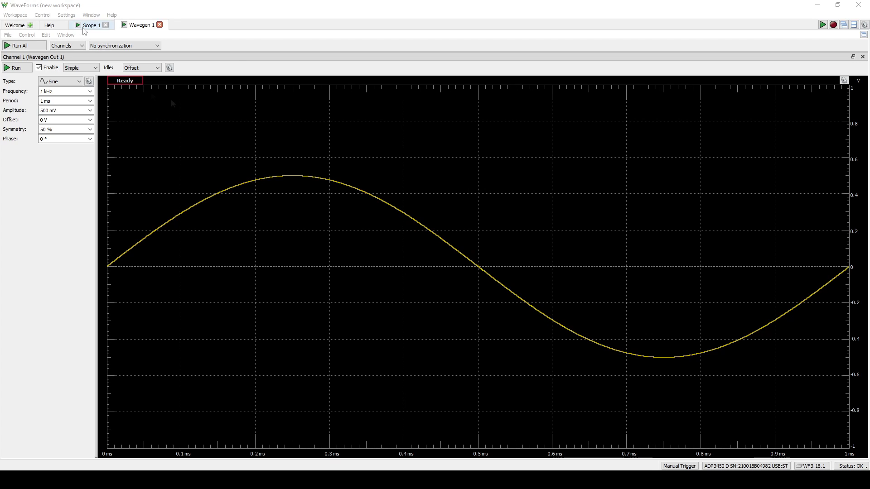
{"action": "left_click", "coordinate": [91, 25]}
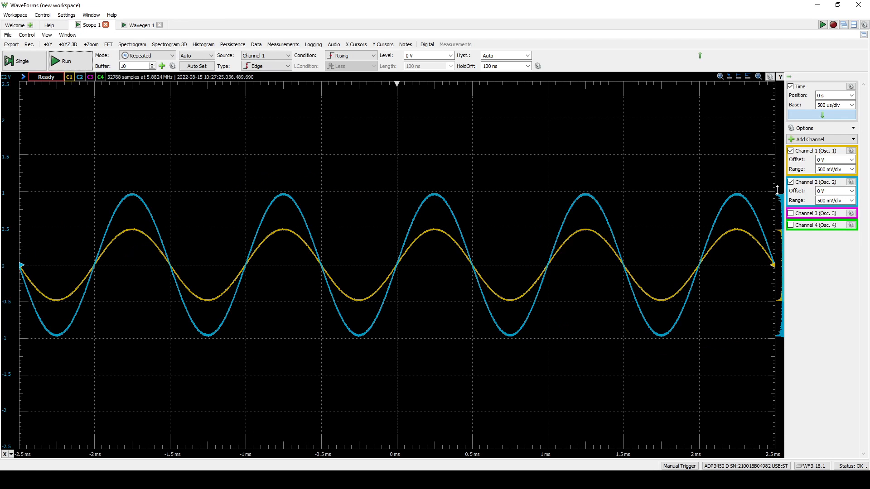
{"action": "mouse_move", "coordinate": [726, 201]}
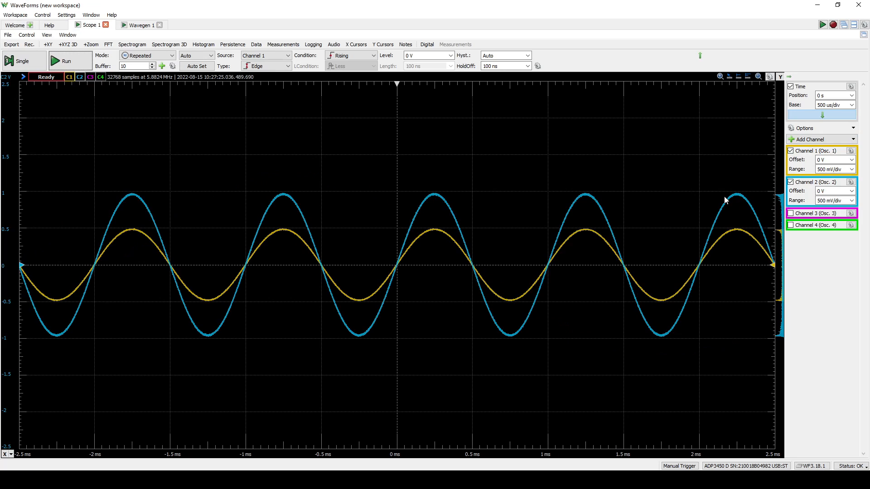
{"action": "mouse_move", "coordinate": [798, 205]}
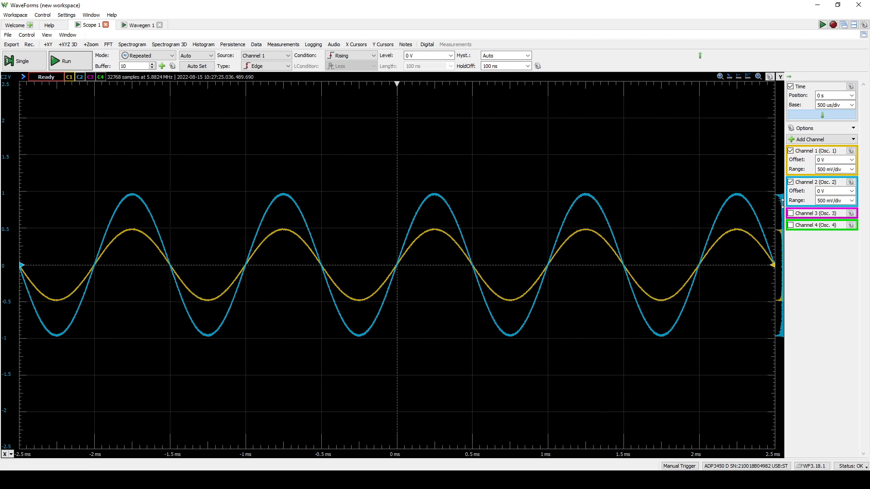
{"action": "left_click", "coordinate": [138, 25]}
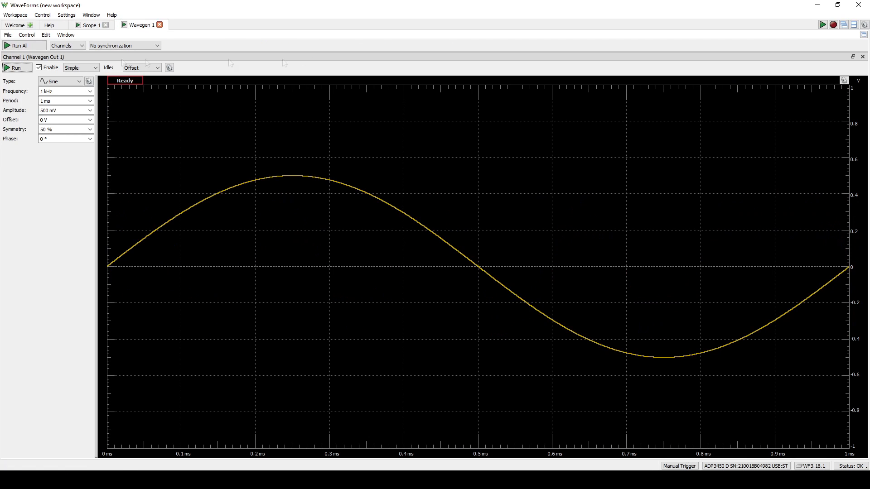
Run the Wavegen sine output and view the 500 mV input against the ~1.3 V boosted output on the Scope
{"action": "left_click", "coordinate": [60, 110]}
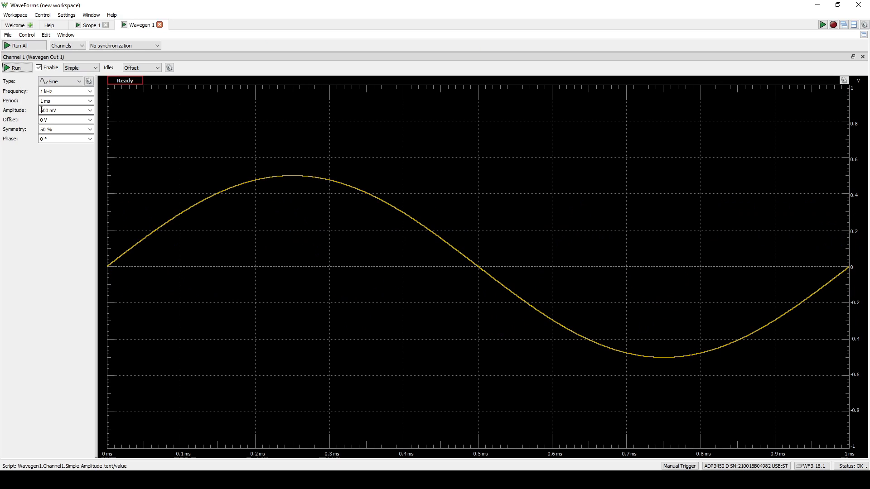
{"action": "left_click", "coordinate": [17, 68]}
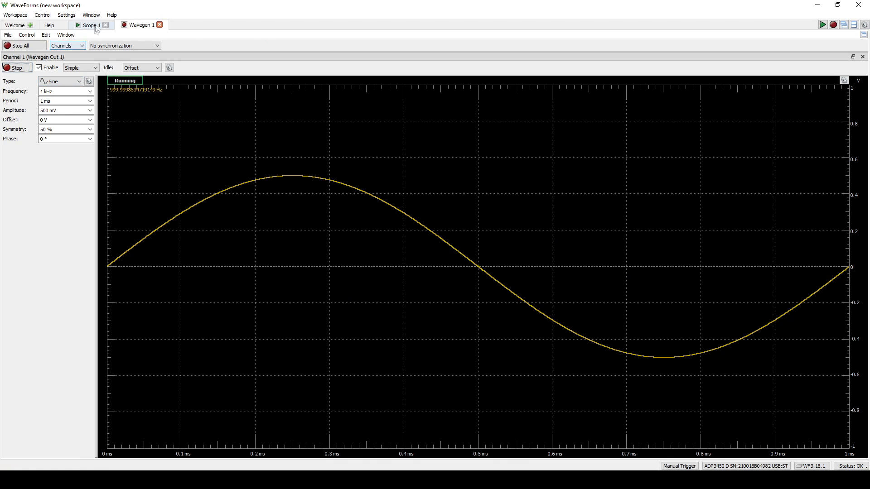
{"action": "left_click", "coordinate": [89, 25]}
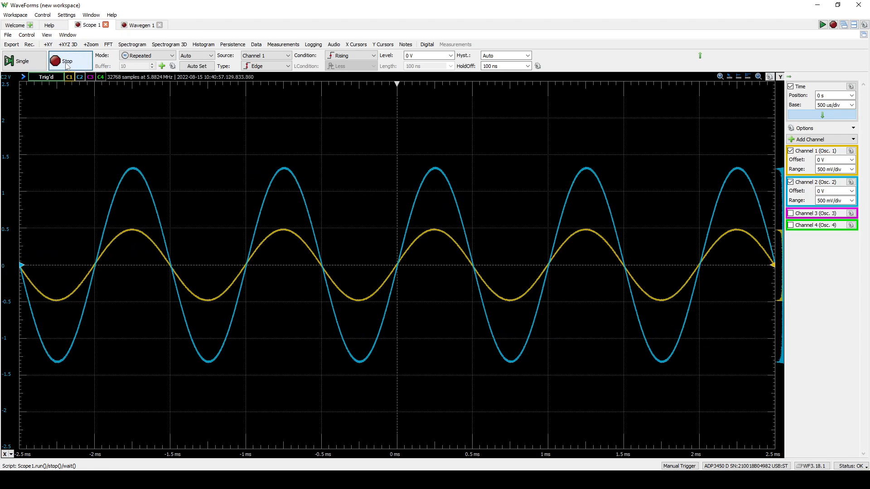
{"action": "left_click", "coordinate": [789, 213]}
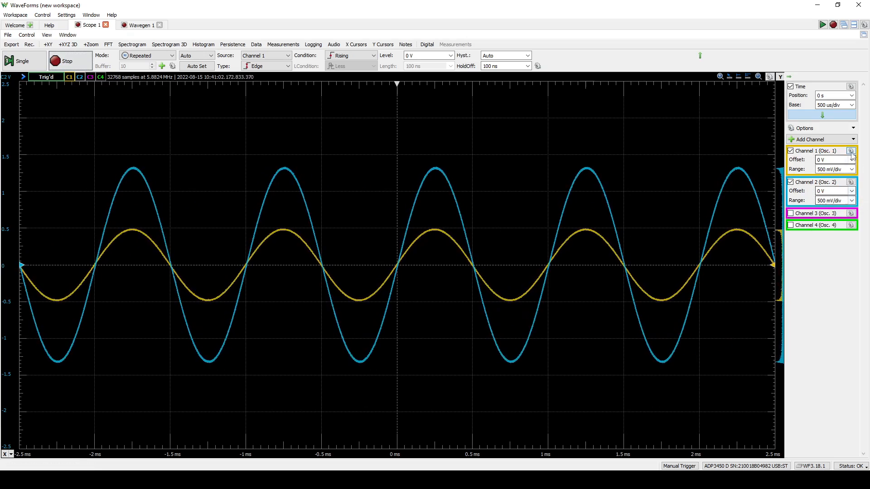
{"action": "mouse_move", "coordinate": [501, 237]}
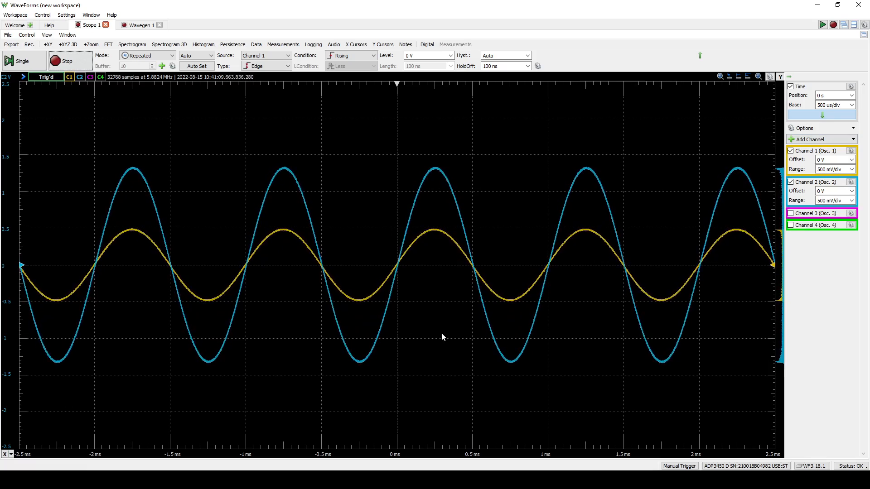
{"action": "mouse_move", "coordinate": [427, 318]}
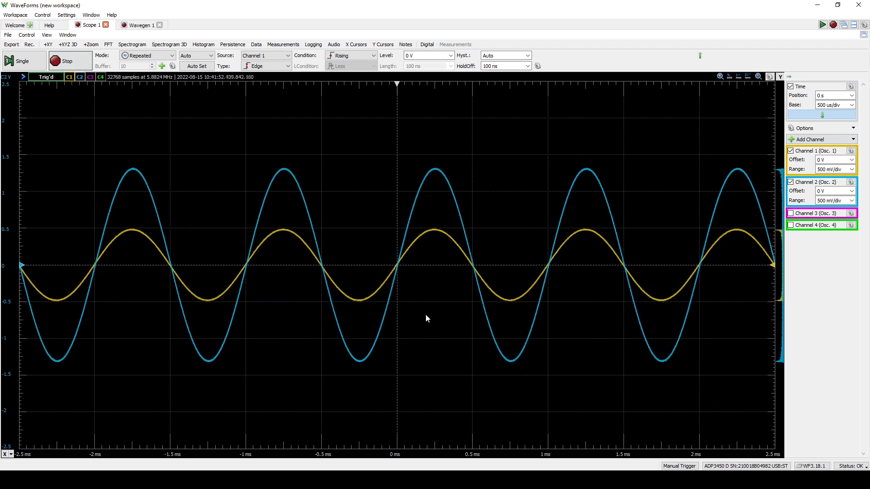
{"action": "left_click", "coordinate": [834, 201]}
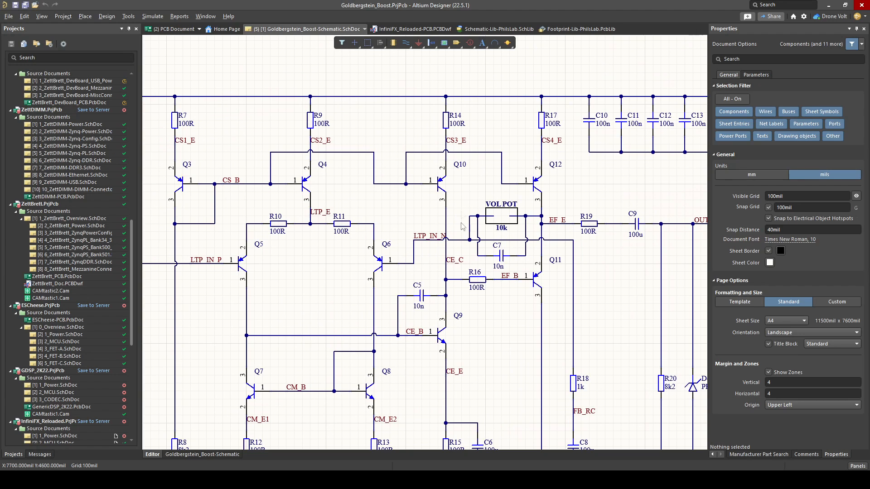
{"action": "mouse_move", "coordinate": [484, 232]}
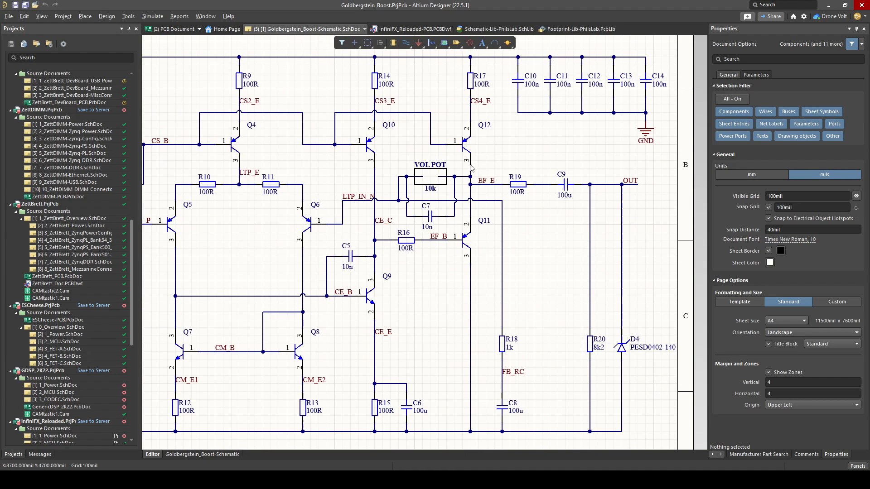
{"action": "mouse_move", "coordinate": [524, 322]}
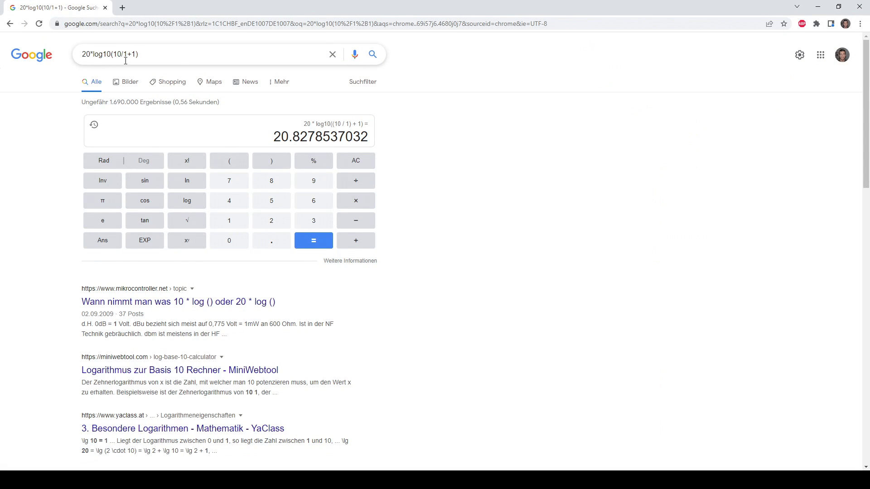
{"action": "mouse_move", "coordinate": [458, 136]}
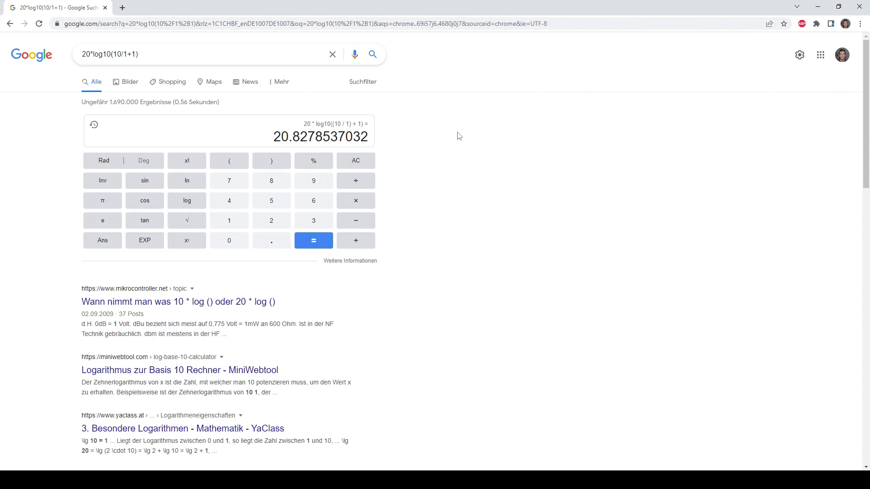
{"action": "mouse_move", "coordinate": [816, 6]}
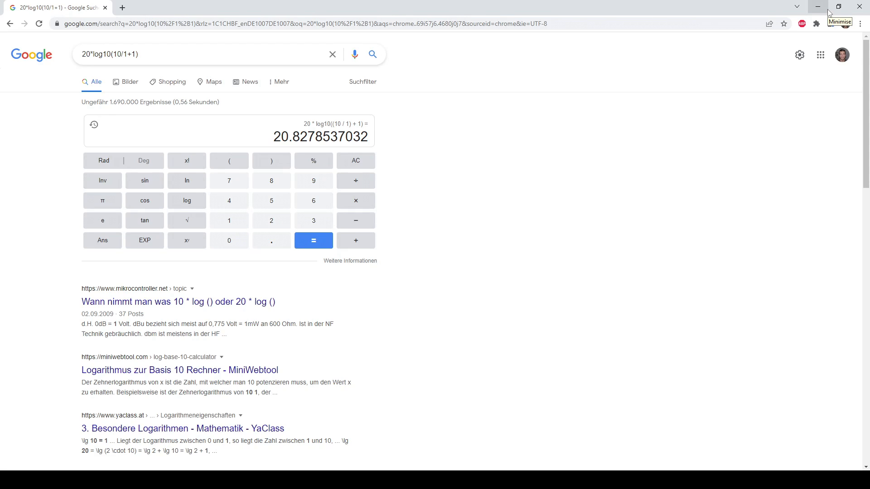
{"action": "mouse_move", "coordinate": [828, 12]}
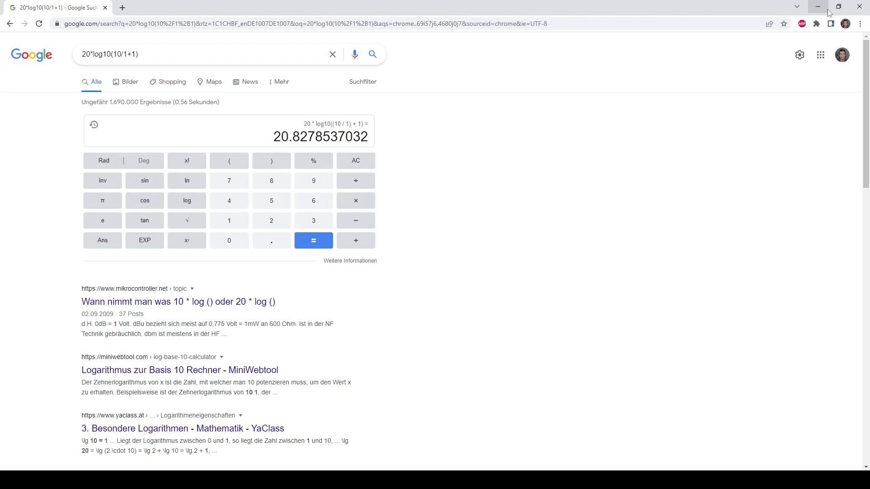
{"action": "mouse_move", "coordinate": [826, 8]}
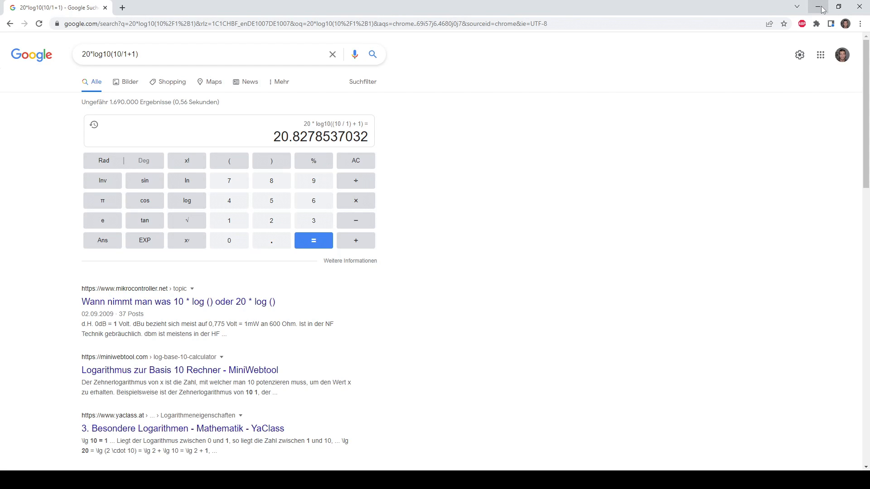
Hide the browser, restore the Network Analyzer and run one 51-step 20 Hz–20 kHz sweep
{"action": "left_click", "coordinate": [819, 7]}
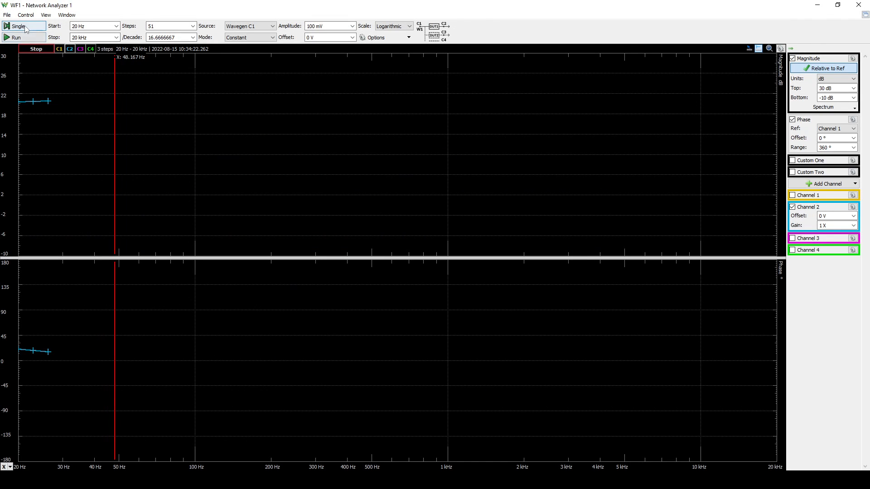
{"action": "left_click", "coordinate": [91, 37]}
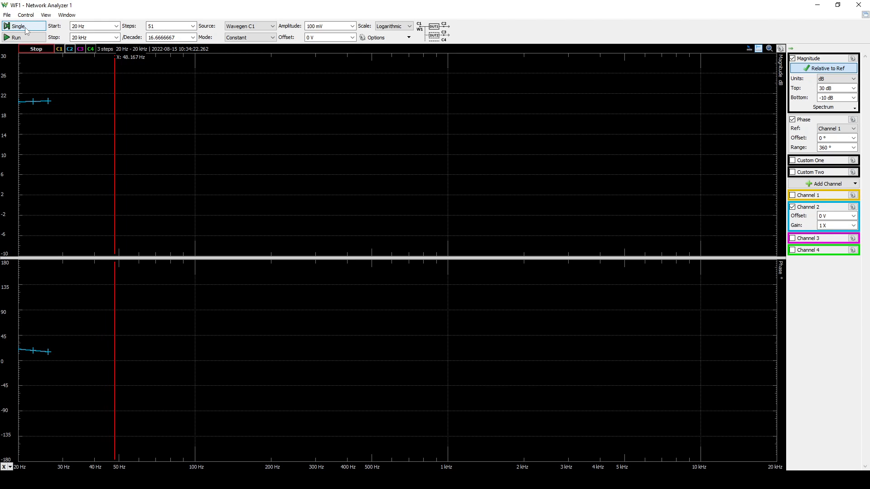
{"action": "left_click", "coordinate": [19, 27]}
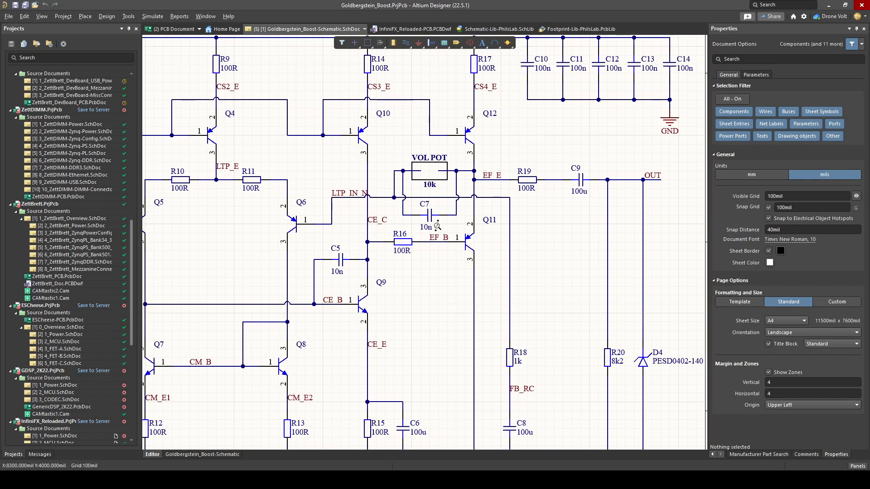
{"action": "mouse_move", "coordinate": [347, 253]}
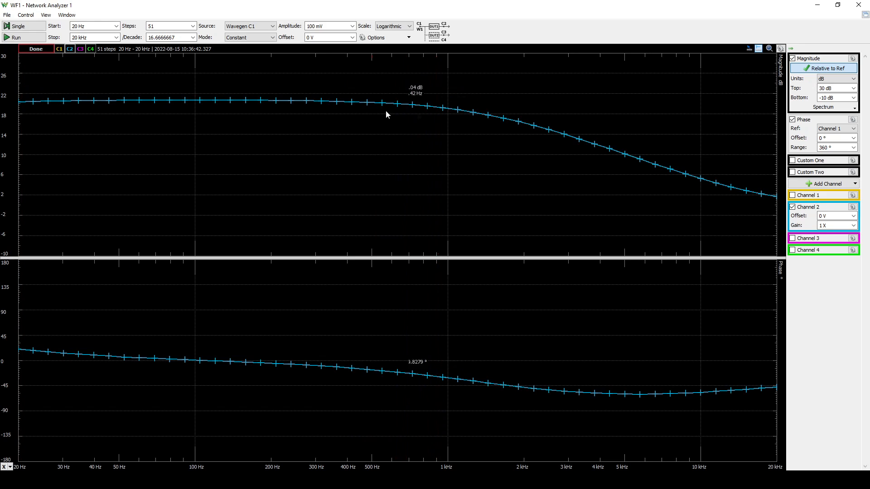
Inspect the finished Bode plot showing roughly 20 dB gain rolling off above about 1 kHz
{"action": "left_click", "coordinate": [307, 110]}
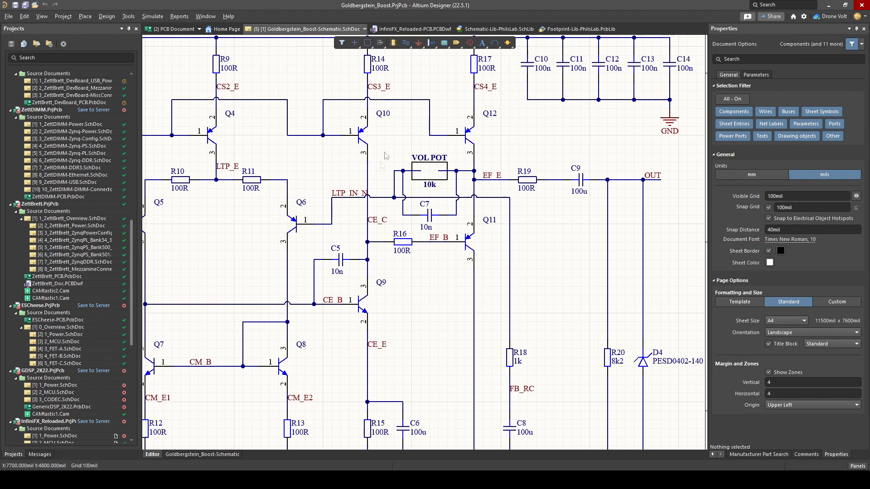
{"action": "mouse_move", "coordinate": [417, 193]}
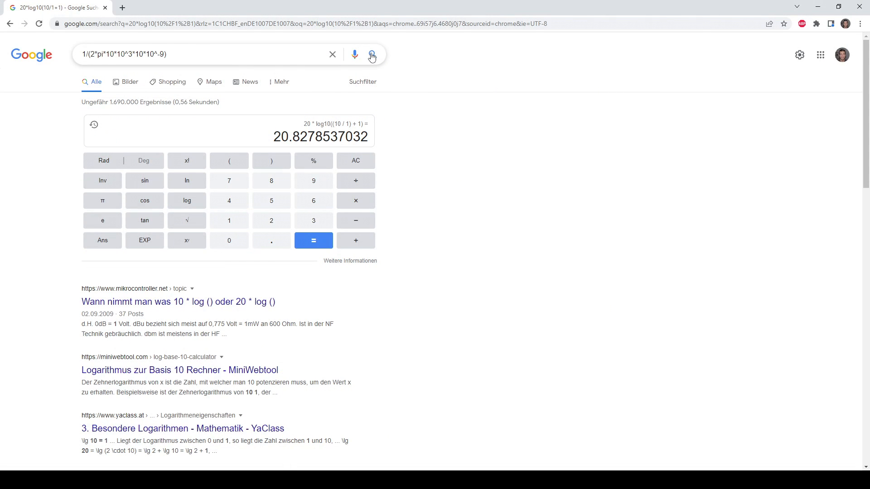
Evaluate 1/(2*pi*10*10^3*10*10^-9) in Google Search for the 10k/10n cutoff frequency
{"action": "left_click", "coordinate": [371, 54]}
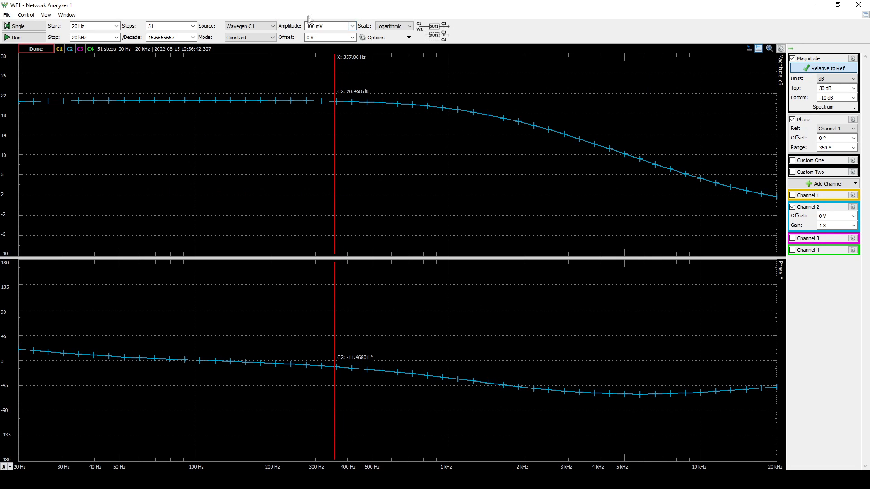
{"action": "mouse_move", "coordinate": [327, 25]}
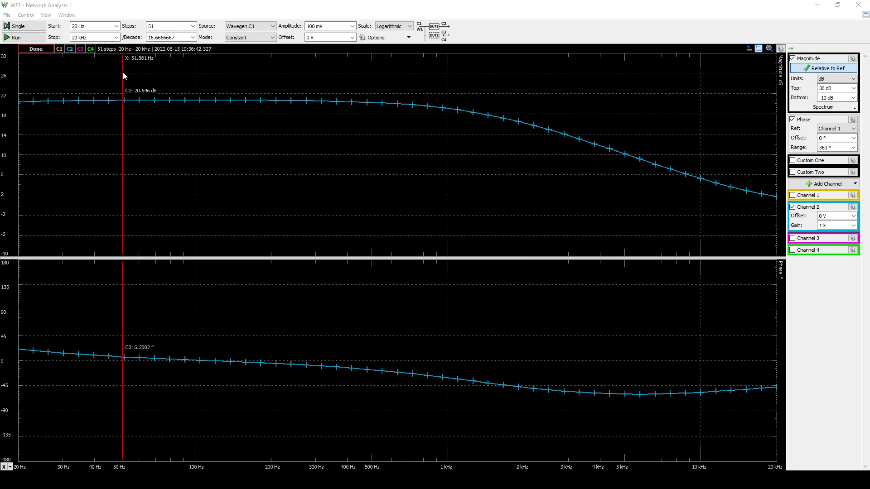
Run another sweep and read about 8.48 dB gain at 40 Hz on the new curve
{"action": "left_click", "coordinate": [19, 25]}
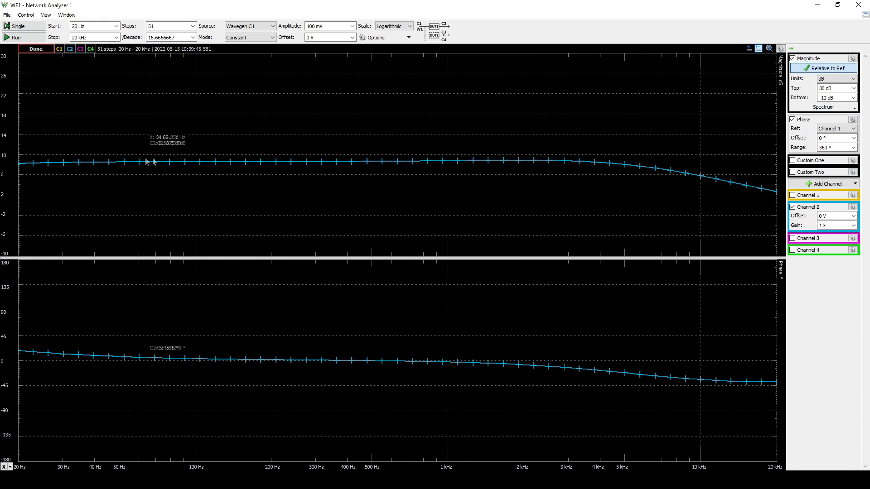
{"action": "left_click", "coordinate": [95, 163]}
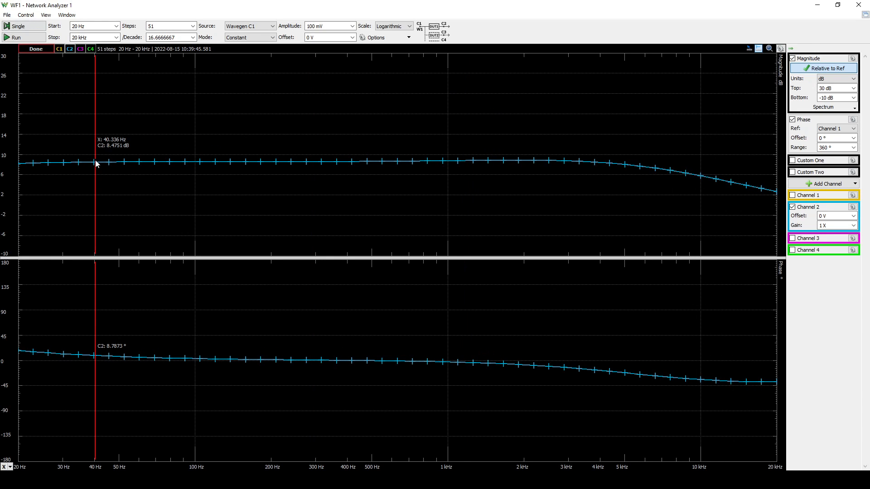